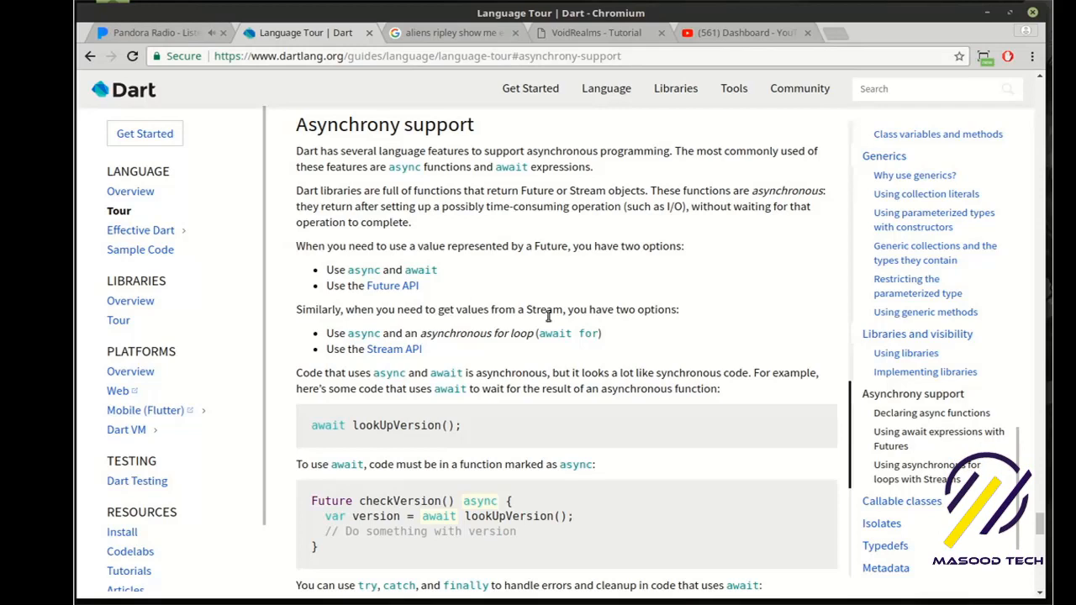
mouse_move(622, 404)
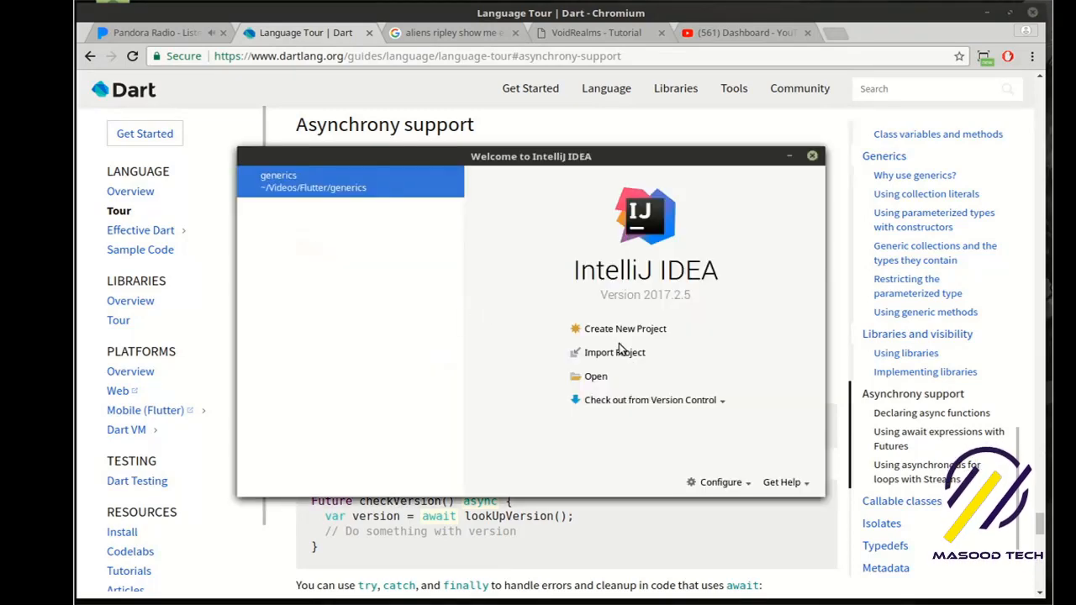
- Walk the New Project wizard: Dart console application, project name multitasking, finish
left_click(626, 328)
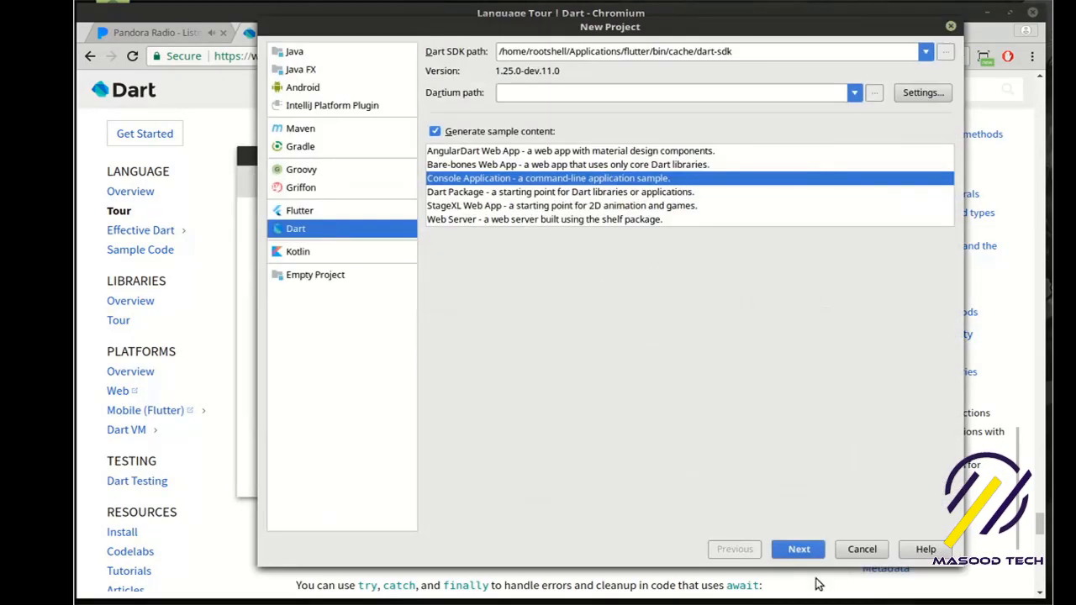
left_click(797, 548)
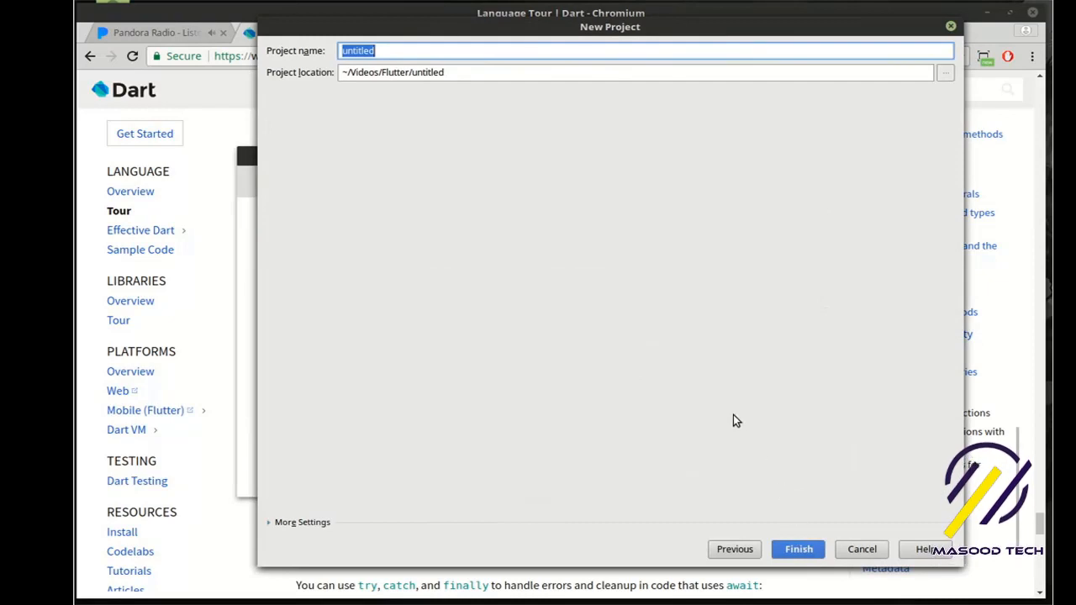
type("mul")
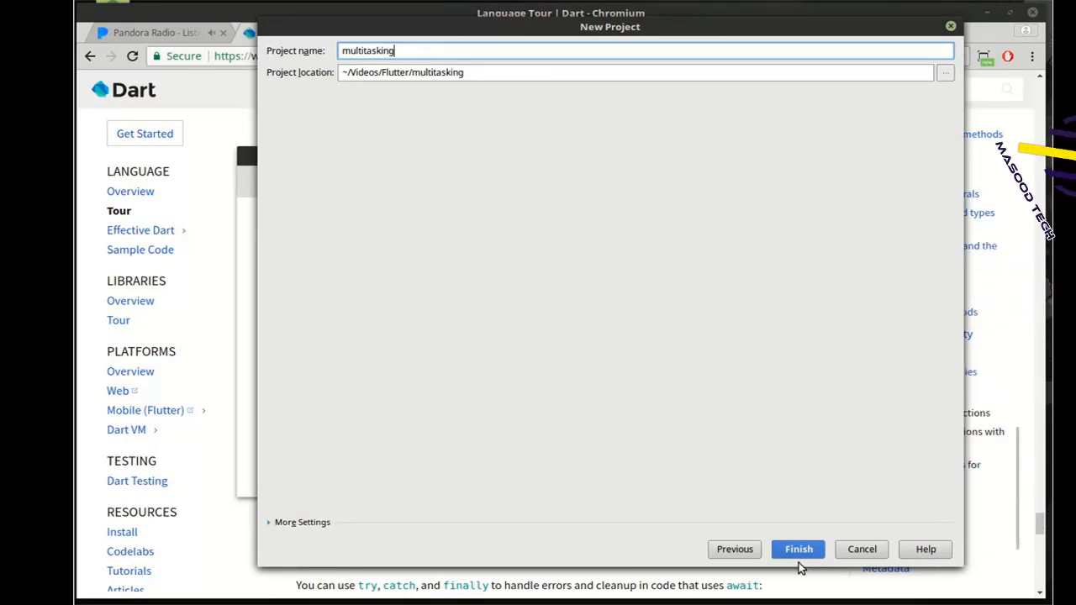
left_click(797, 548)
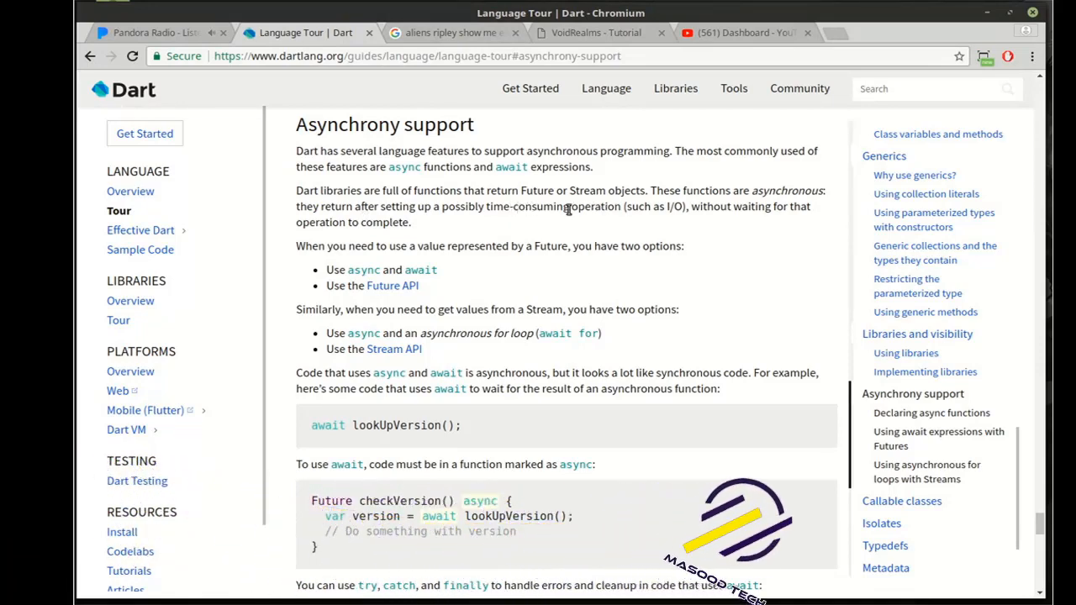
- Highlight Future in the tour, glance at the image-search tab, then scroll to Declaring async functions
double_click(537, 190)
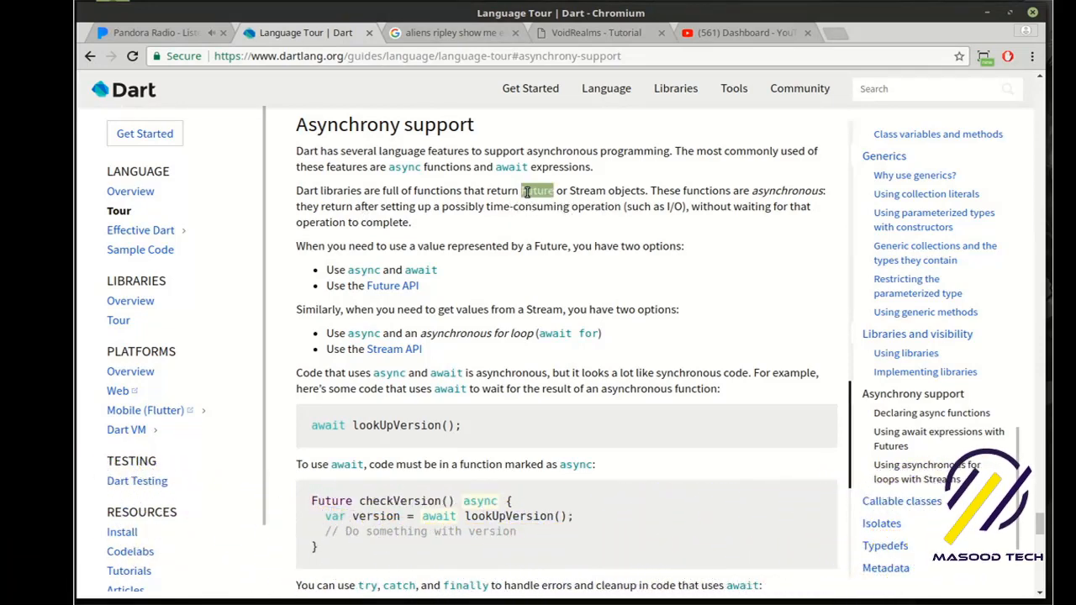
left_click(454, 32)
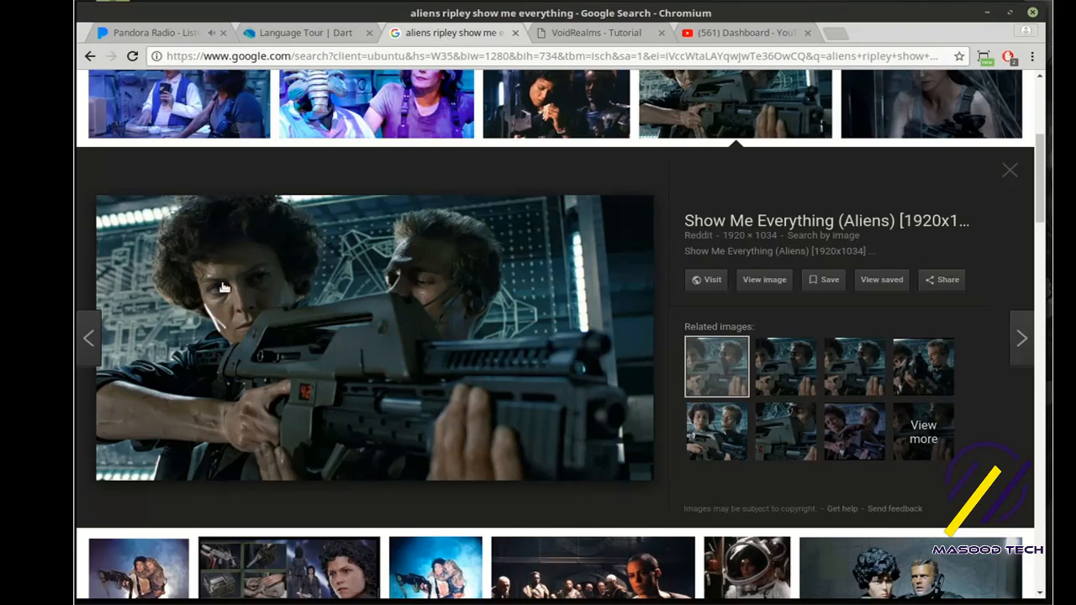
mouse_move(436, 310)
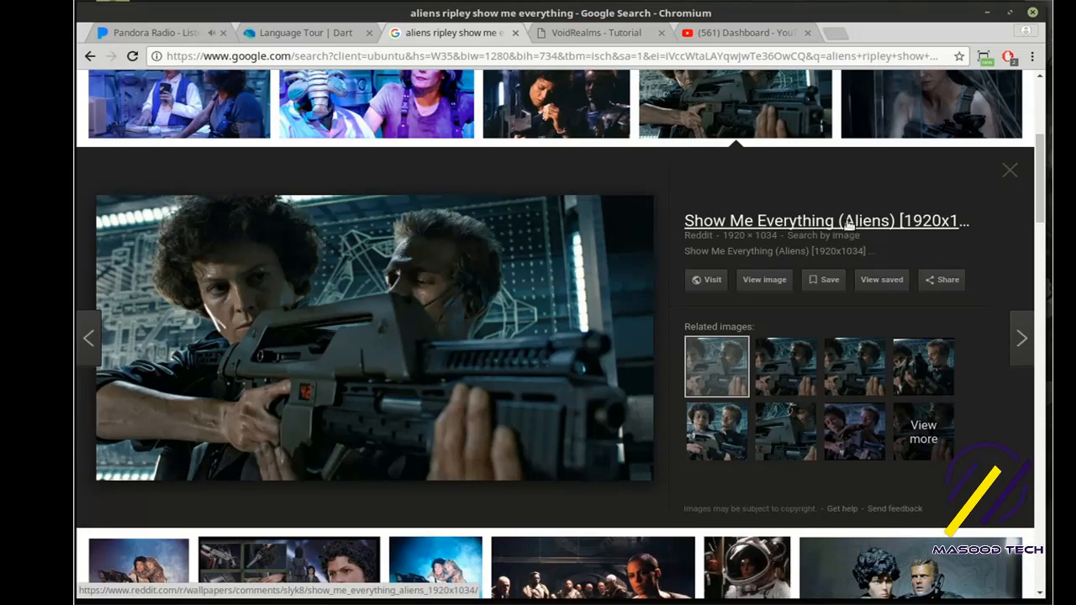
mouse_move(285, 47)
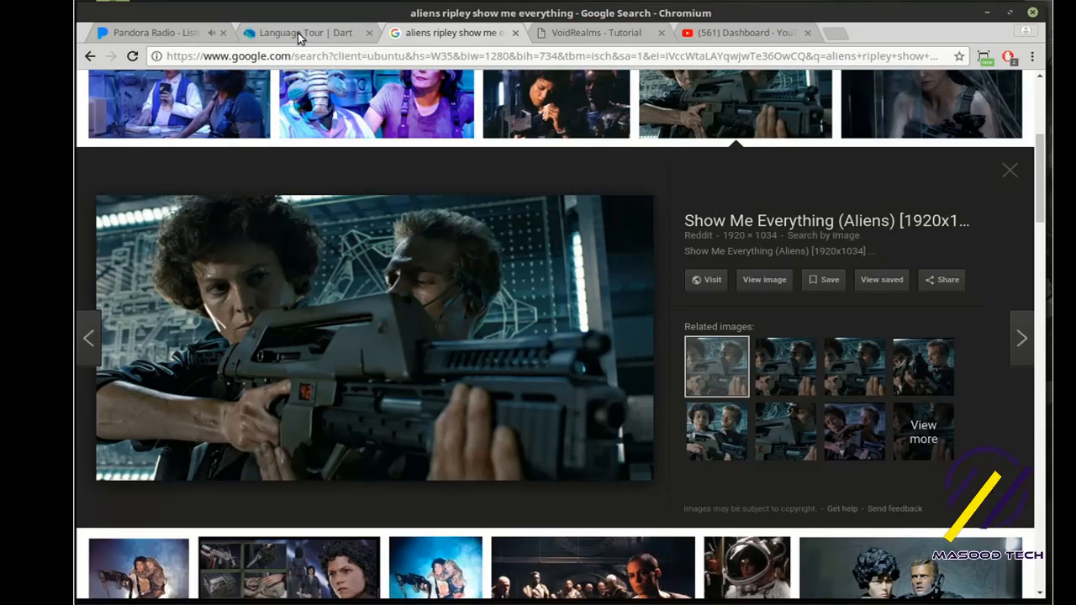
left_click(303, 32)
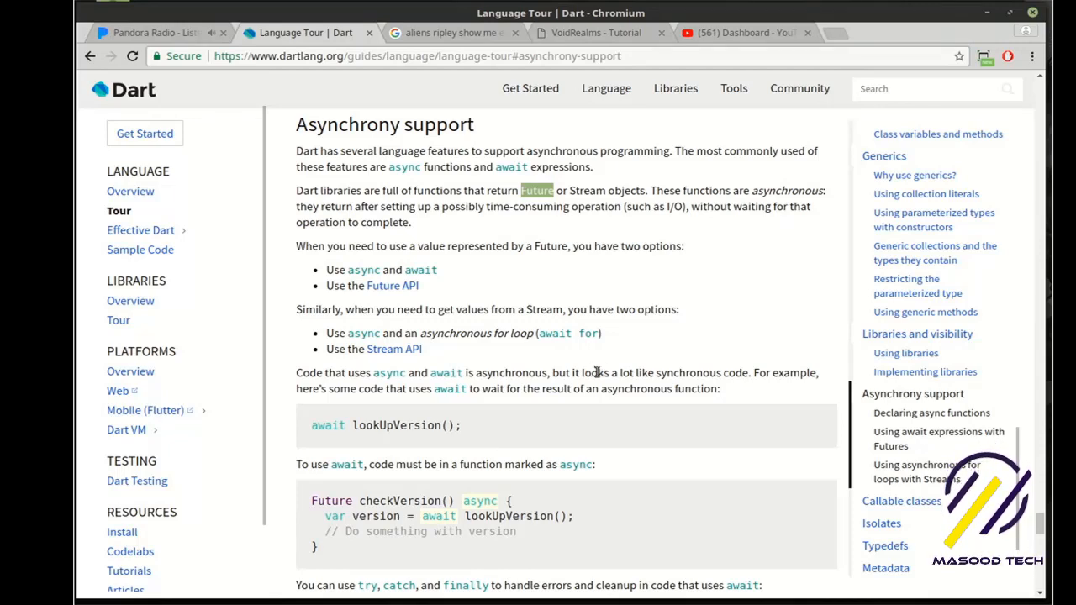
scroll("down", 3)
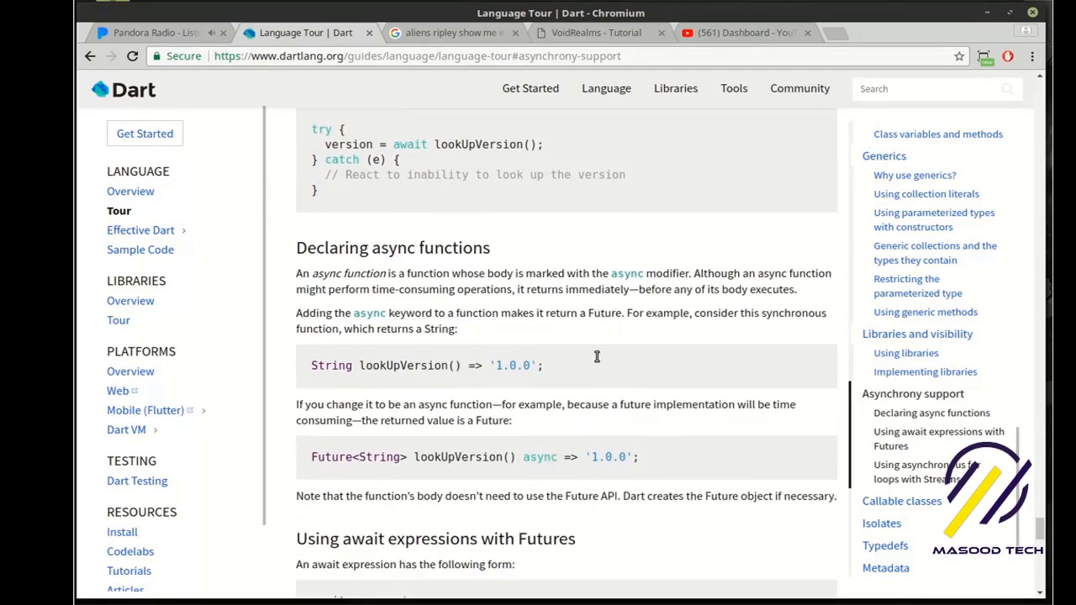
scroll("down", 3)
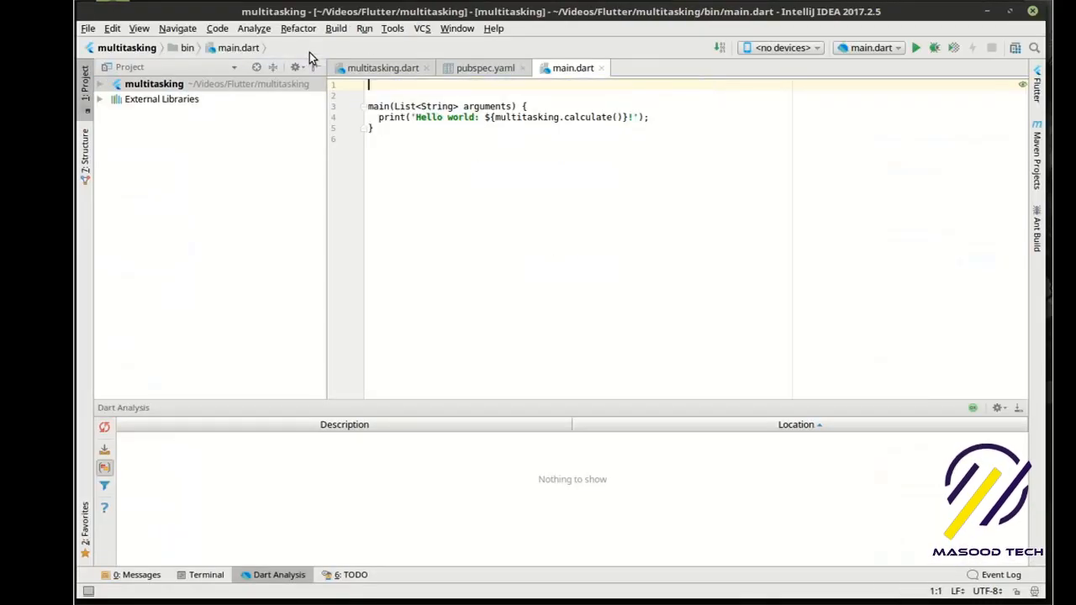
- Add import 'dart:async'; on line 1 of main.dart and remove the stray blank line
type("import 'd';")
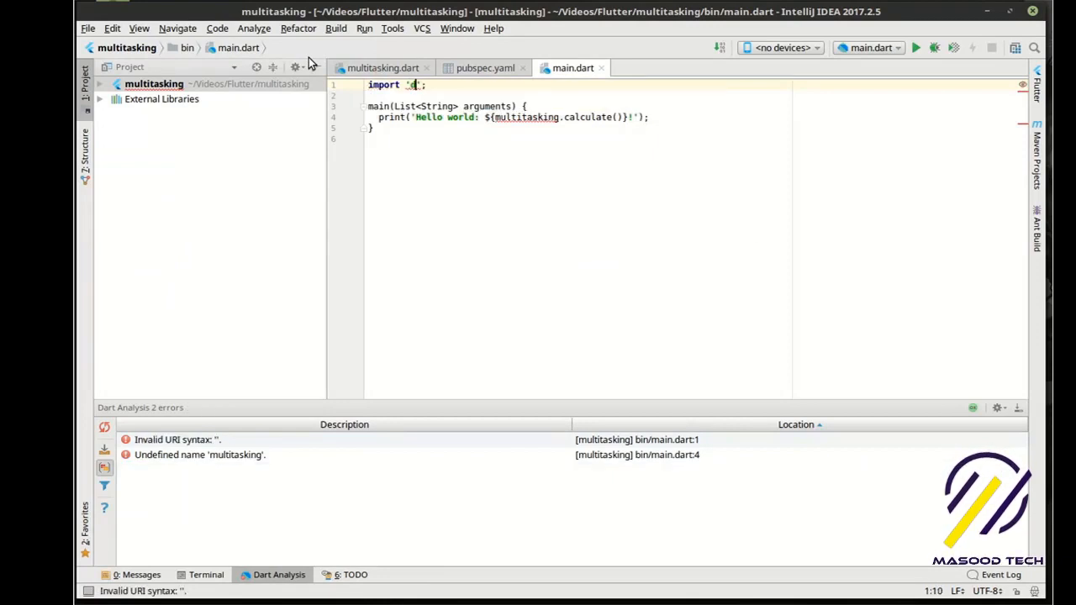
type("dart:async")
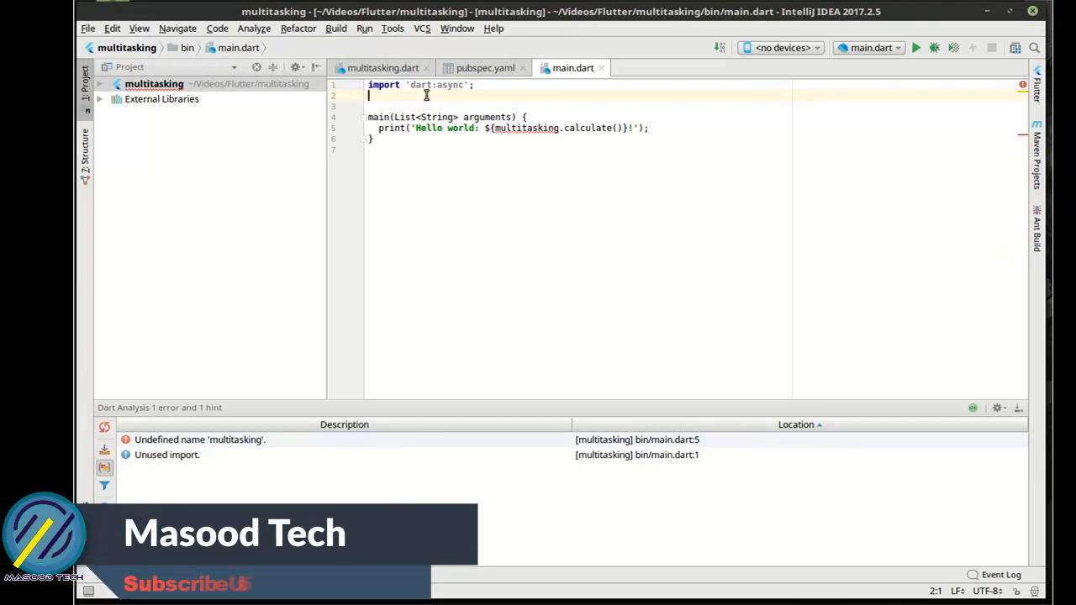
key("Backspace")
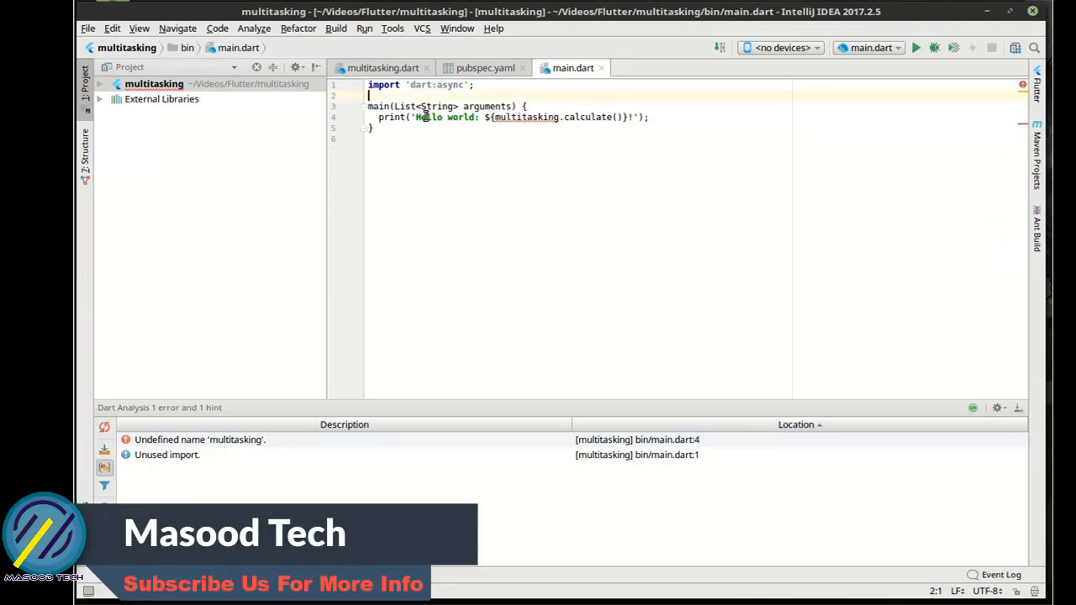
- Expand the project tree and delete the generated hello-world print line from main
left_click(154, 84)
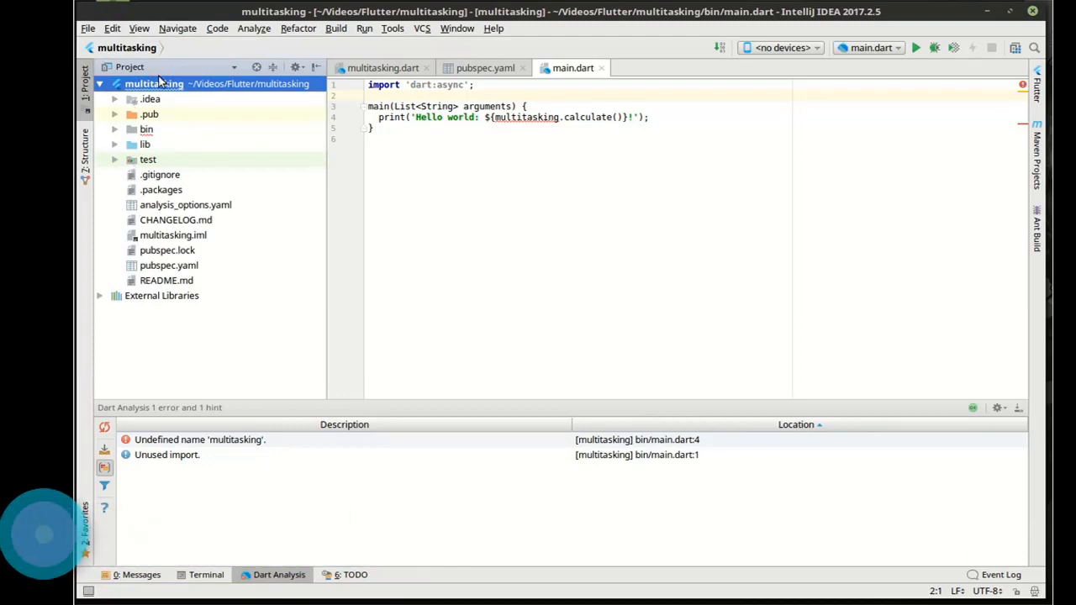
triple_click(513, 118)
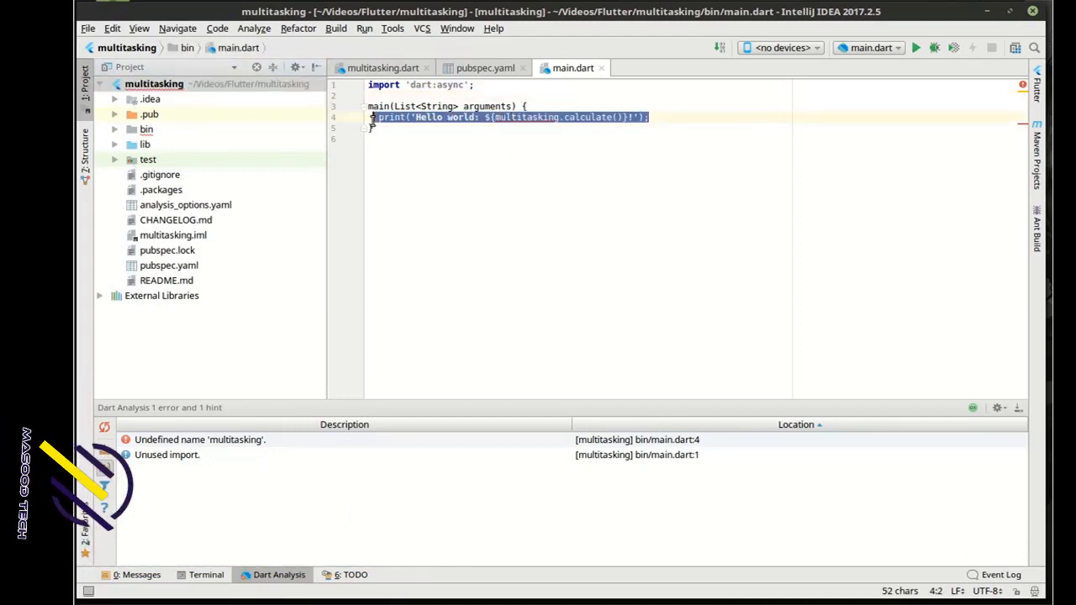
key("Delete")
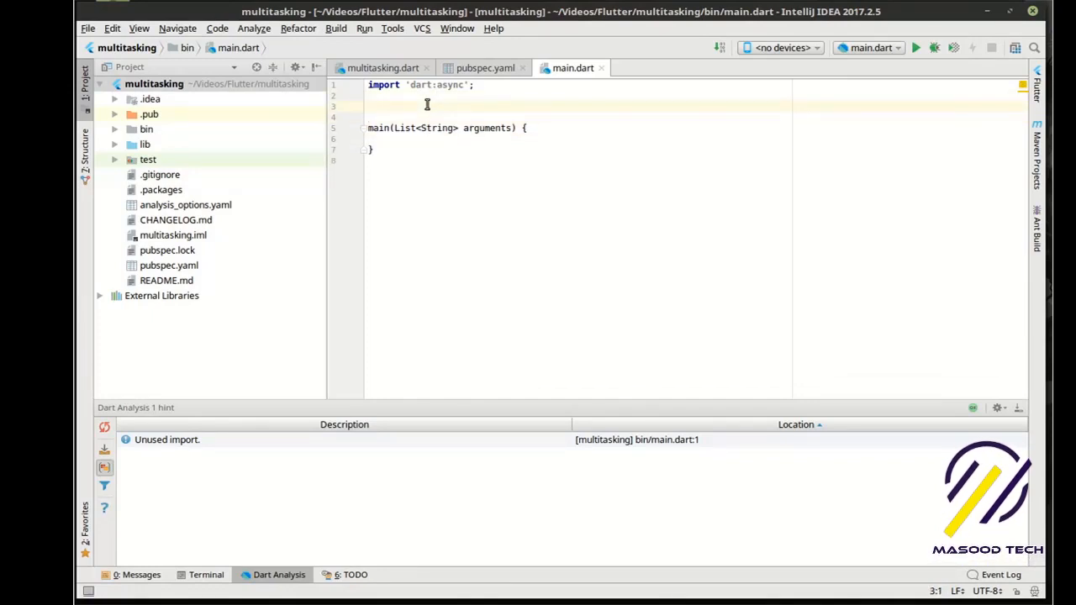
- Write the signature Future<bool> longWait(String prefix) async {
type("Future")
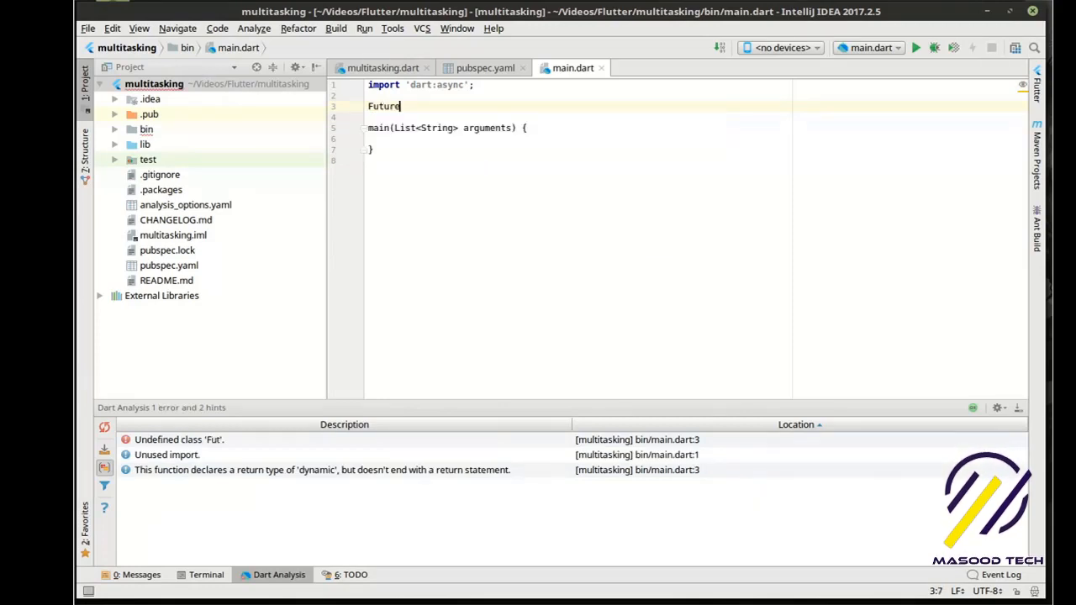
type("<")
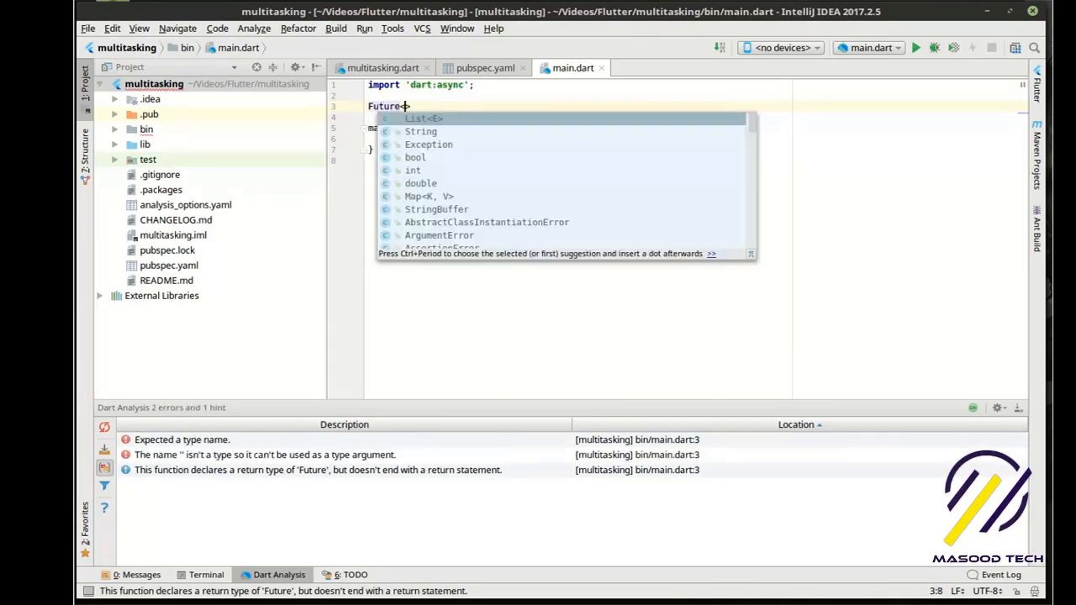
type("bool>")
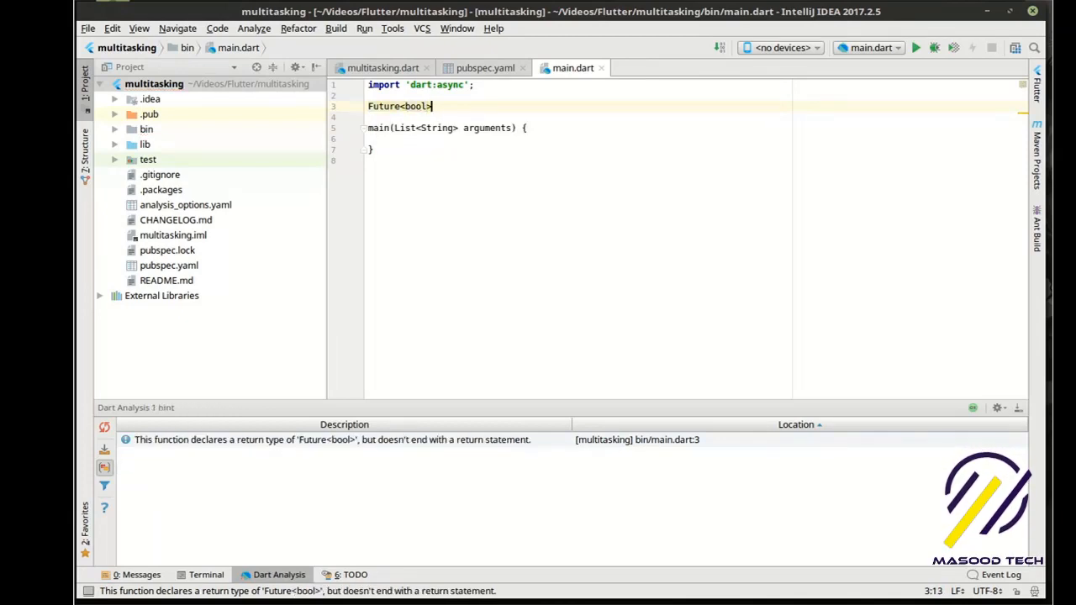
type("longWa")
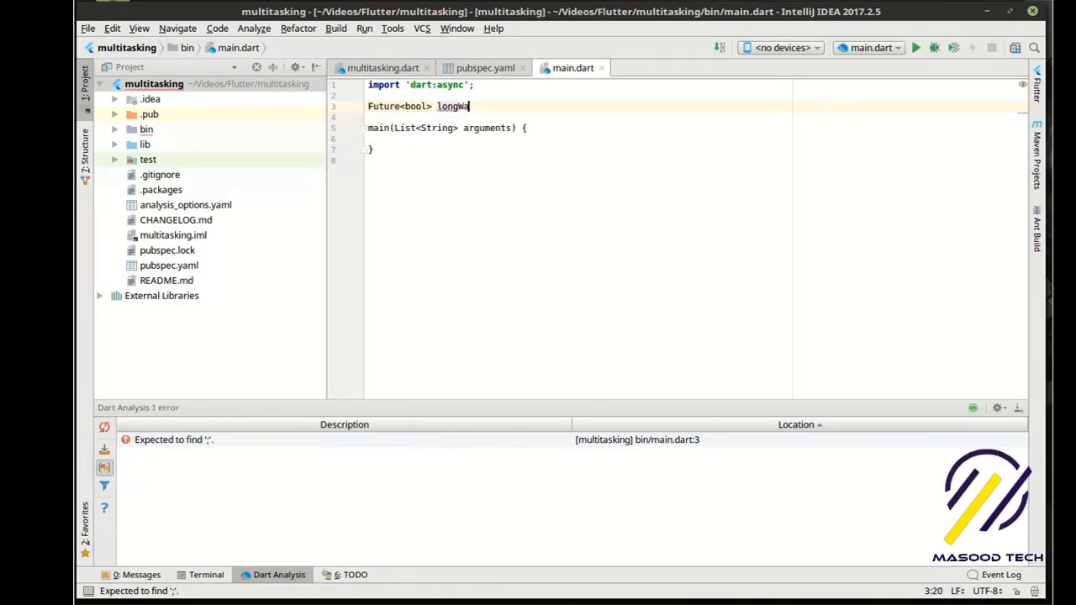
type("it()")
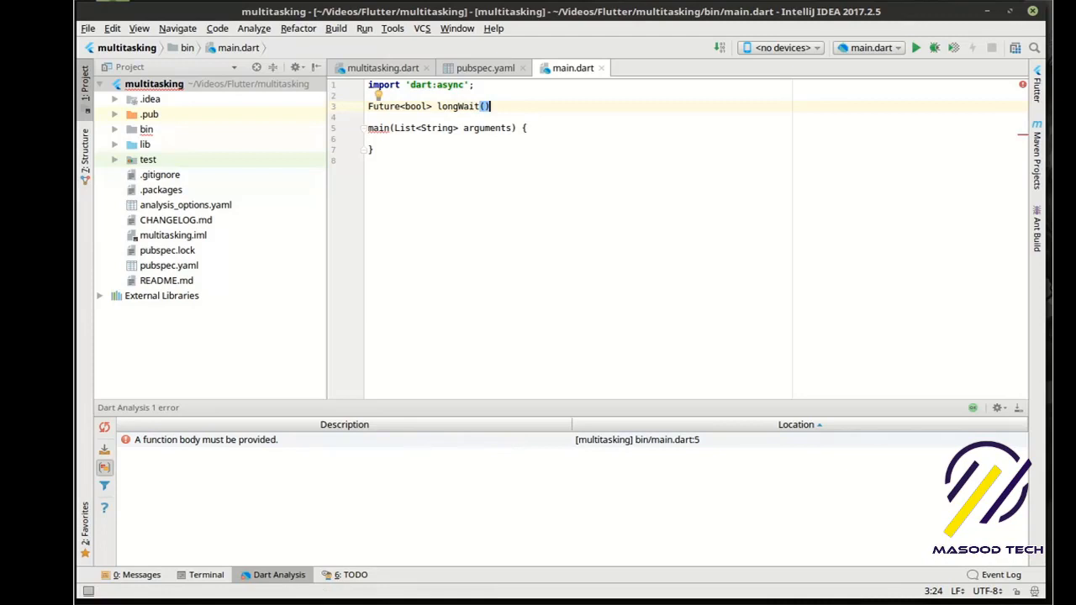
type("String prefix")
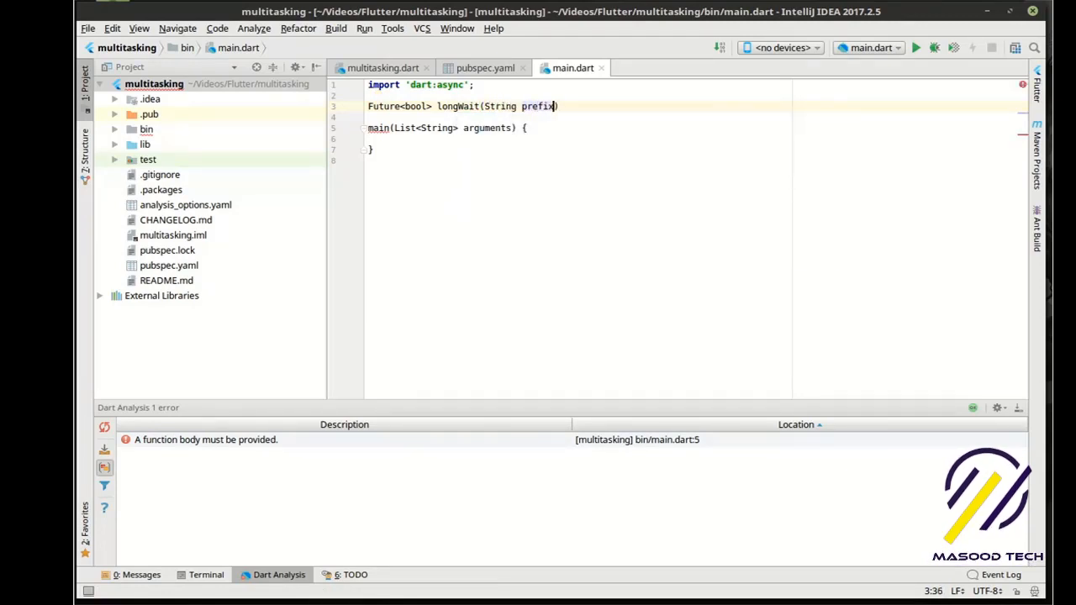
type("\" \"")
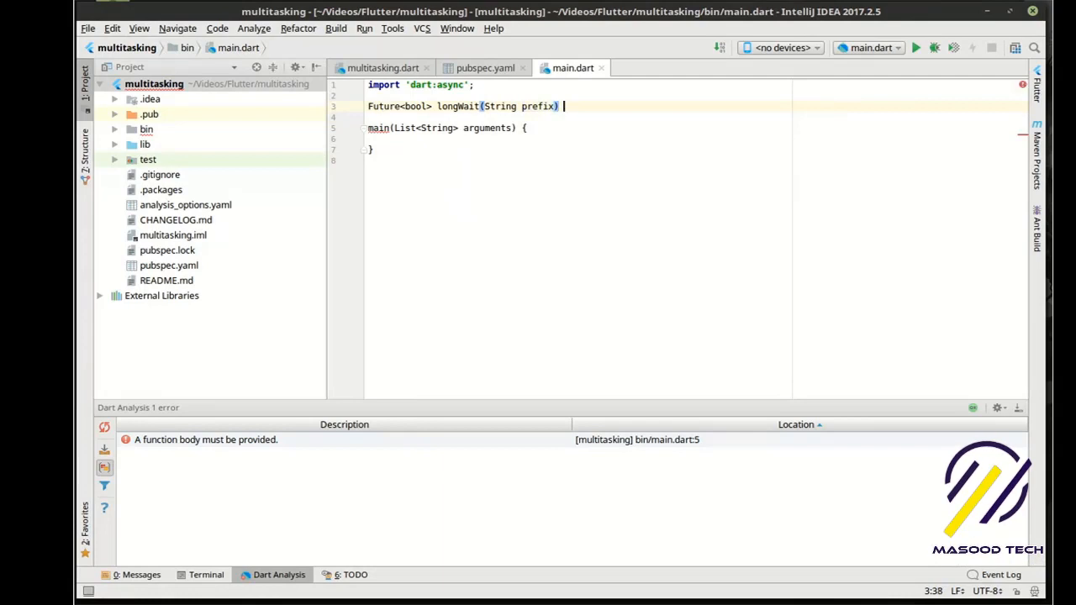
type("async")
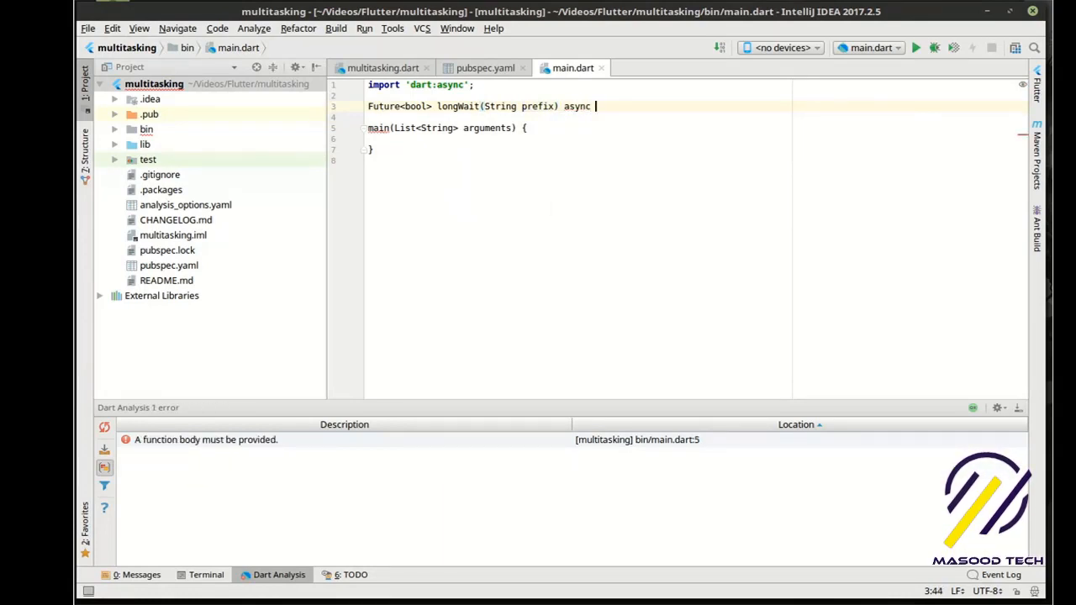
type("{")
type("for(int i = 0 ; i < ")
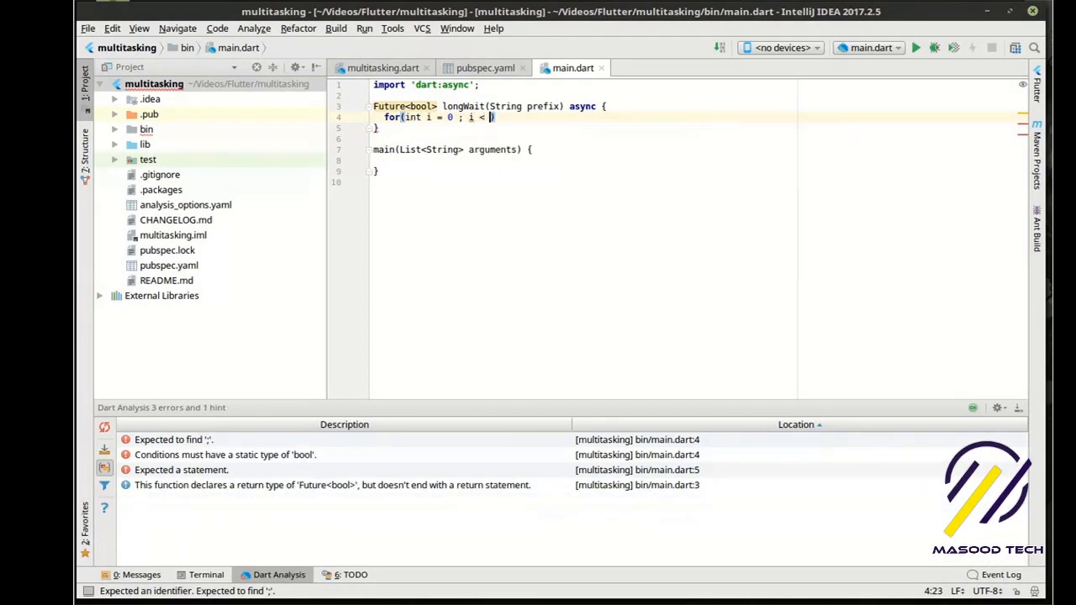
- Fill longWait with a 5-iteration loop printing $prefix and the index, then return true;
type("5; i ++")
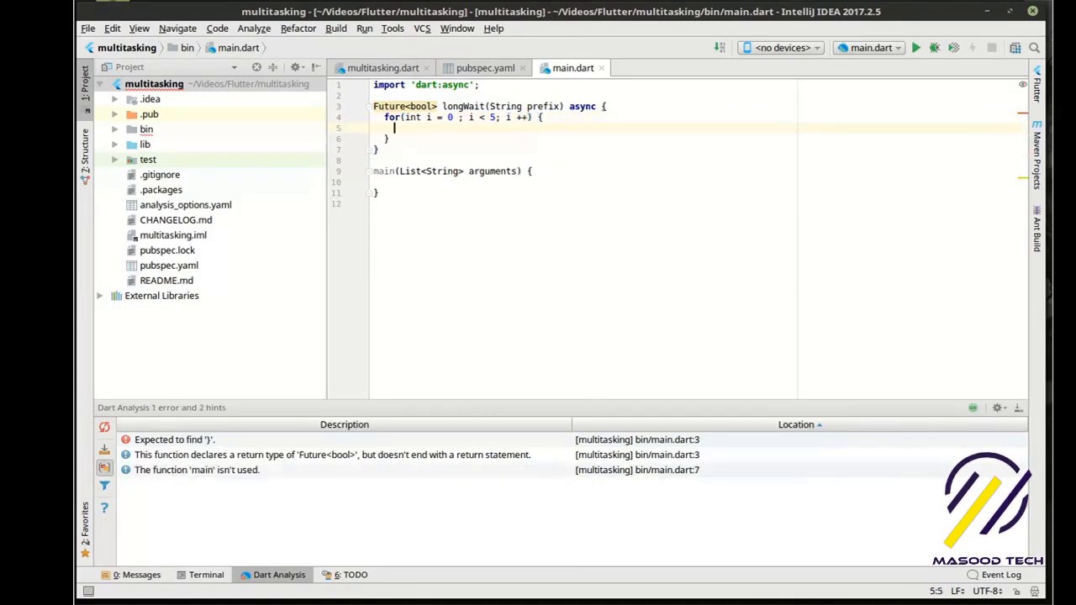
type("print('")
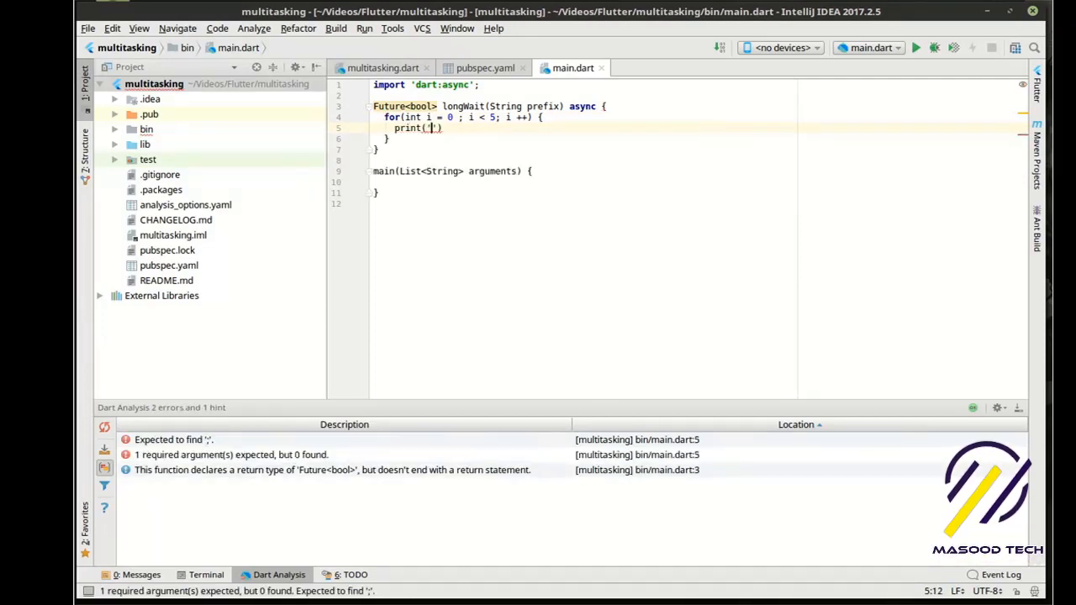
type("$prefix $i")
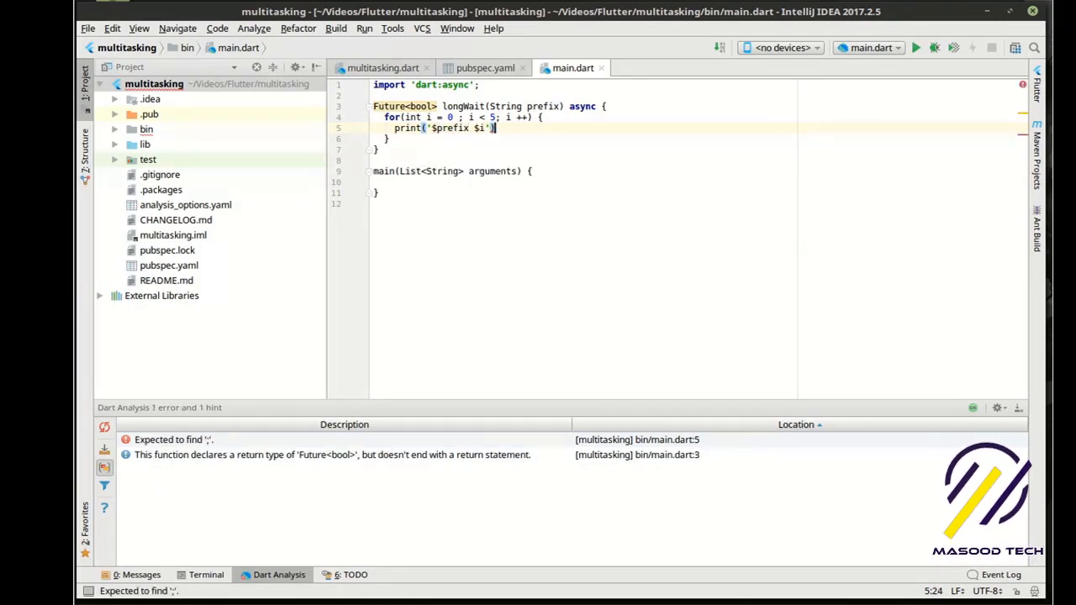
type(";")
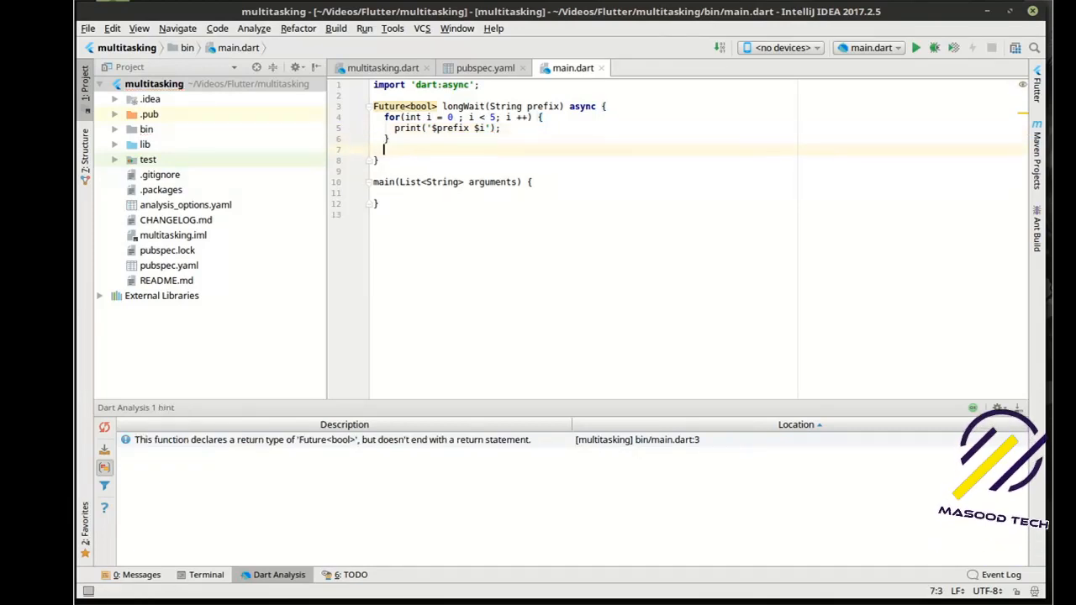
type("return")
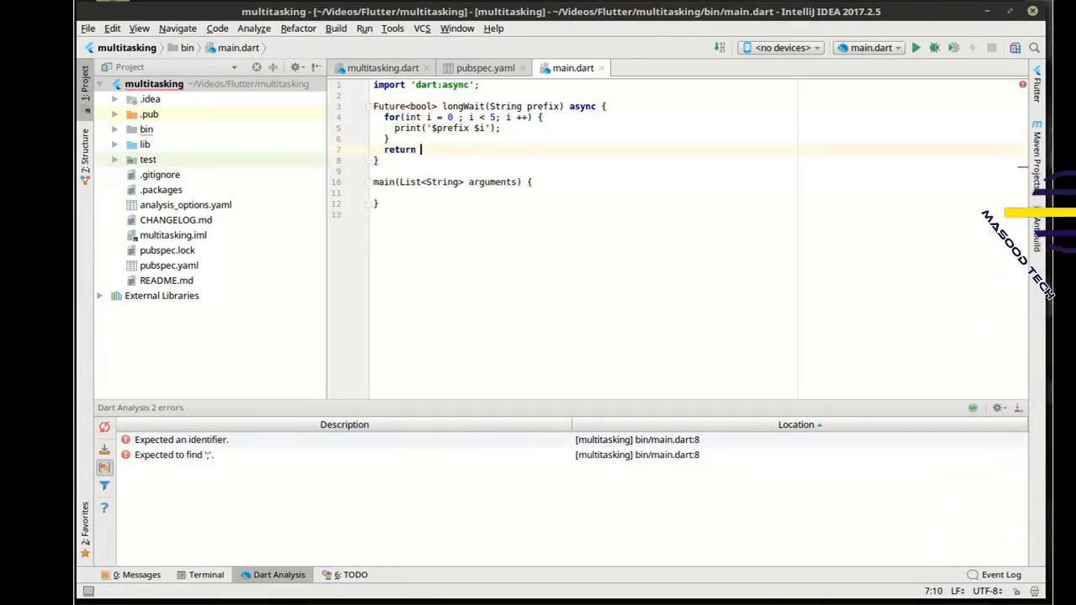
type("true;")
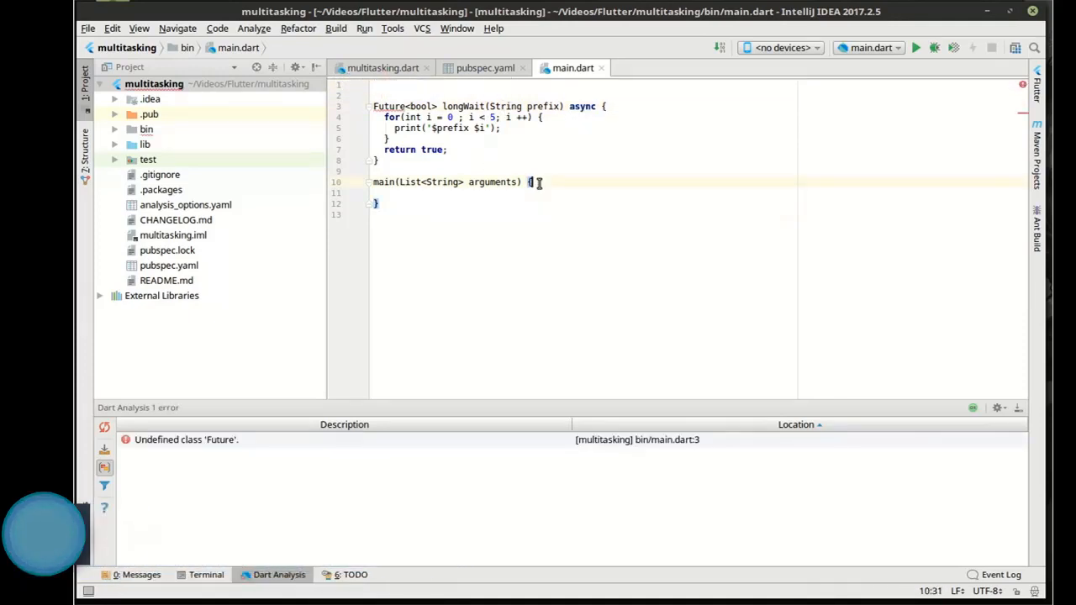
mouse_move(393, 106)
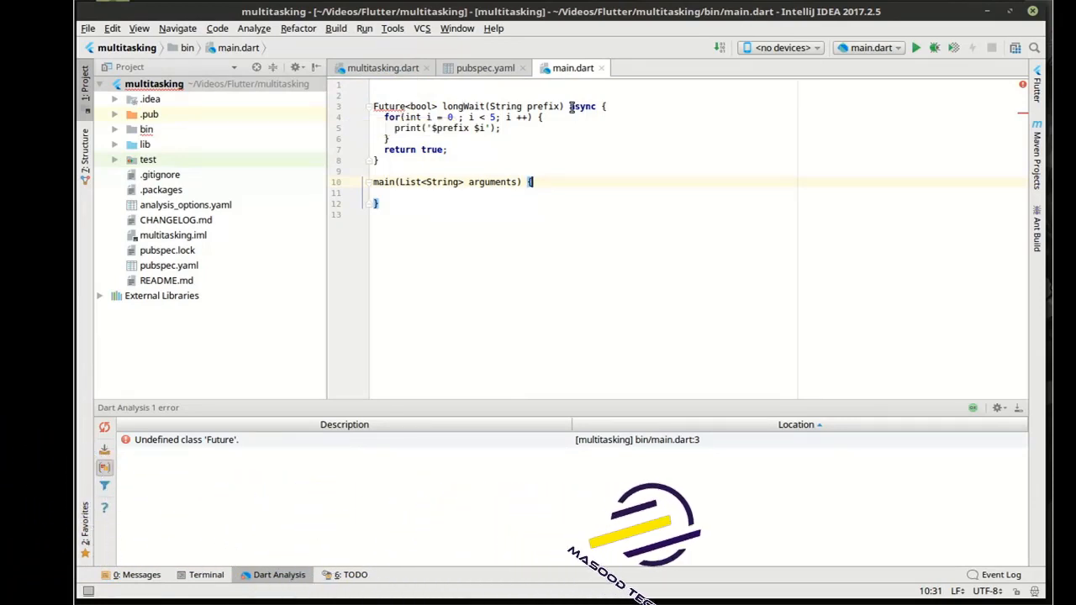
- Re-add import 'dart:async'; and start Future testAsync() async {
type("import 'dart:async';")
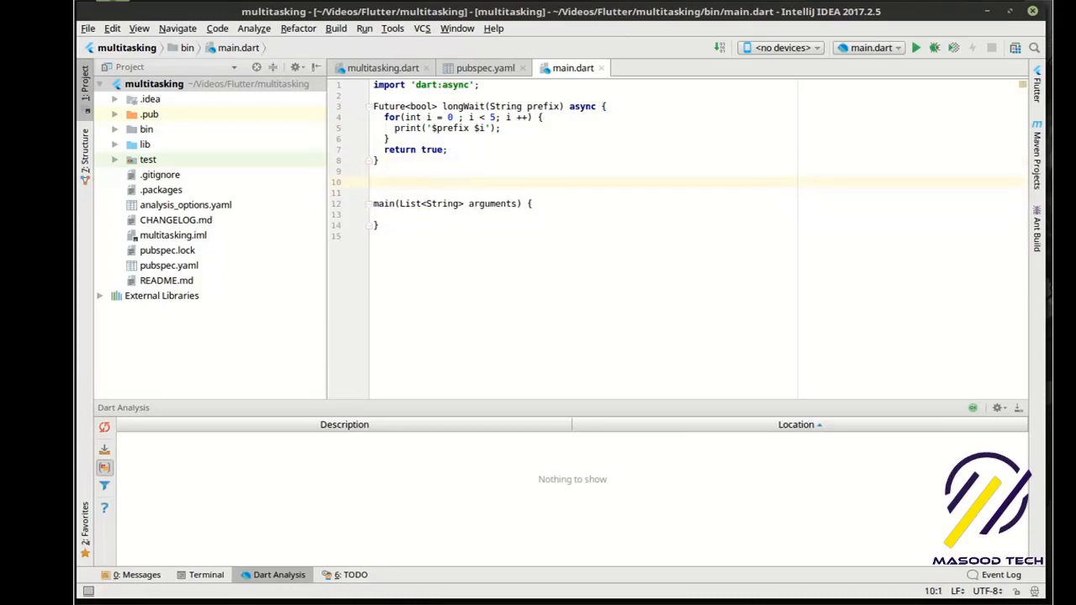
type("Future")
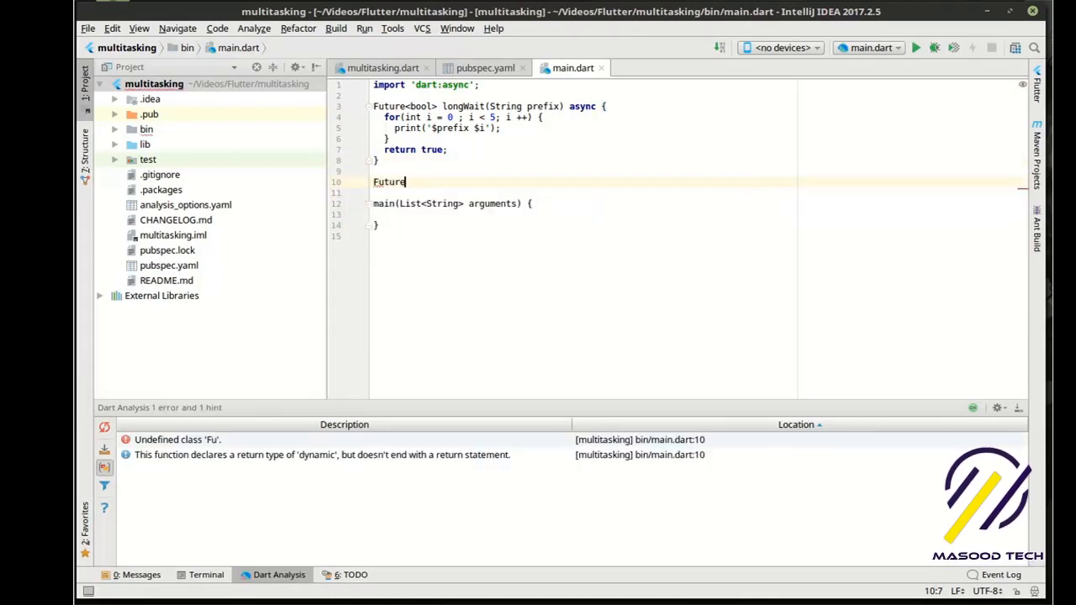
type("testAsd")
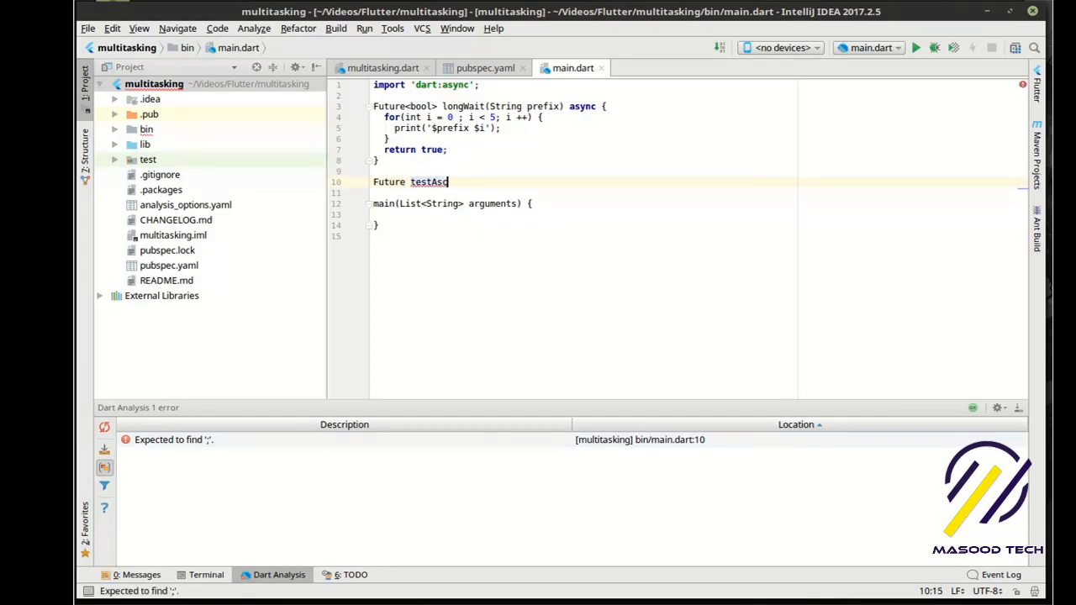
type("ync")
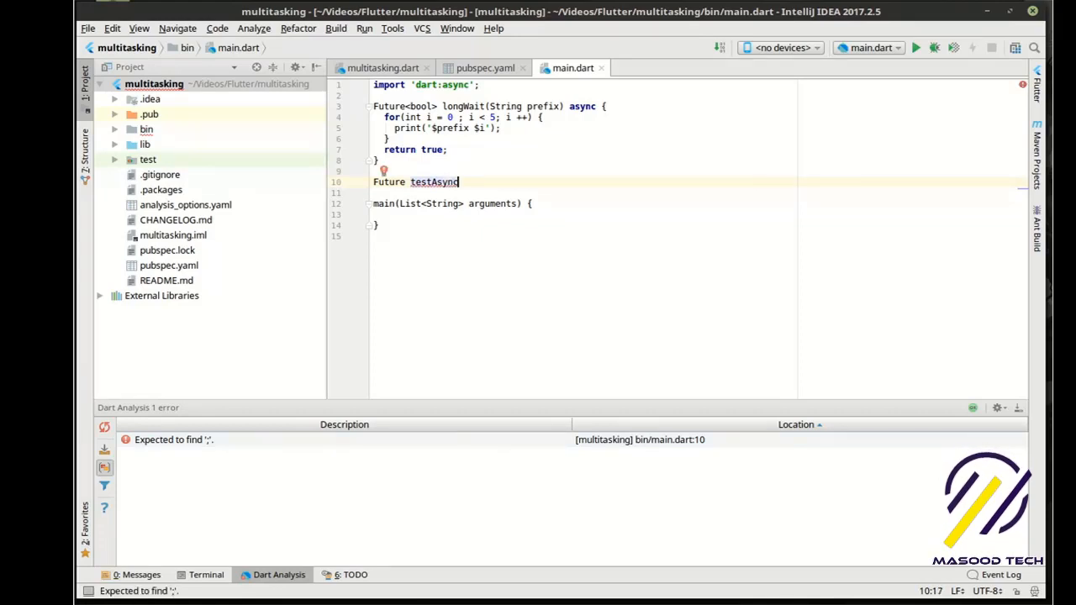
type("() async {")
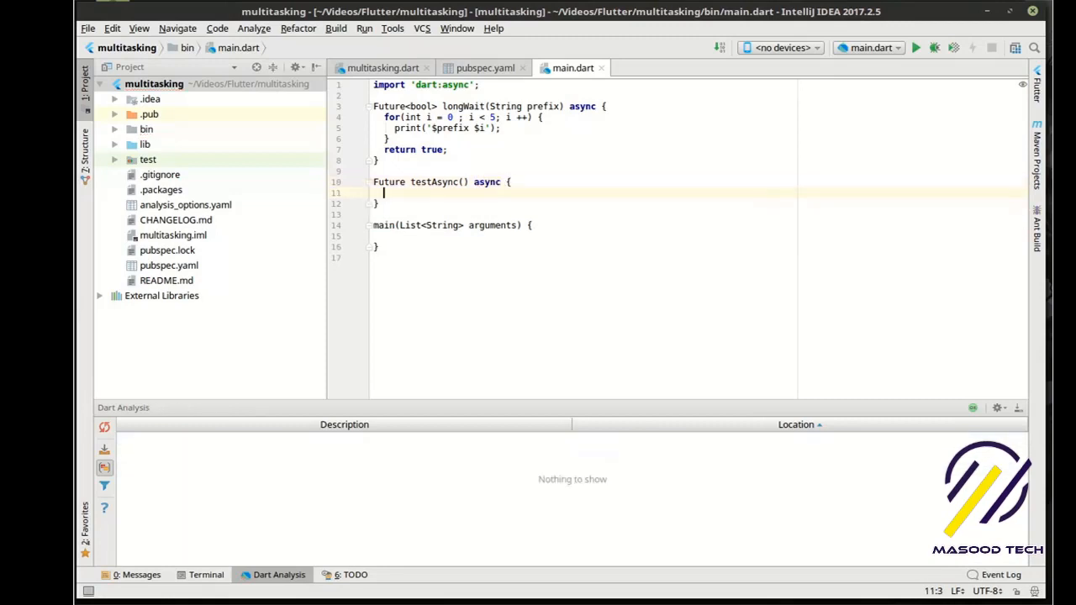
- Give testAsync print('starting'), a longWait('Async') call, and print('done');
type("print")
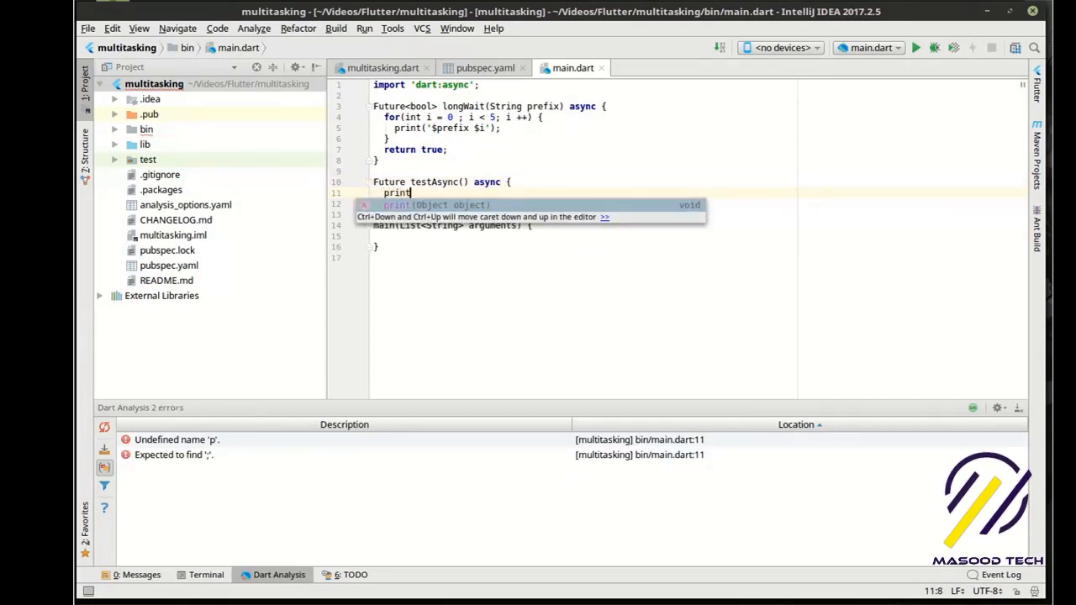
type("('")
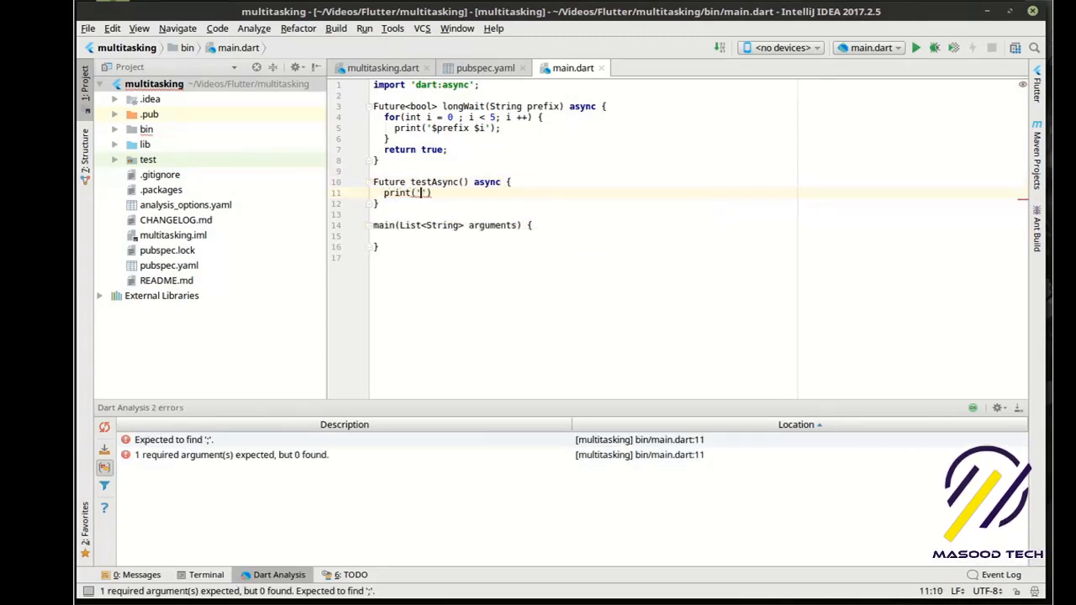
type("starting")
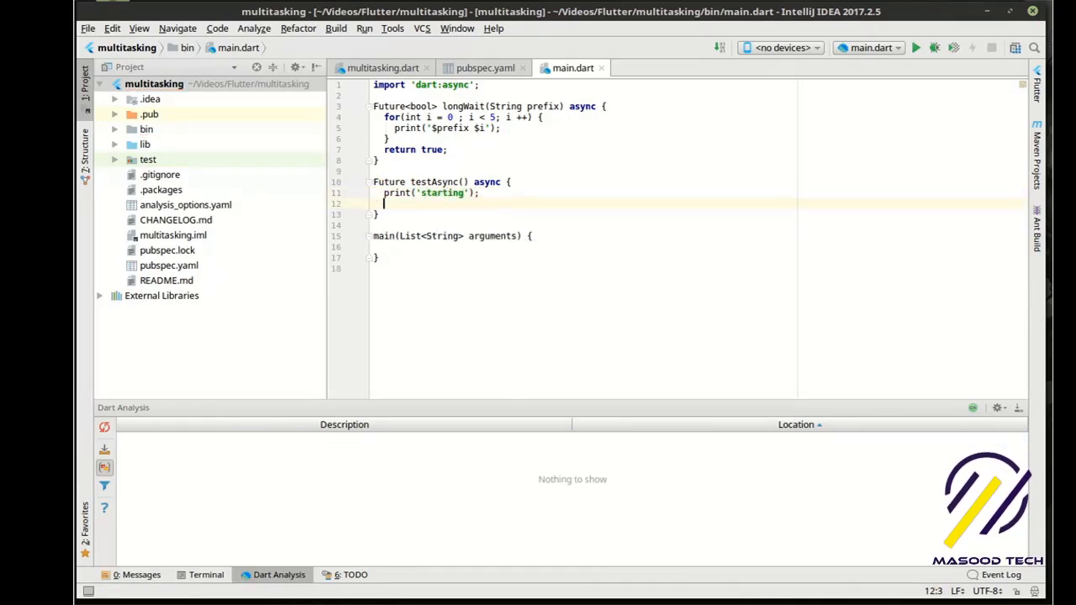
type("longWait('Async")
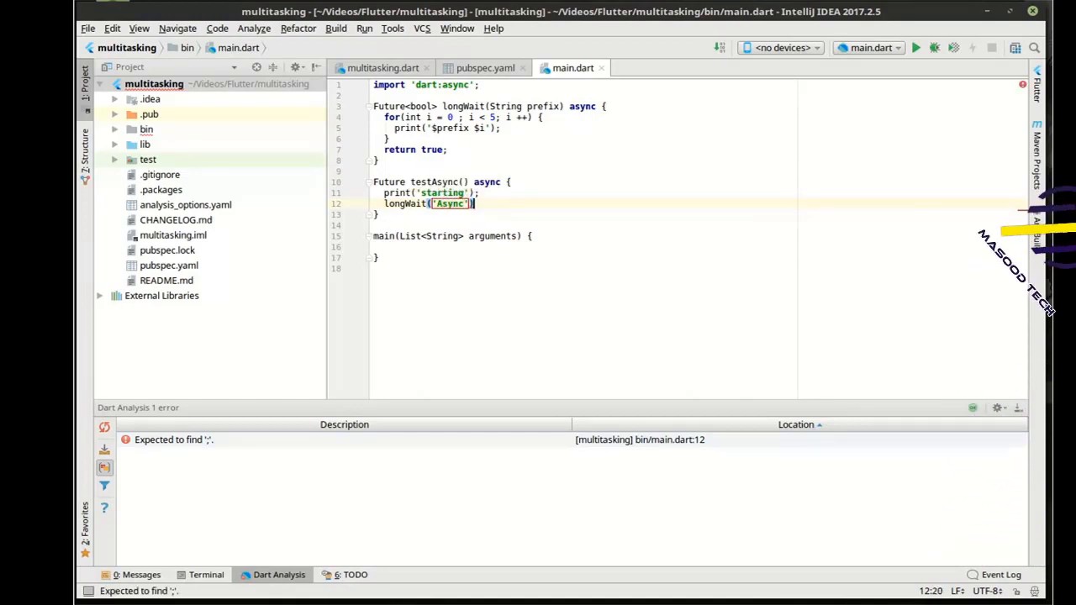
type("orin")
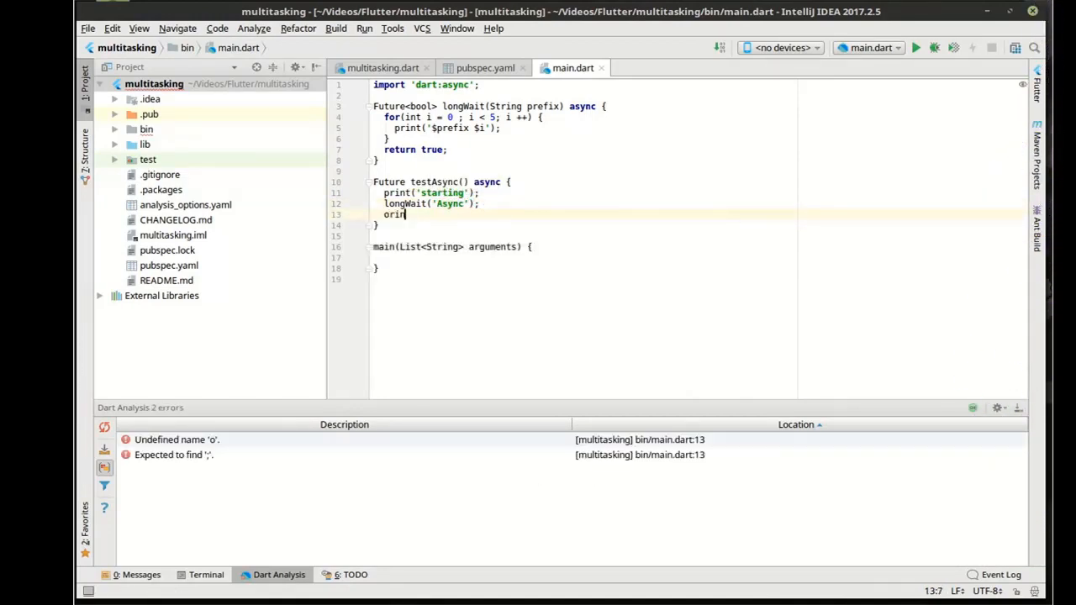
type("print('")
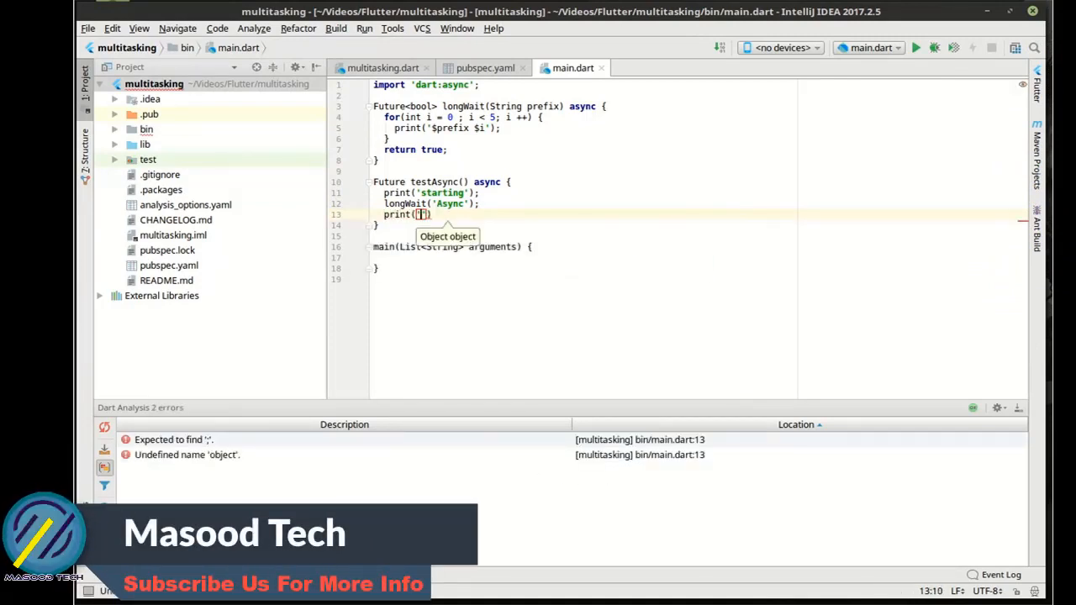
type("'done '")
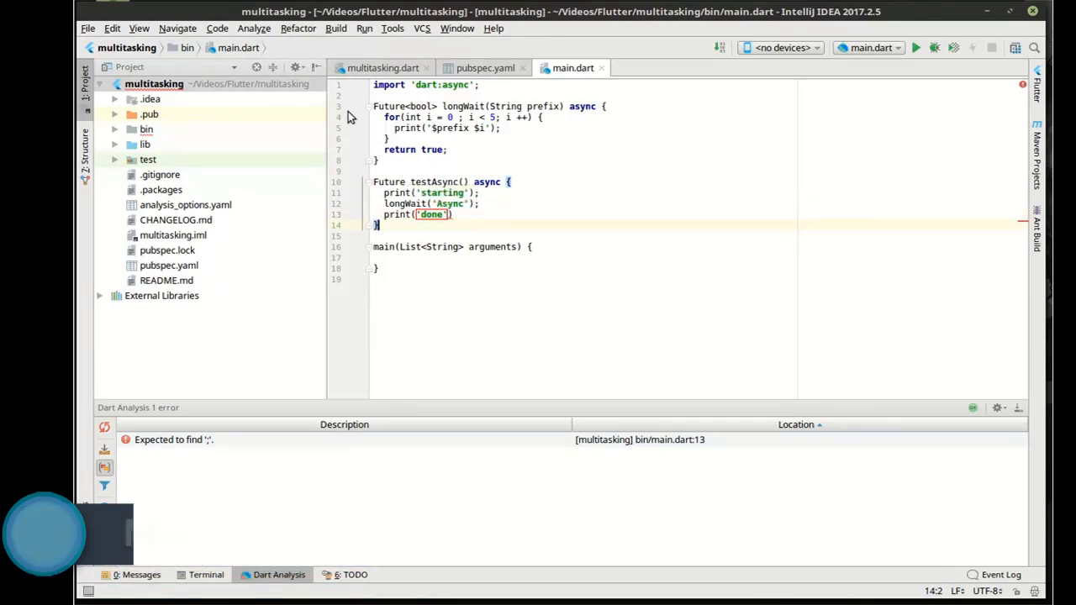
type(";")
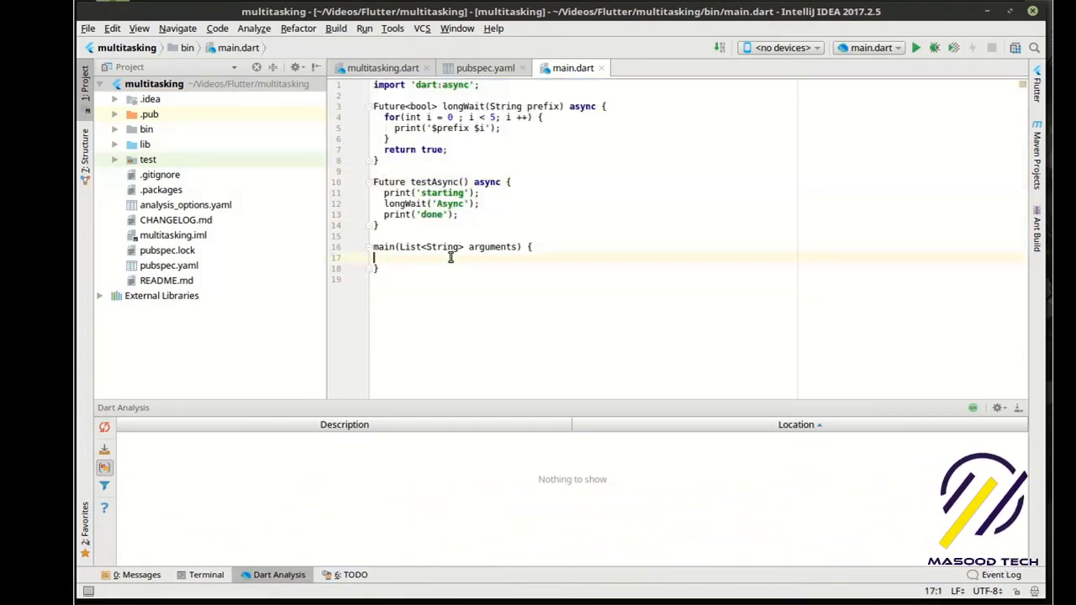
- Call testAsync(); from main and run the program, printing starting, done, then Async 0–4
type("testAsync();")
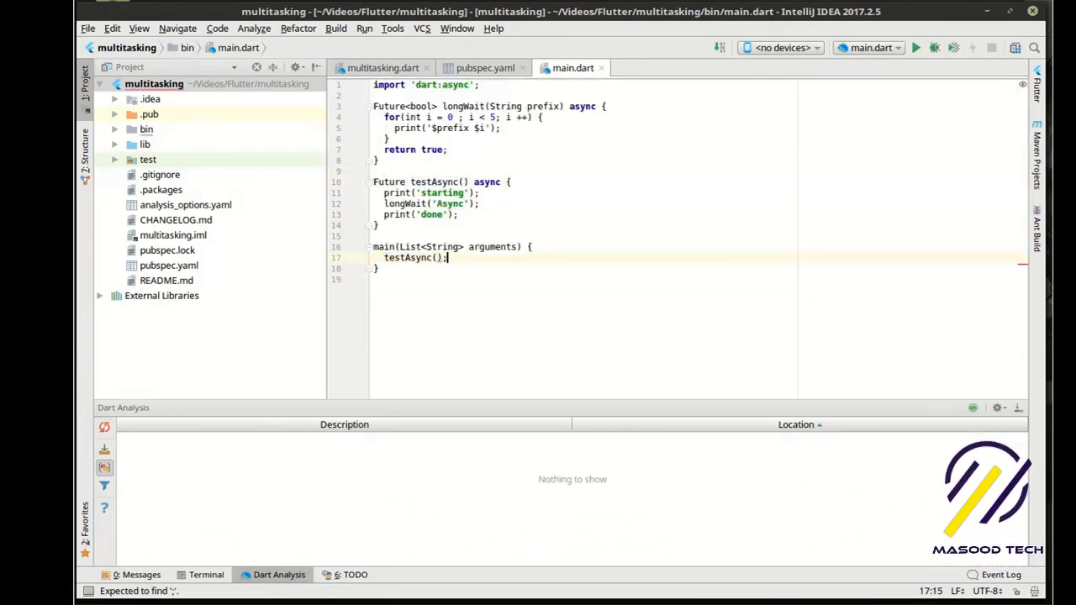
left_click(914, 48)
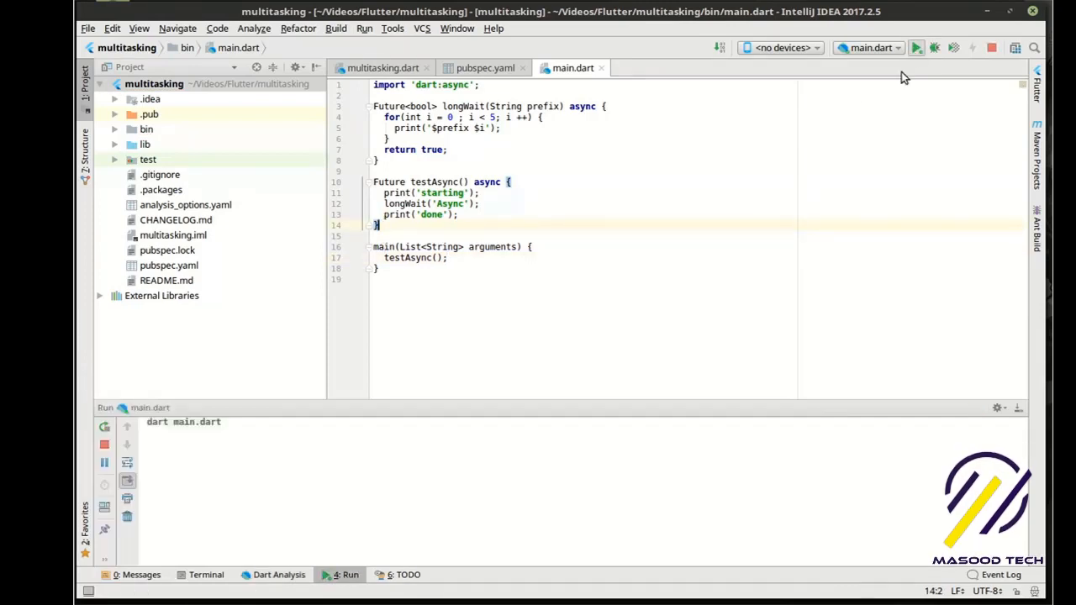
left_click(914, 47)
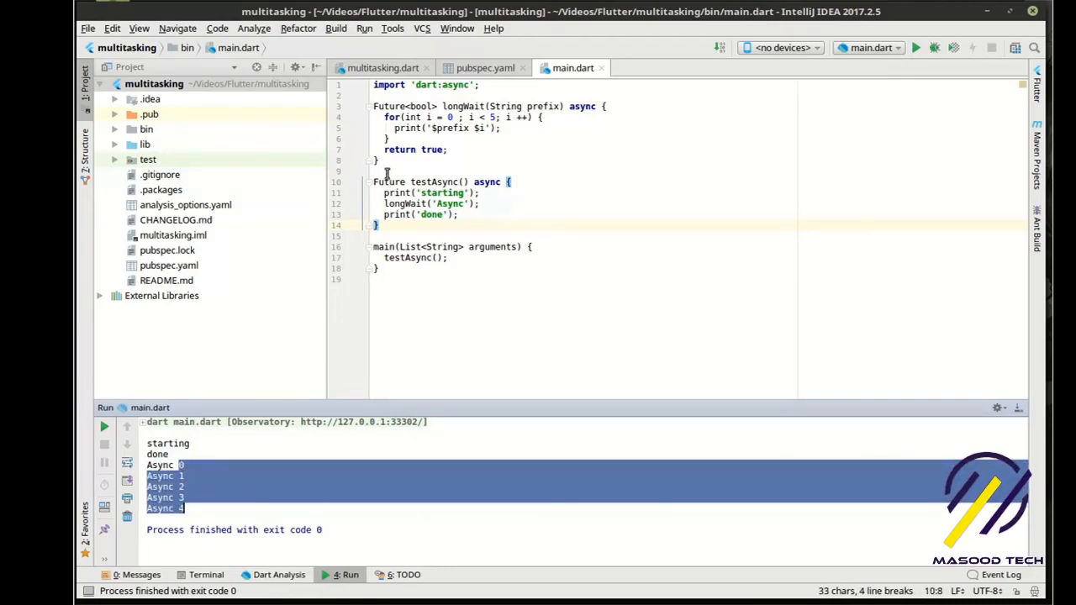
- Highlight the longWait loop, the longWait('Async') call and its bool return type, then place the cursor on the call line
double_click(396, 191)
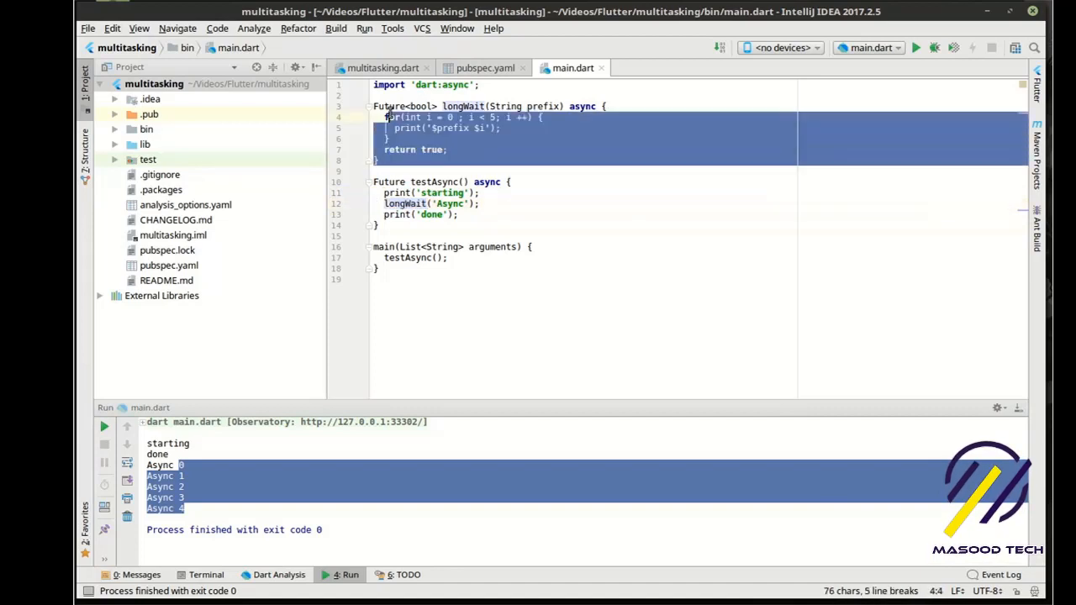
left_click(458, 215)
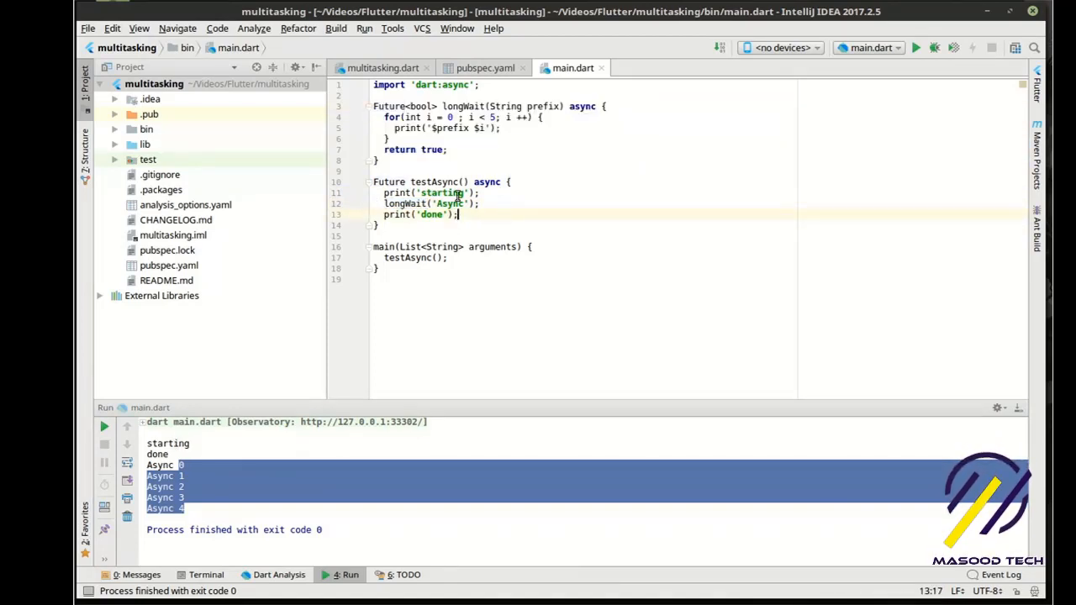
double_click(431, 215)
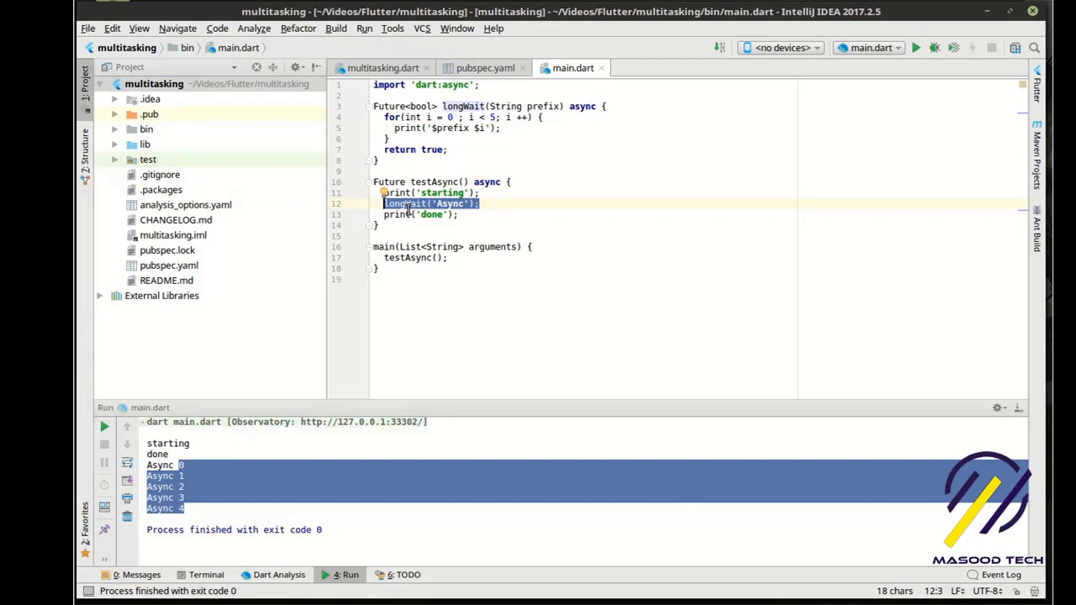
mouse_move(548, 155)
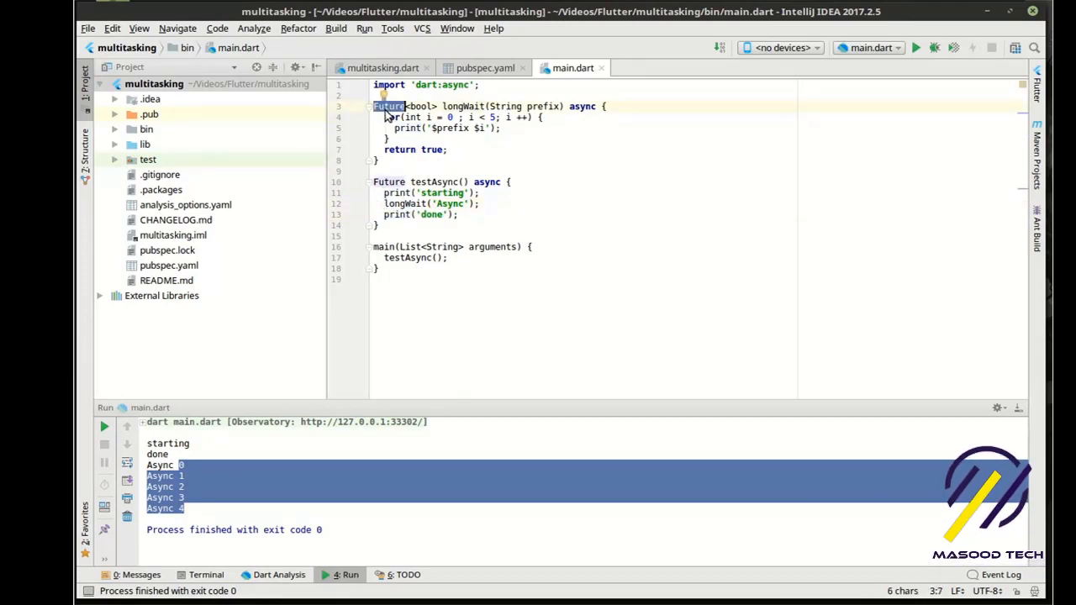
double_click(418, 106)
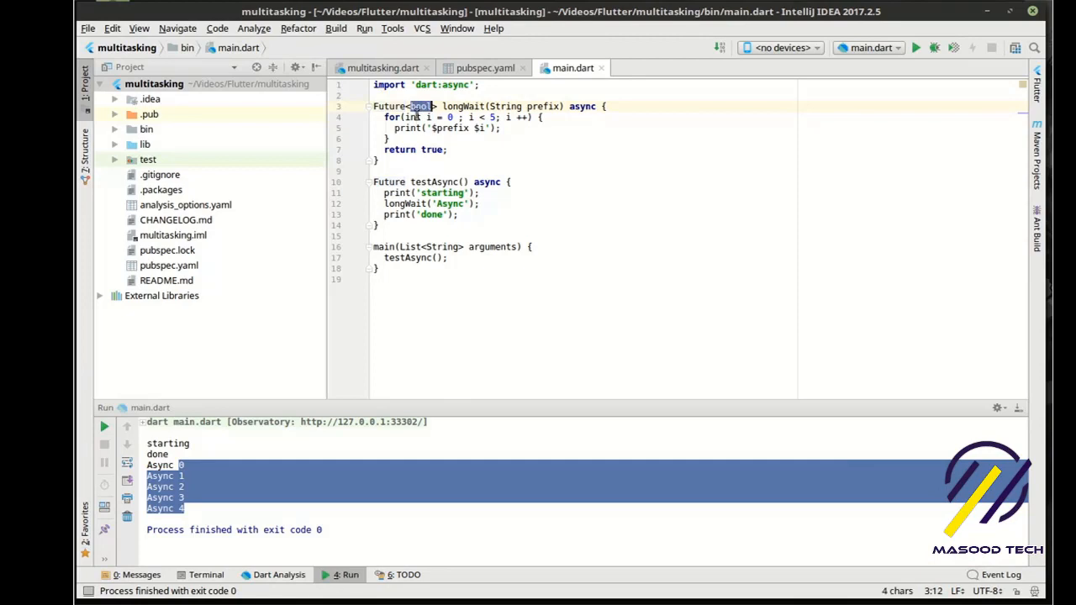
left_click(400, 203)
type("bool ret = ")
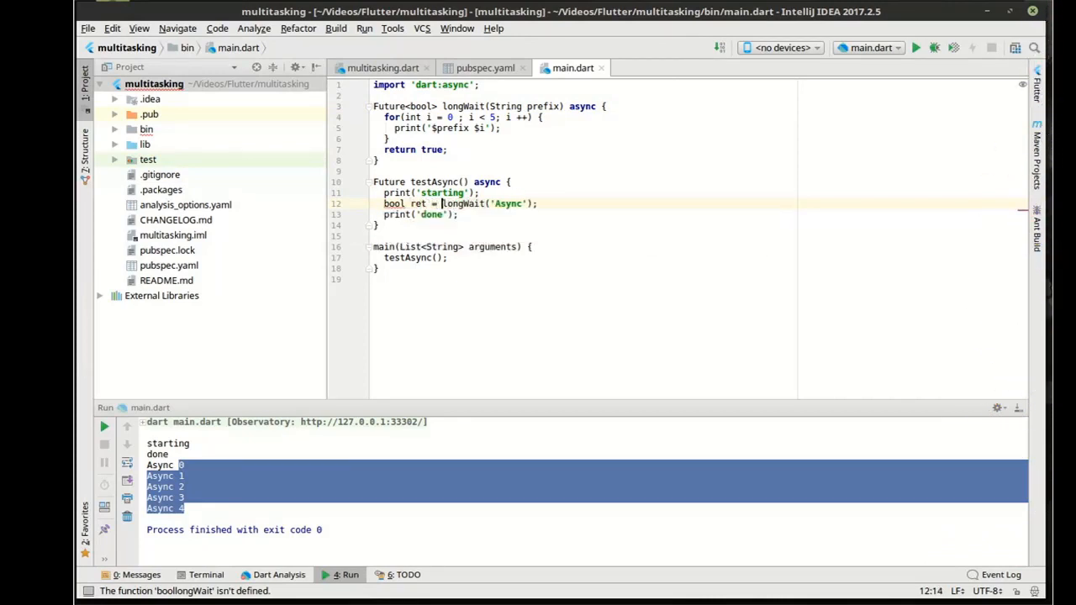
- Change the call to bool ret = await longWait('Async') and check longWait's bool return type
type("await")
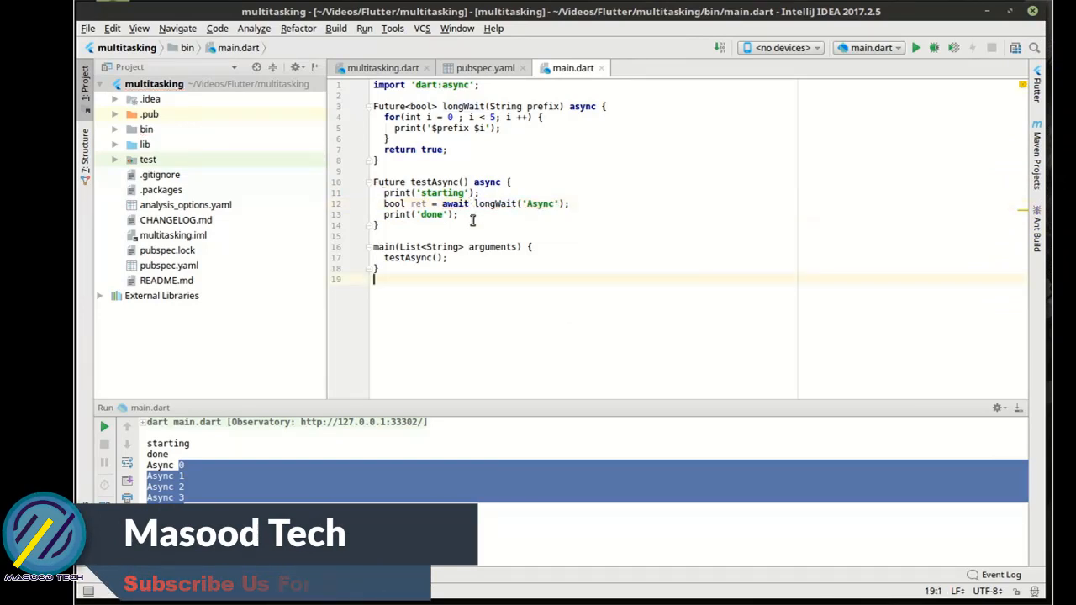
double_click(454, 204)
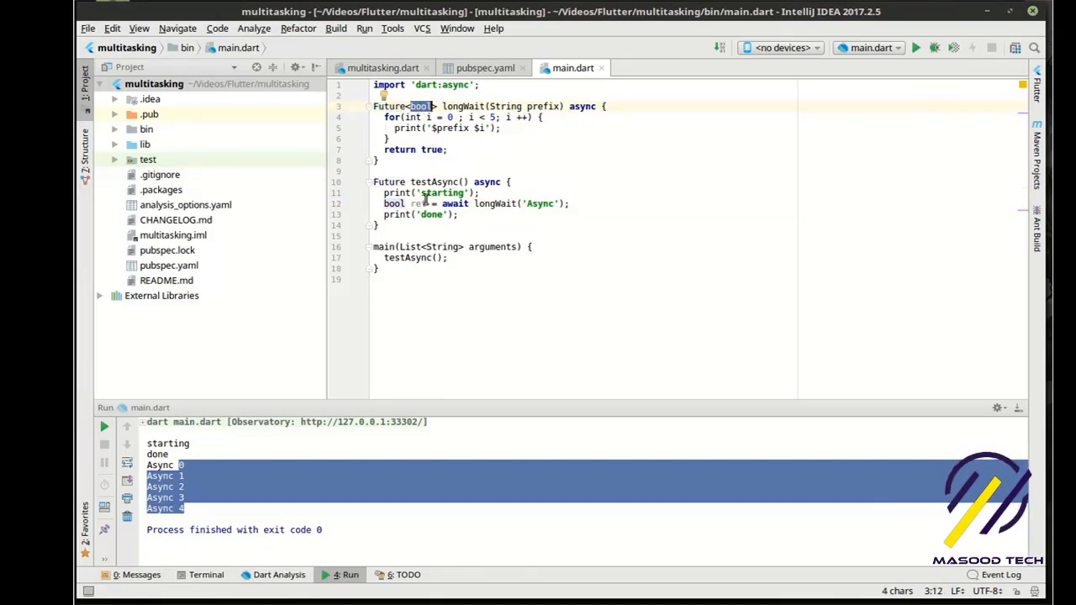
mouse_move(422, 204)
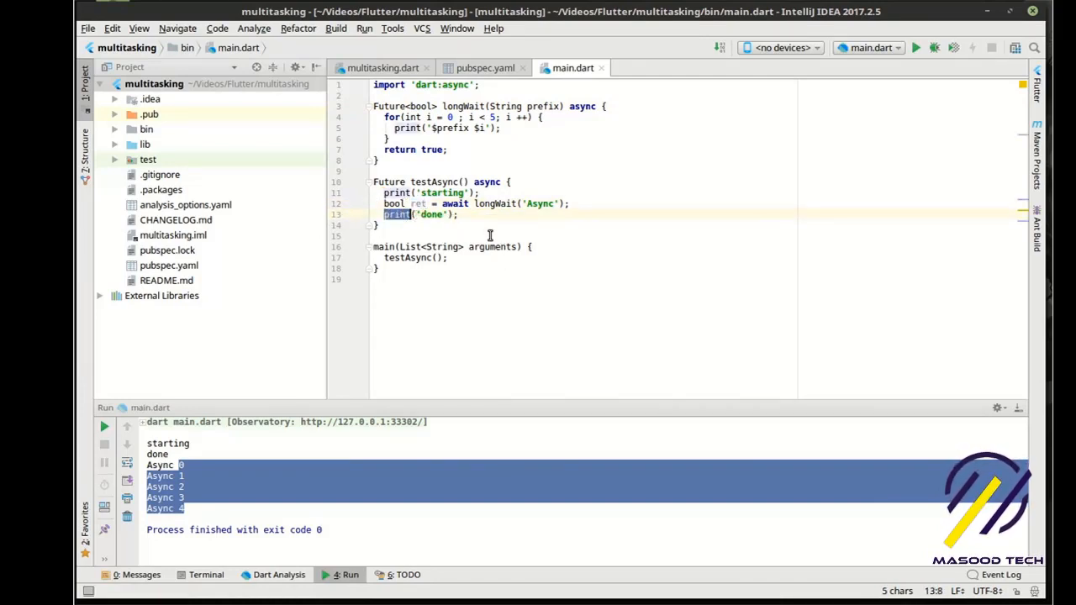
left_click(412, 203)
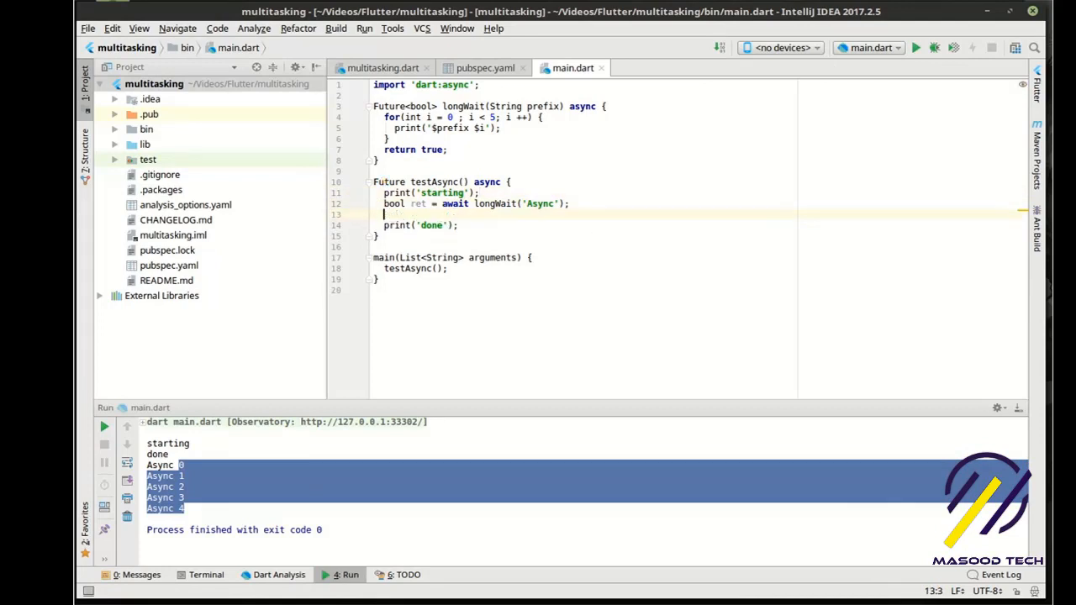
- Insert print(ret); before print('done') in testAsync
type("print(ret);")
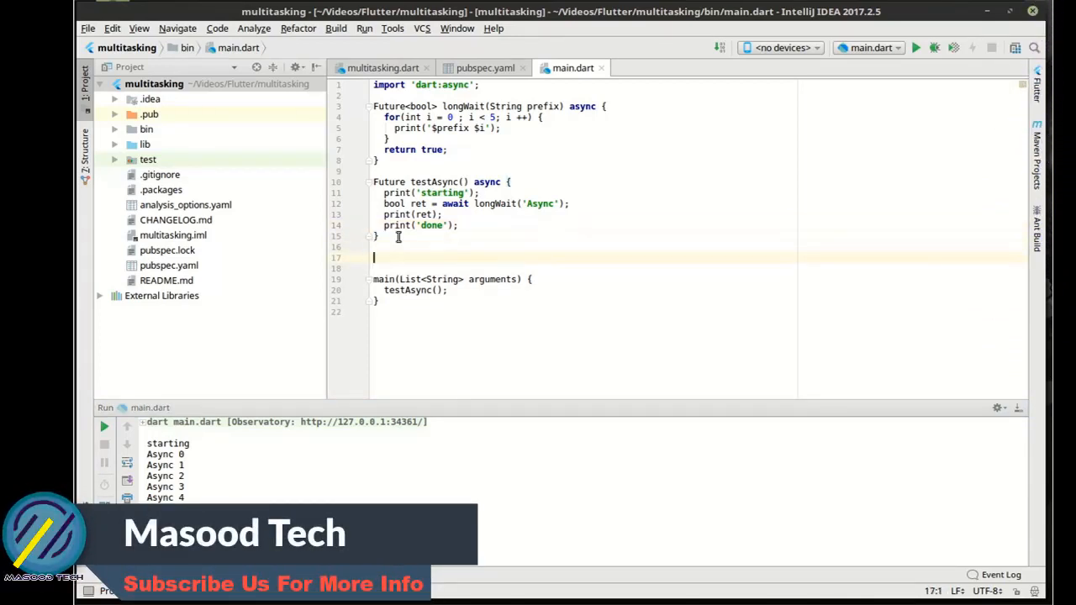
- Write void testThen() { print('starting'); ... print('done'); } below testAsync
type("void")
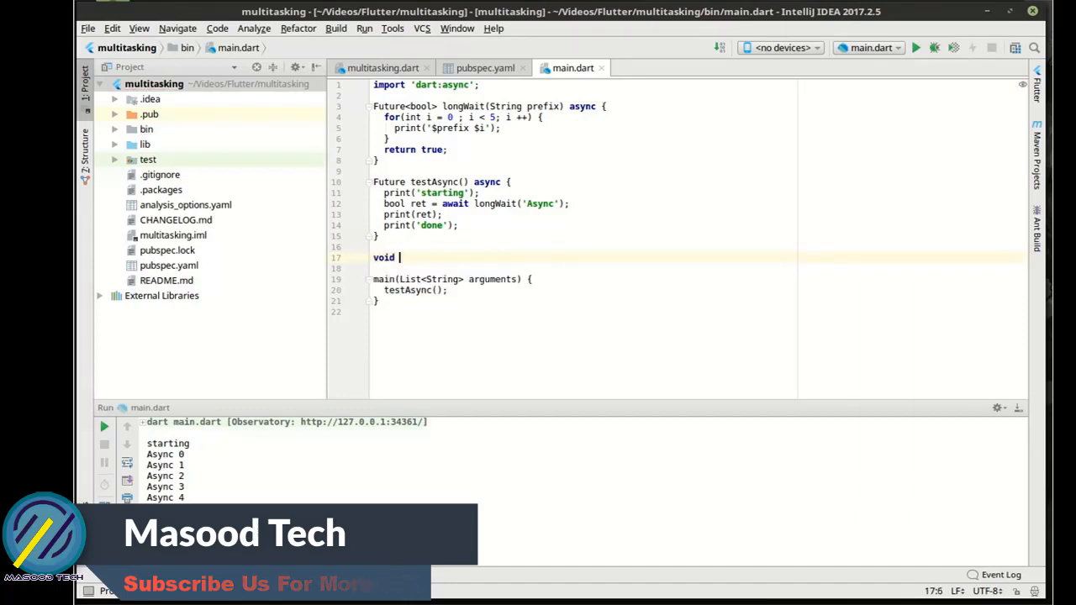
type("test")
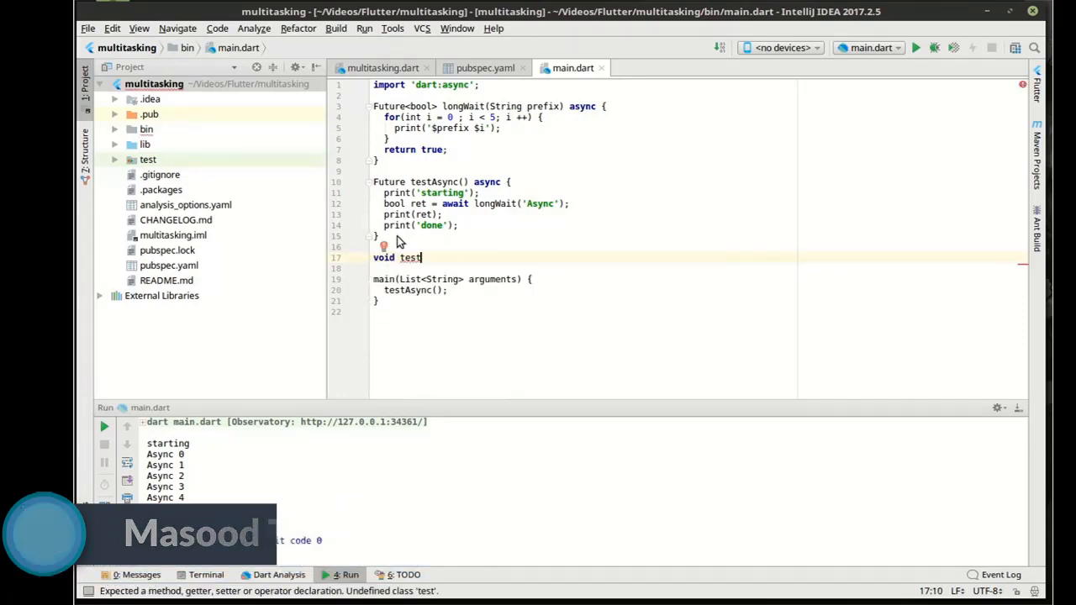
type("Then")
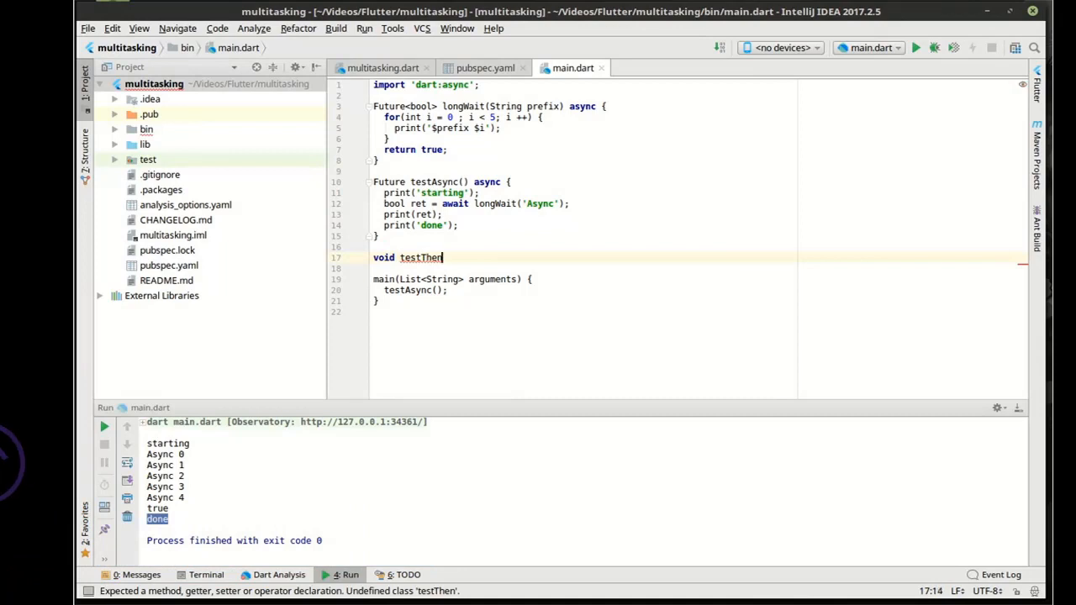
type("_)")
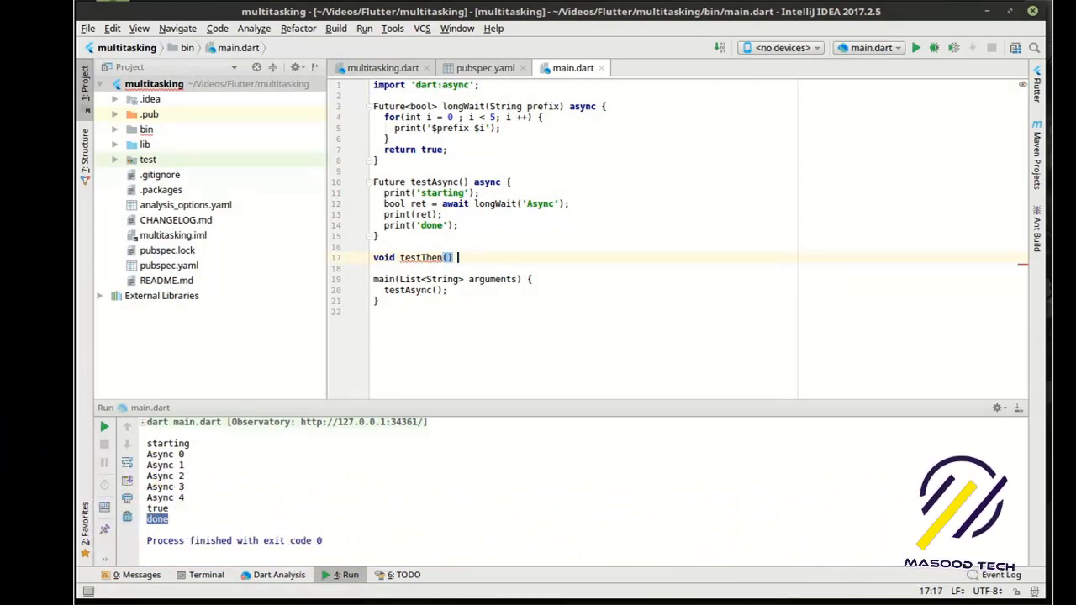
type("{")
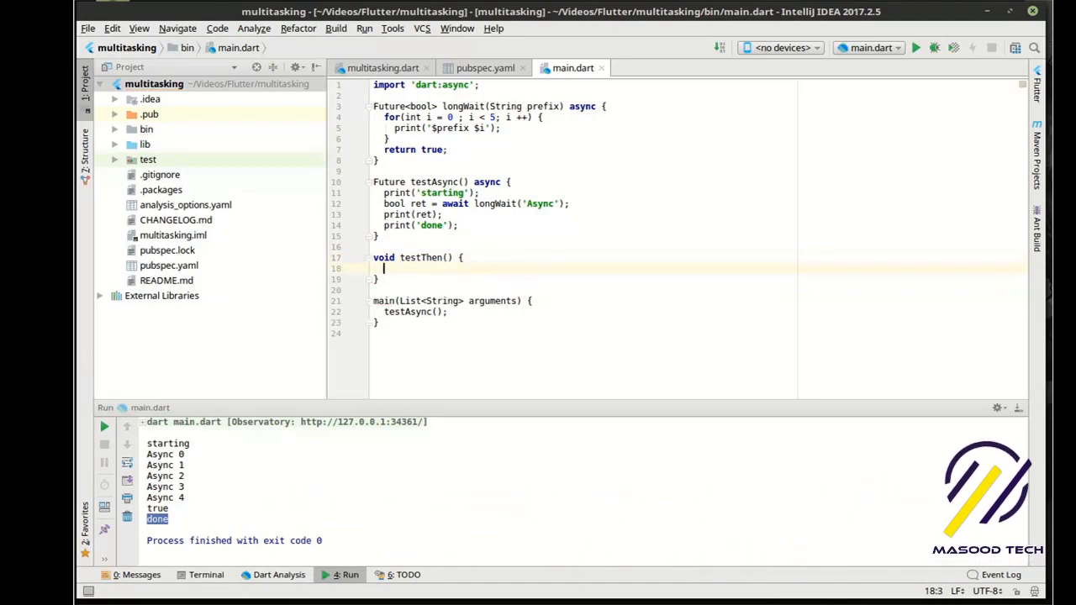
type("print('s')")
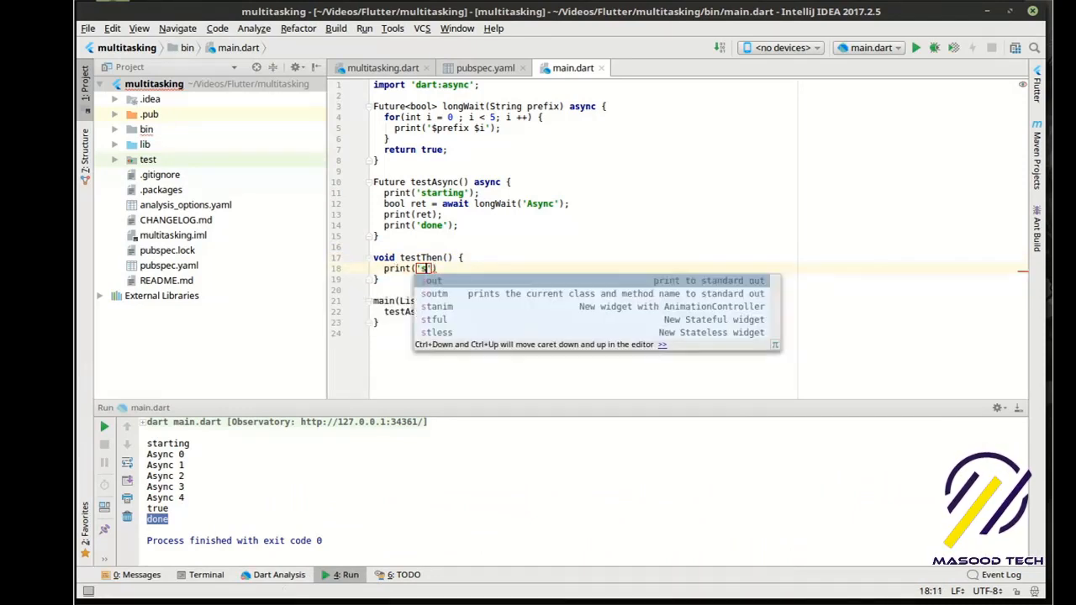
type("tarting")
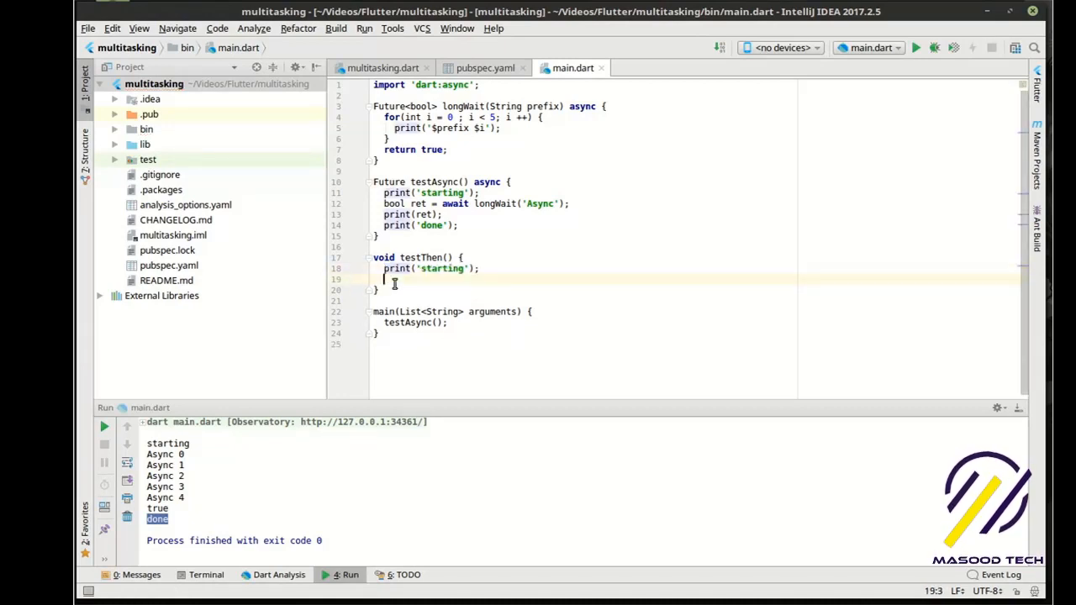
type("print('done');")
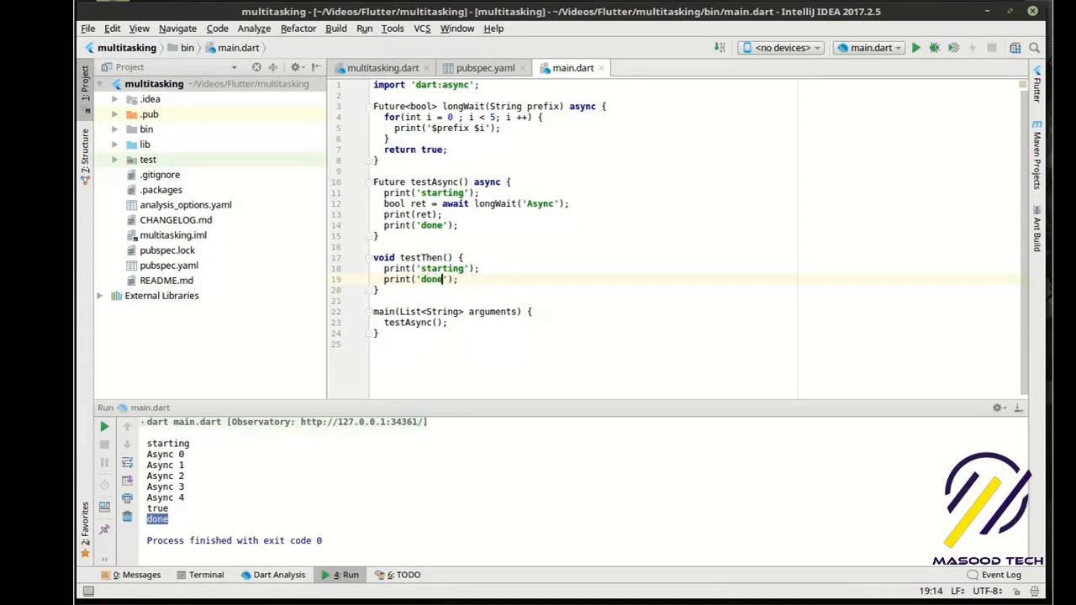
mouse_move(494, 241)
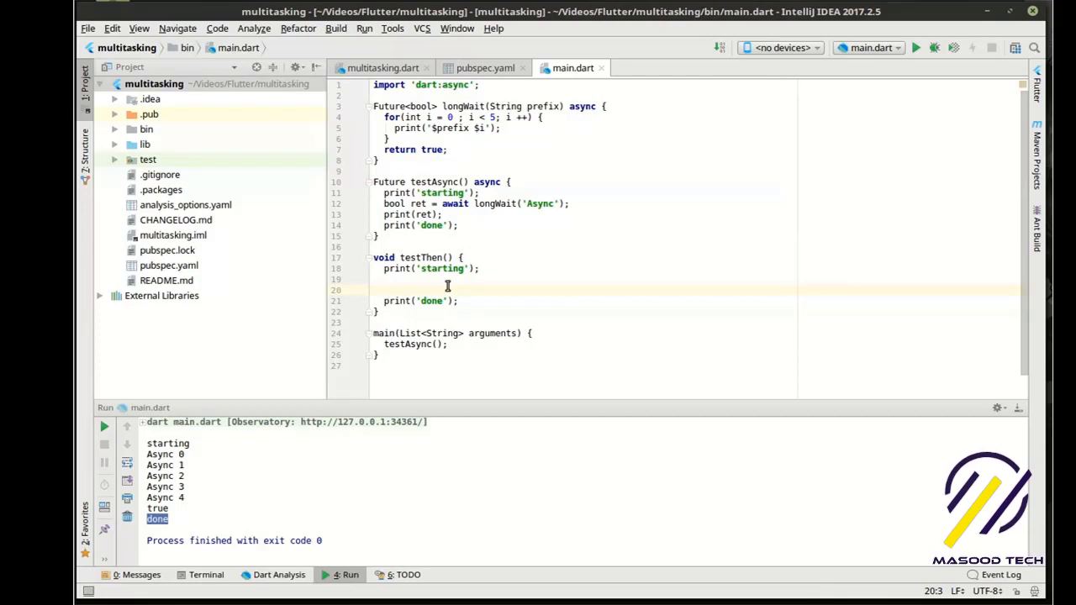
- Between the prints, chain longWait('Then').then((bool value) { print('done waiting'); });
key("enter")
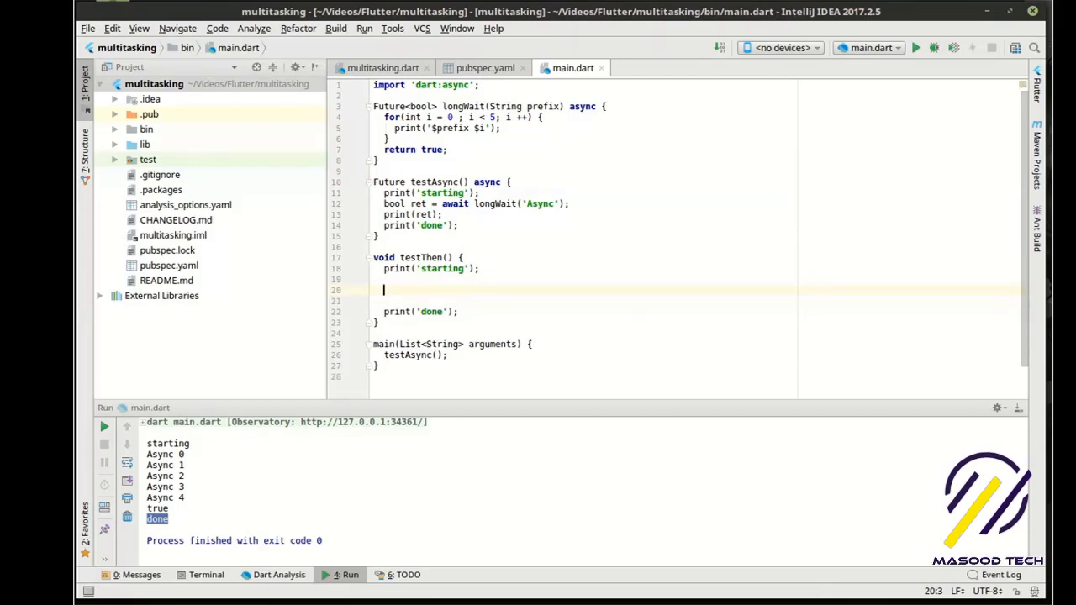
type("l")
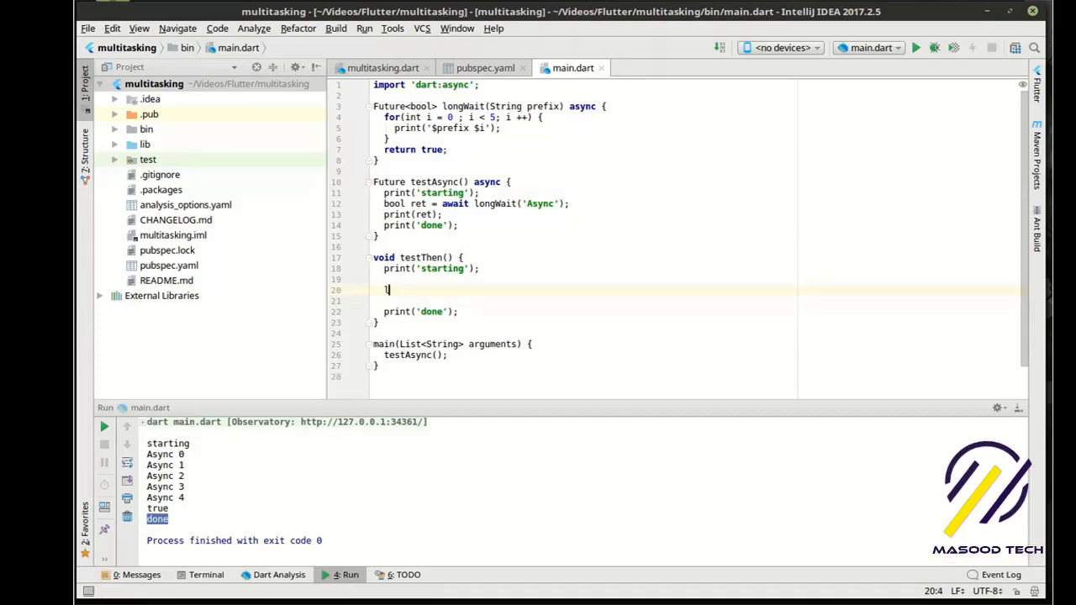
type("longWait(prefix")
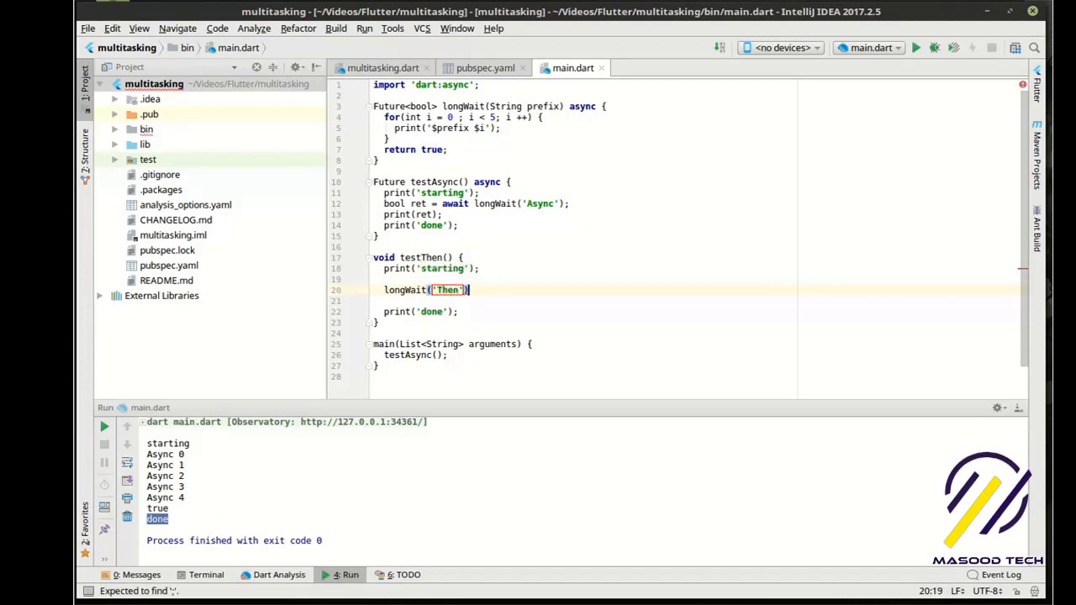
type(".then((")
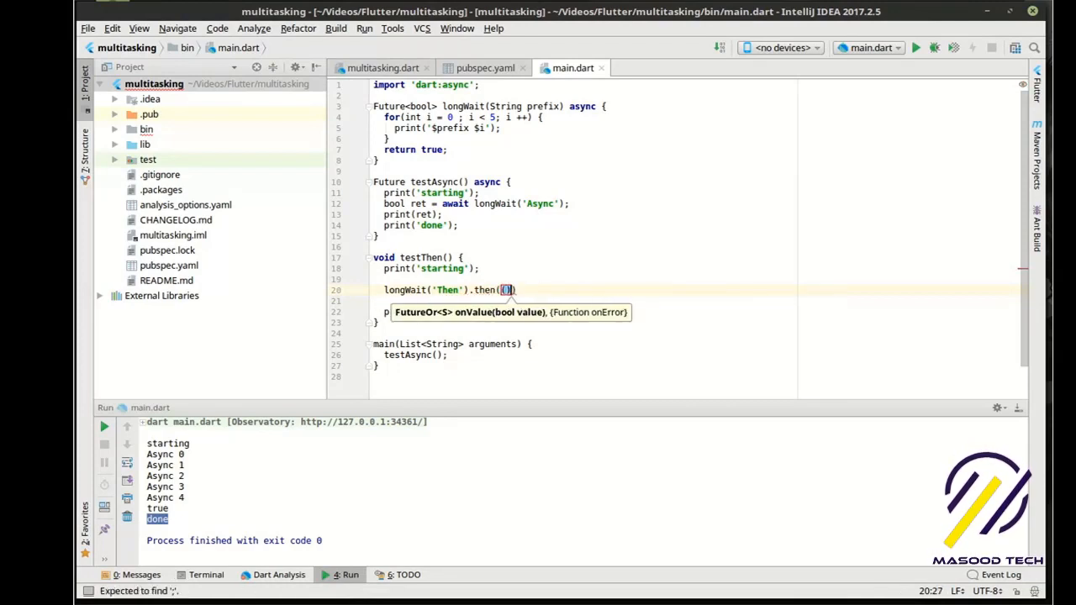
type("bool value")
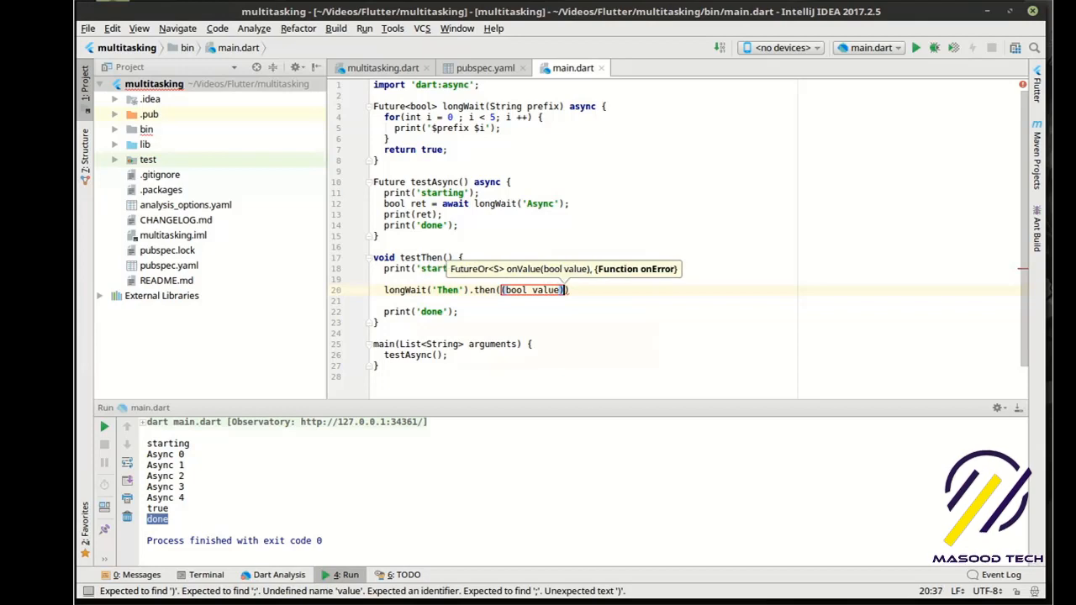
type("{")
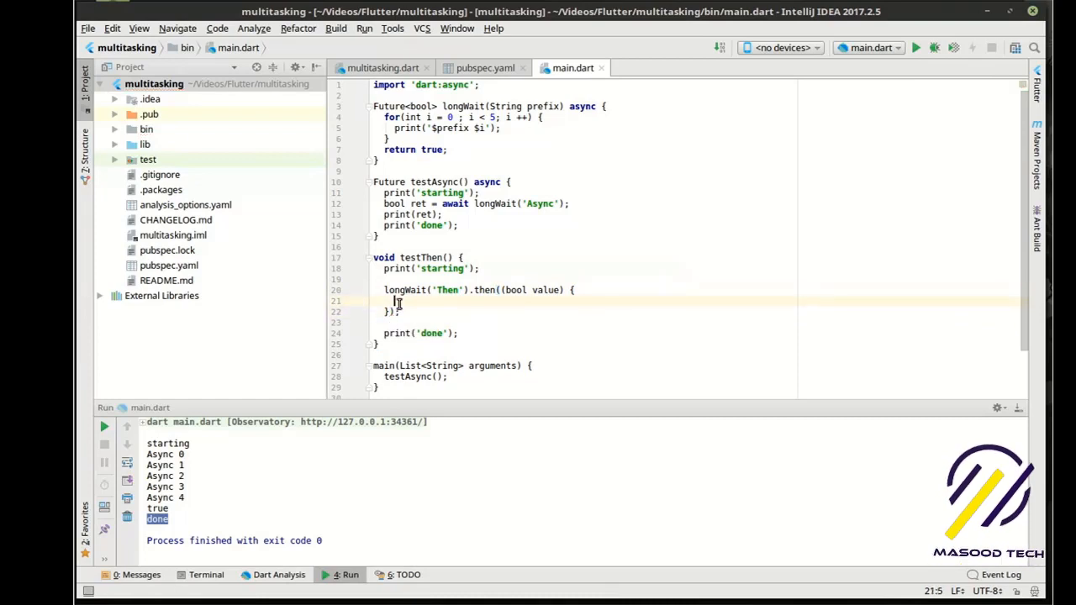
type("print don")
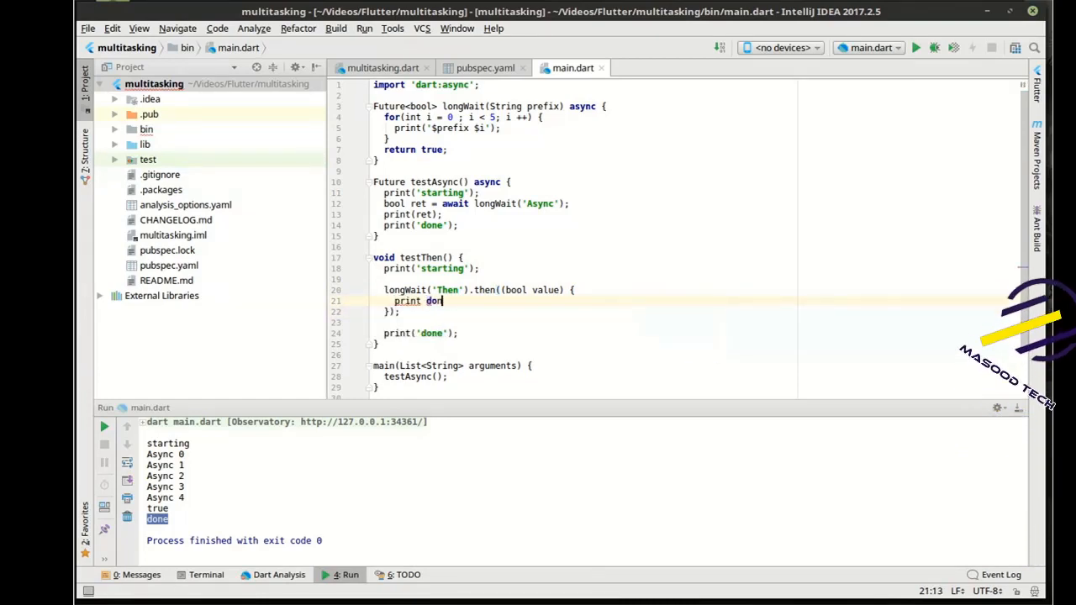
key("BackSpace")
type("('")
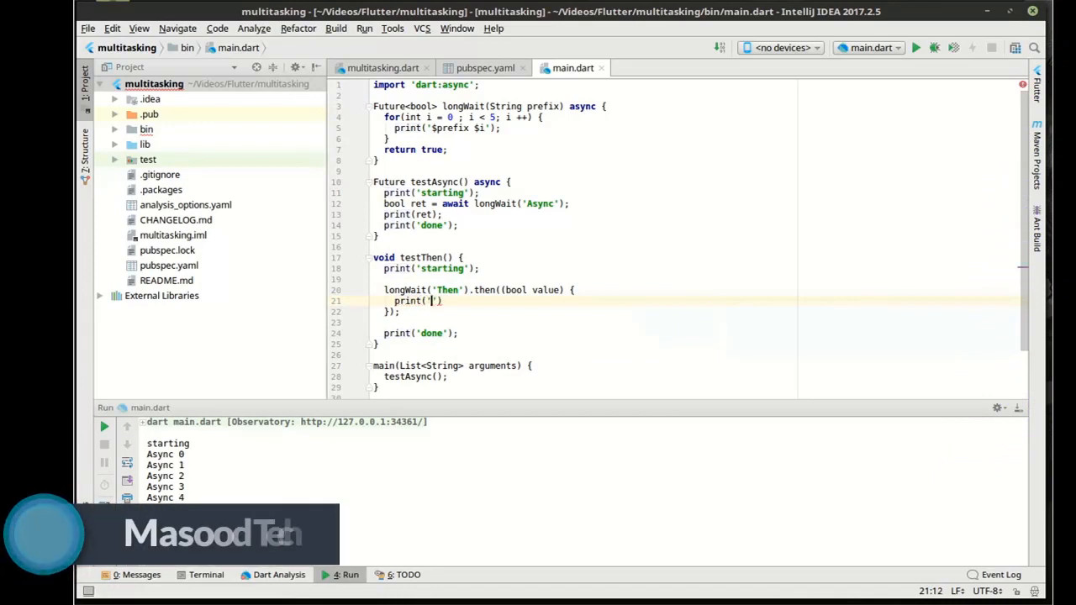
type("done waiting")
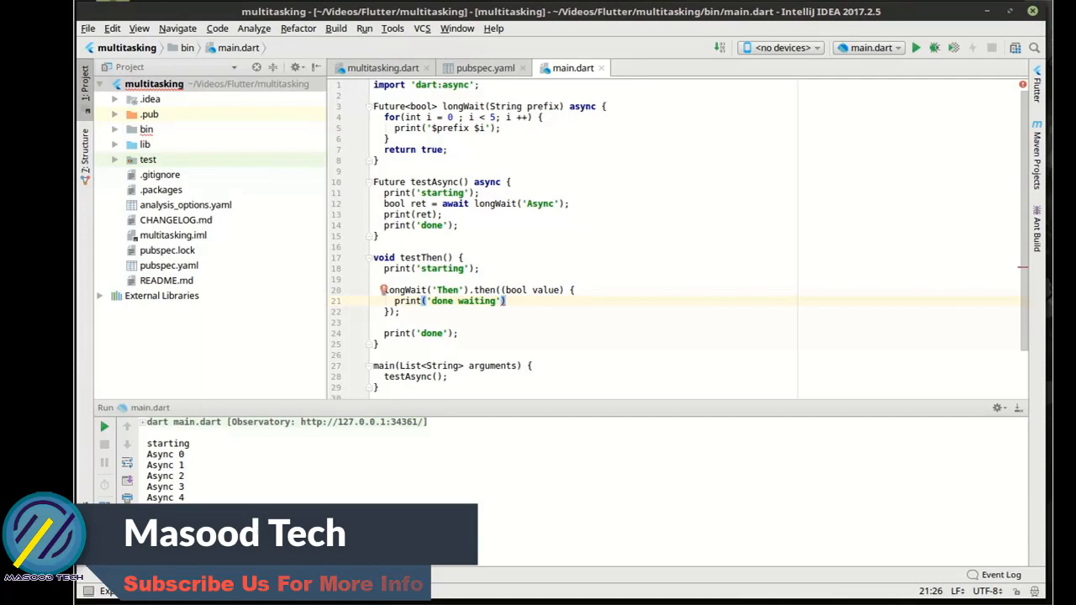
scroll("down", 3)
type(";")
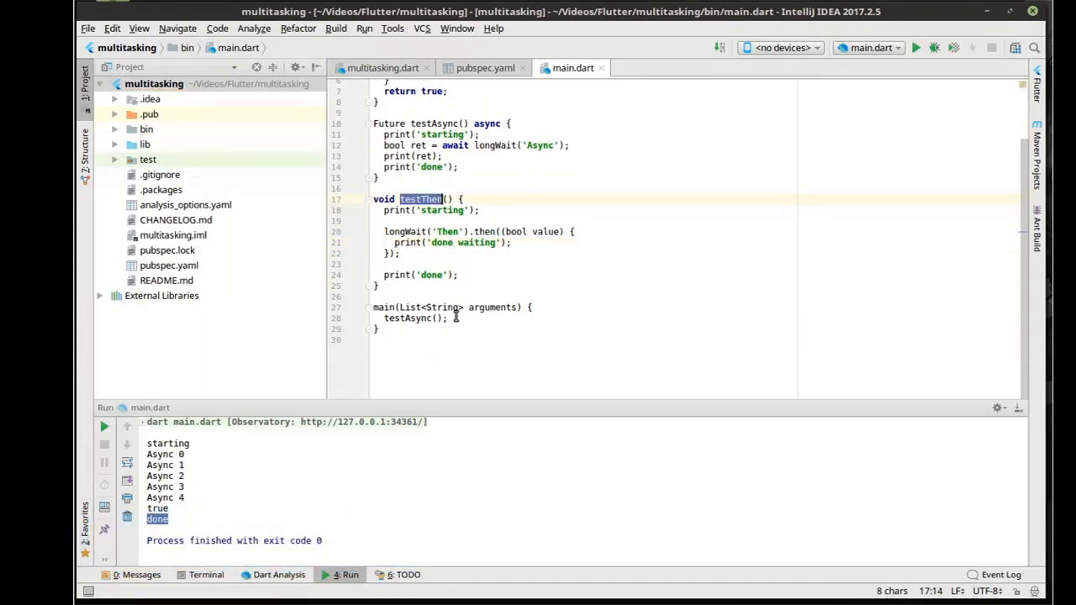
- In main, call testThen(); and comment out testAsync(); with //
type("testThen();")
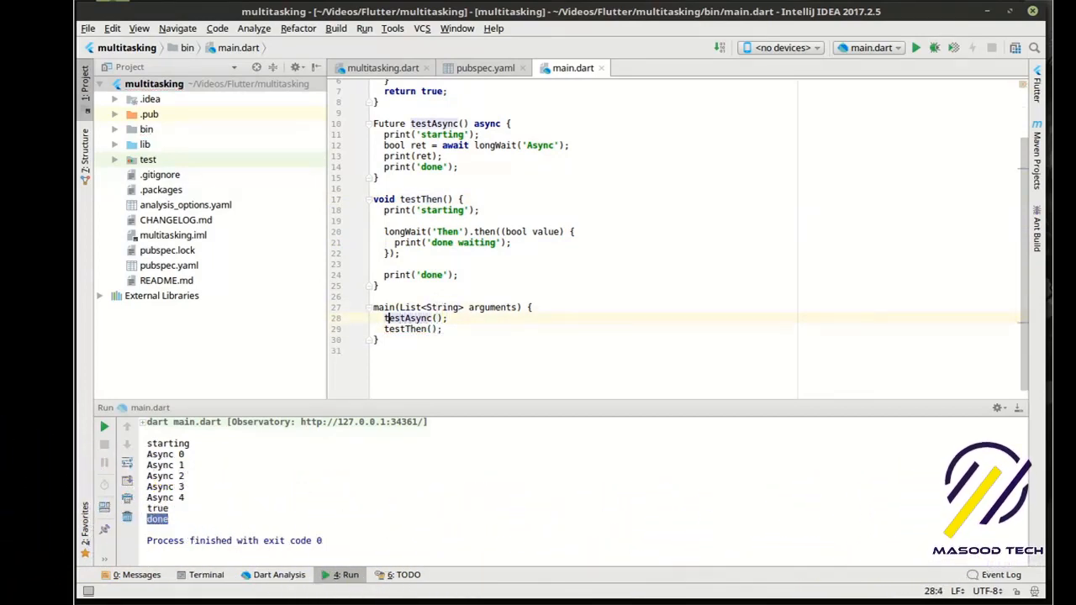
type("//")
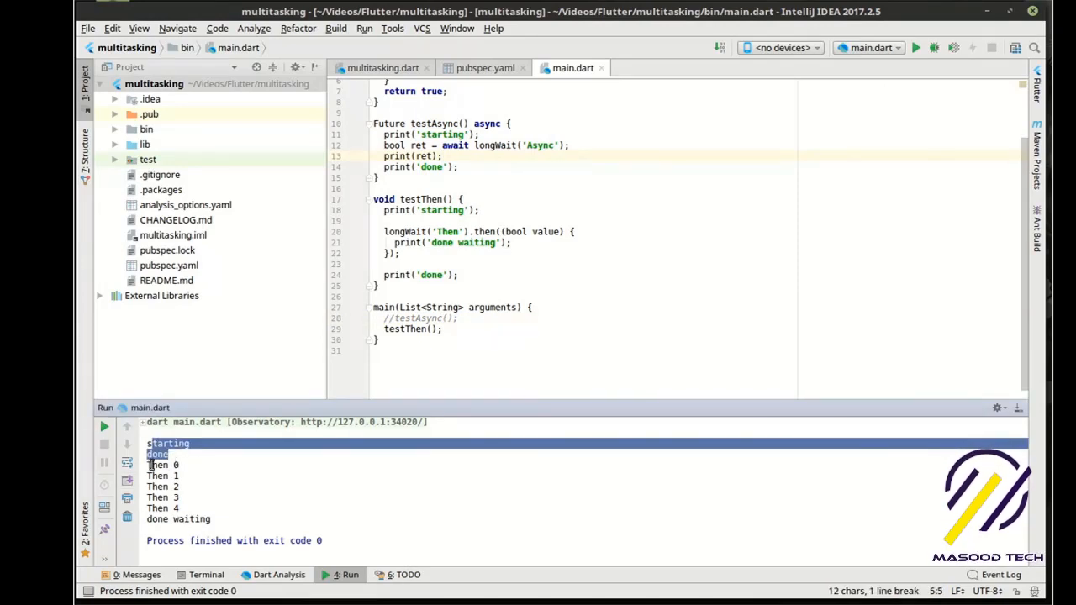
- Review testThen's output where done prints before the Then lines, highlighting the .then call on longWait
left_click_drag(165, 464, 185, 508)
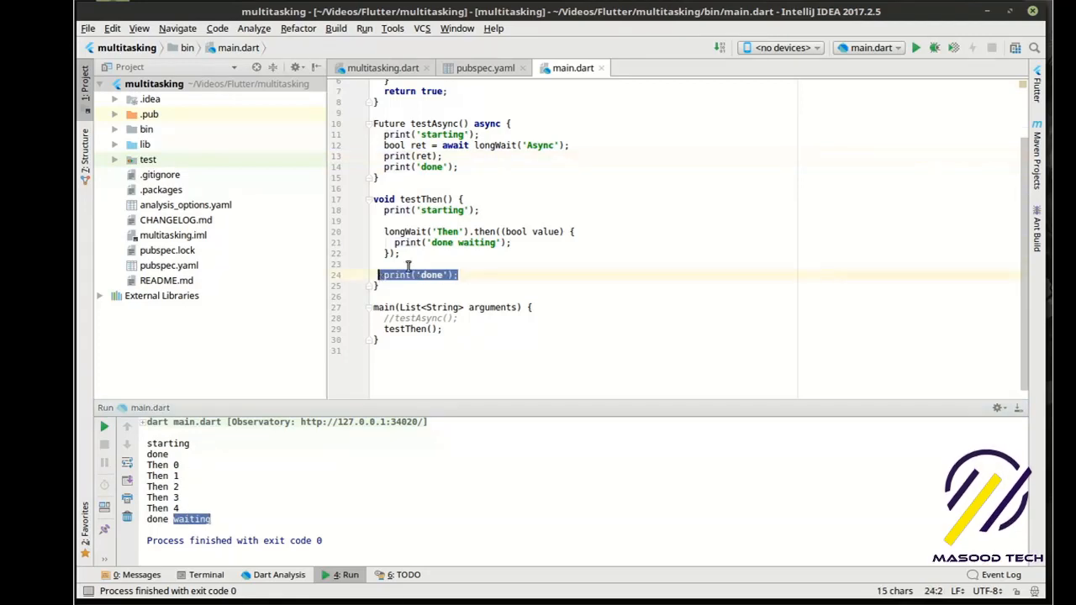
left_click(385, 210)
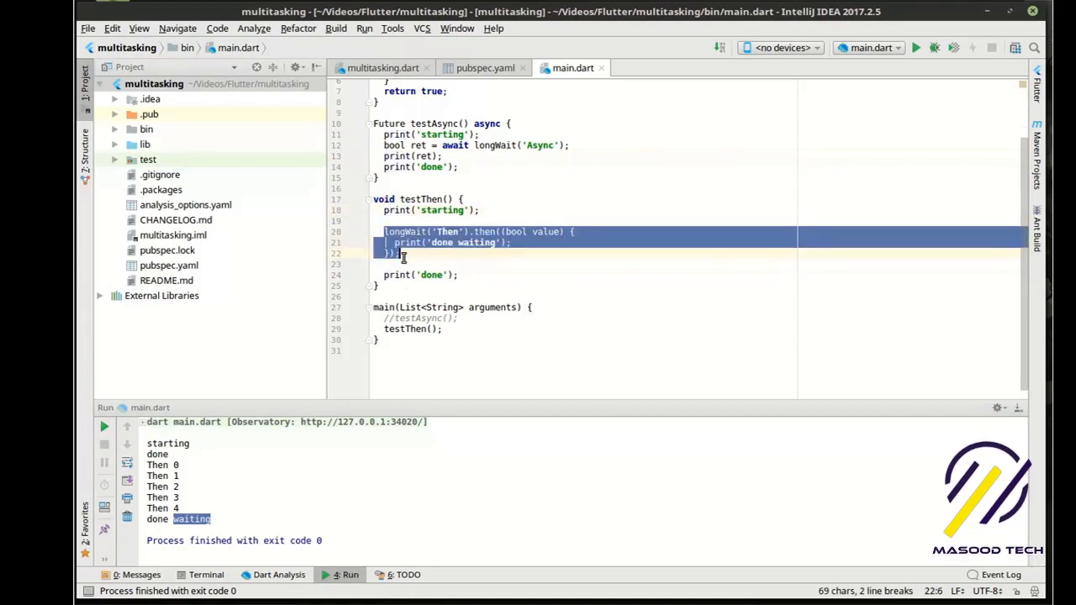
left_click(570, 232)
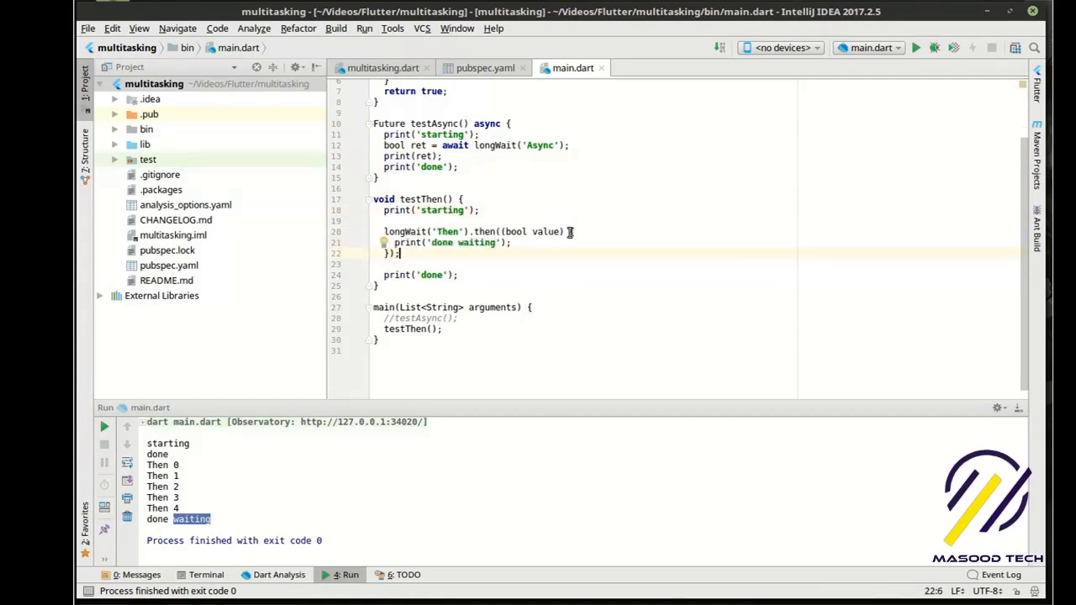
left_click_drag(575, 232, 385, 242)
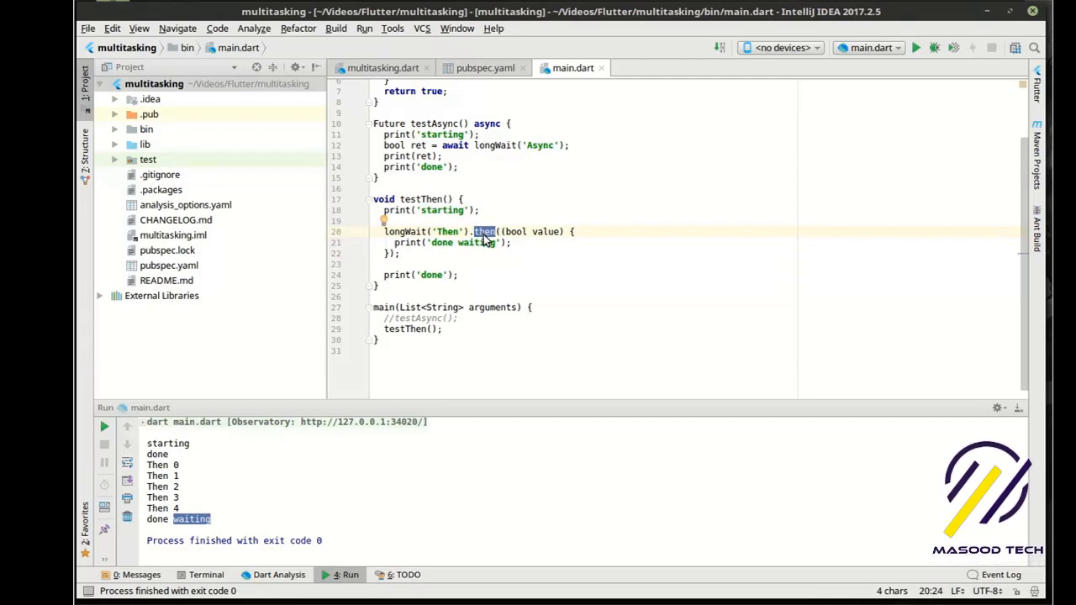
mouse_move(470, 195)
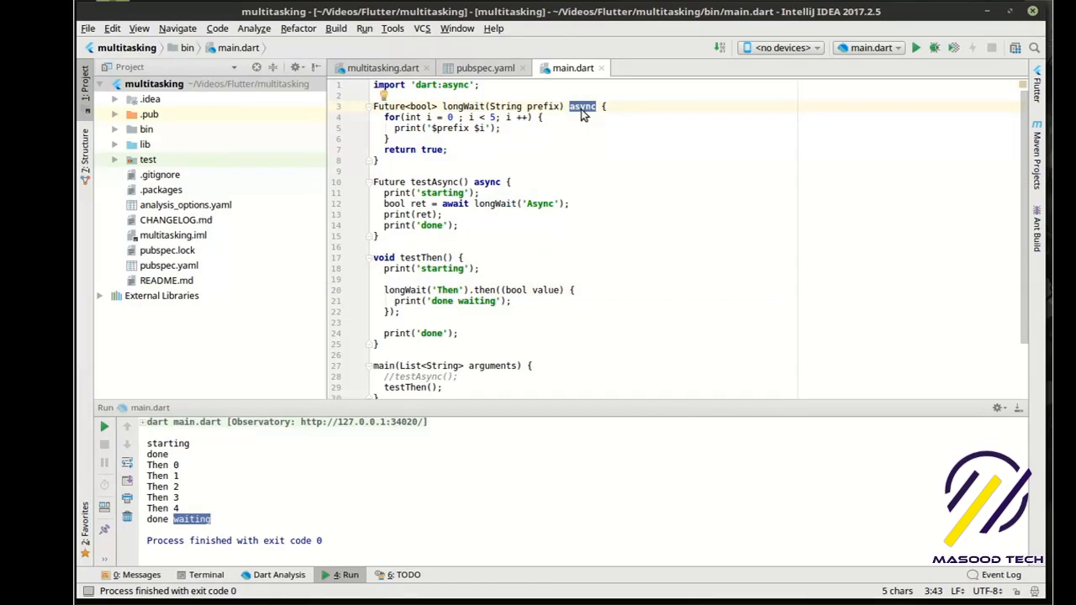
mouse_move(612, 125)
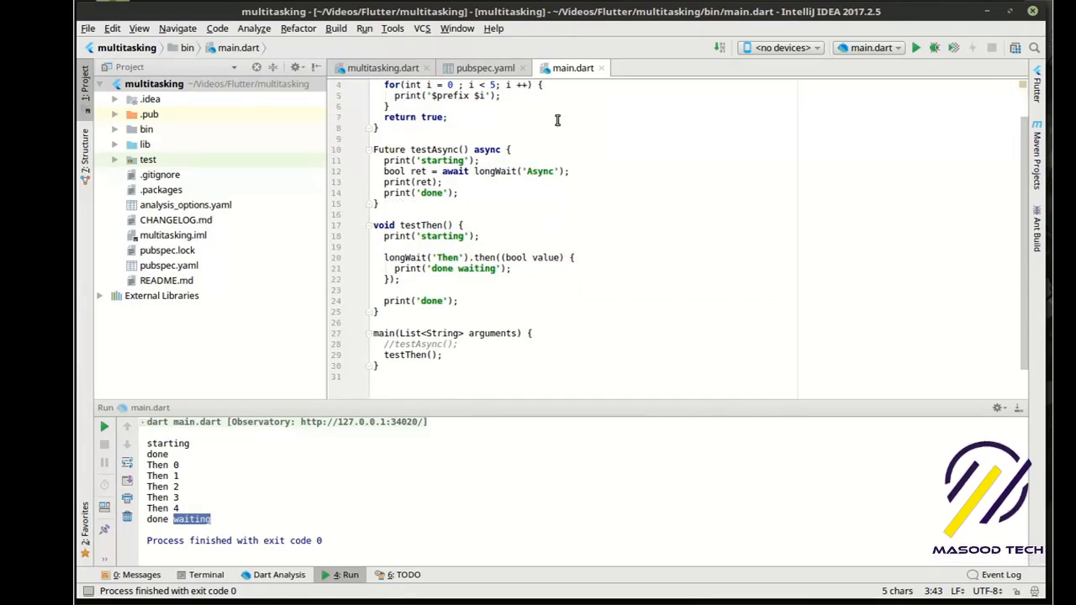
- Mark the then callback of testThen again and leave an empty line below the function
scroll("down", 3)
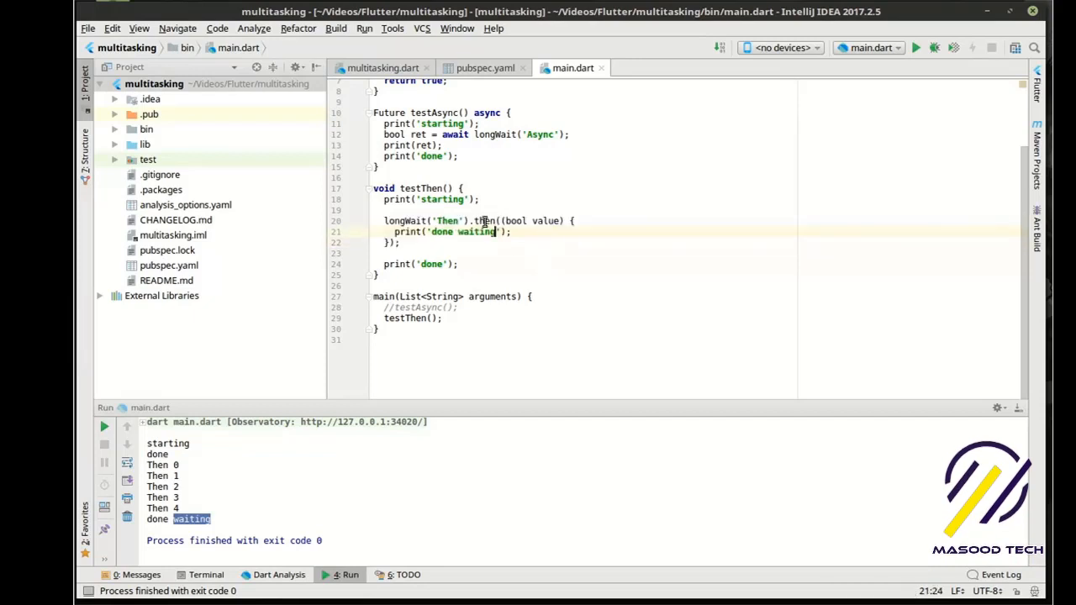
double_click(484, 221)
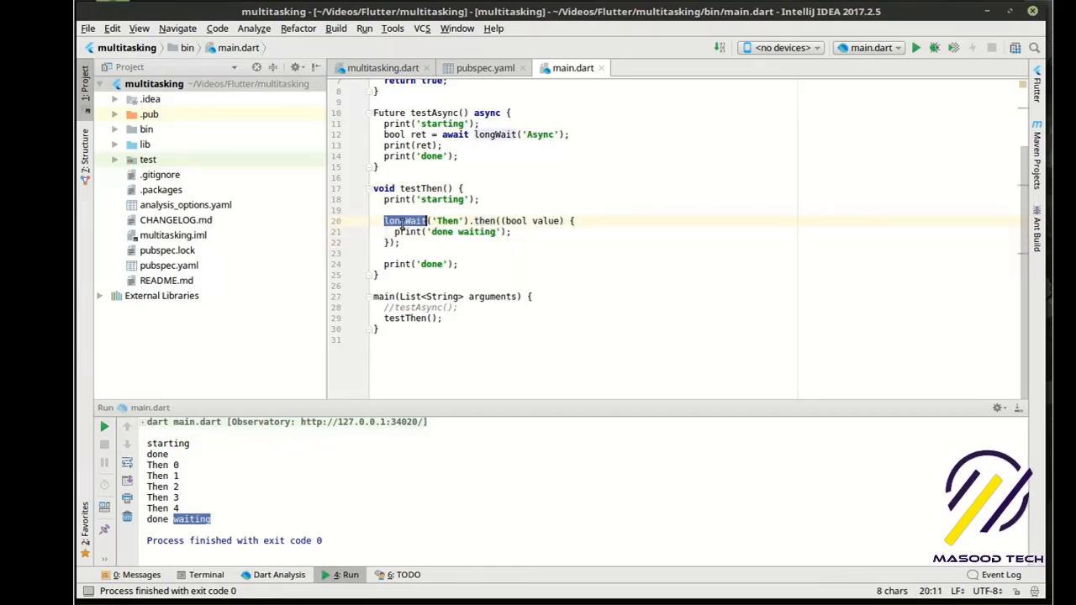
left_click(484, 220)
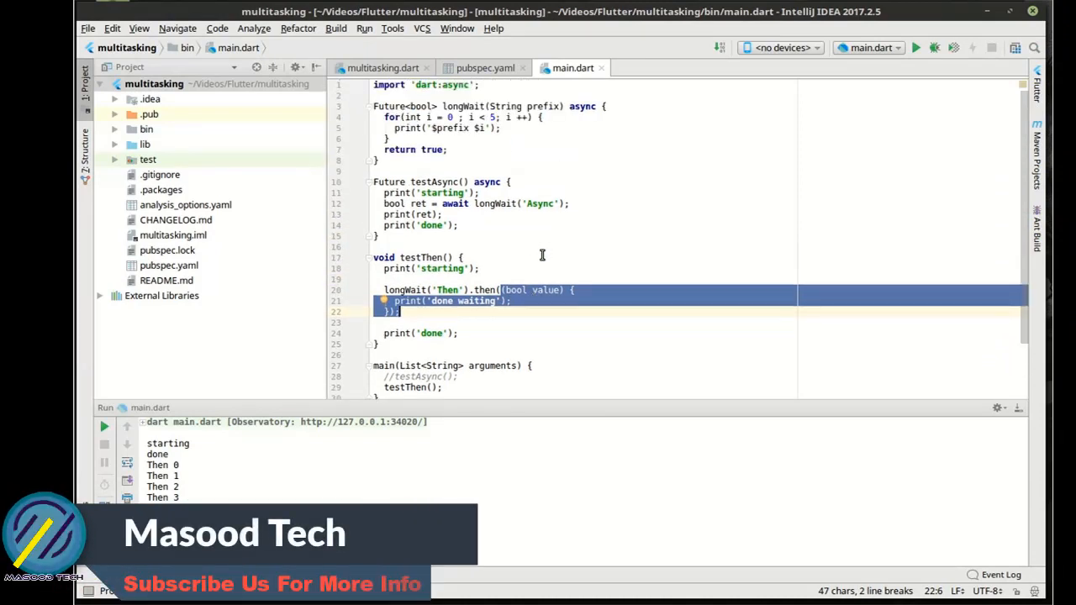
mouse_move(428, 235)
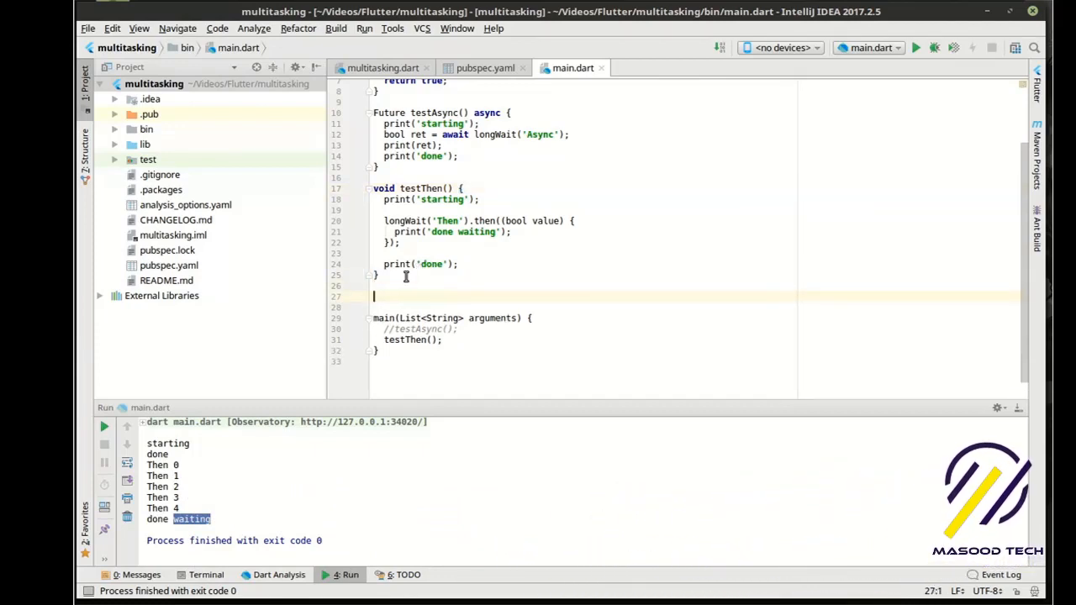
- Declare void testChain() { and reuse testThen's body inside it
type("void te")
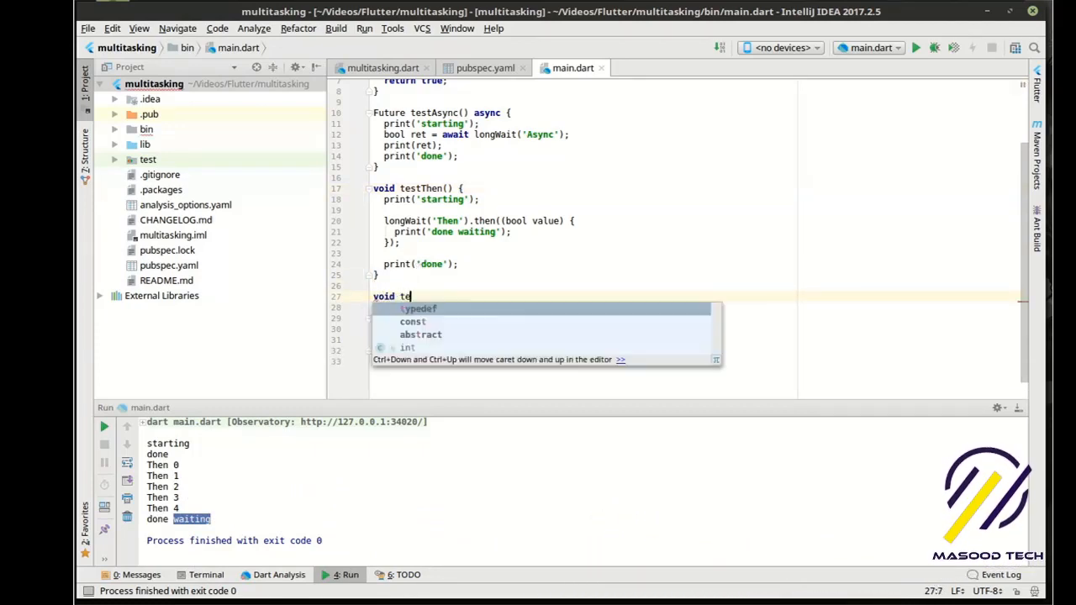
type("stChain()")
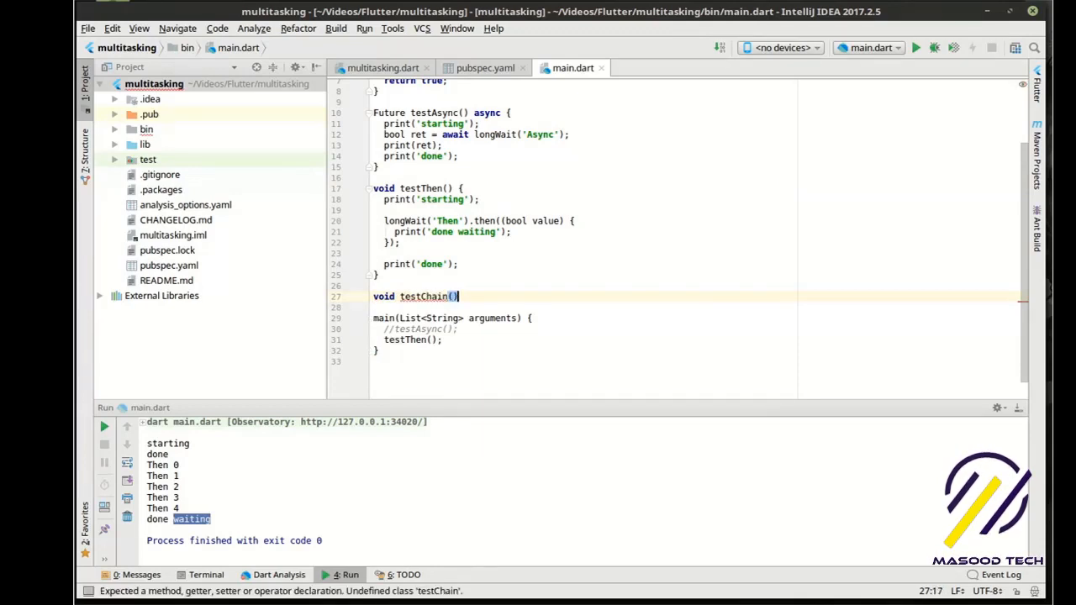
type("{")
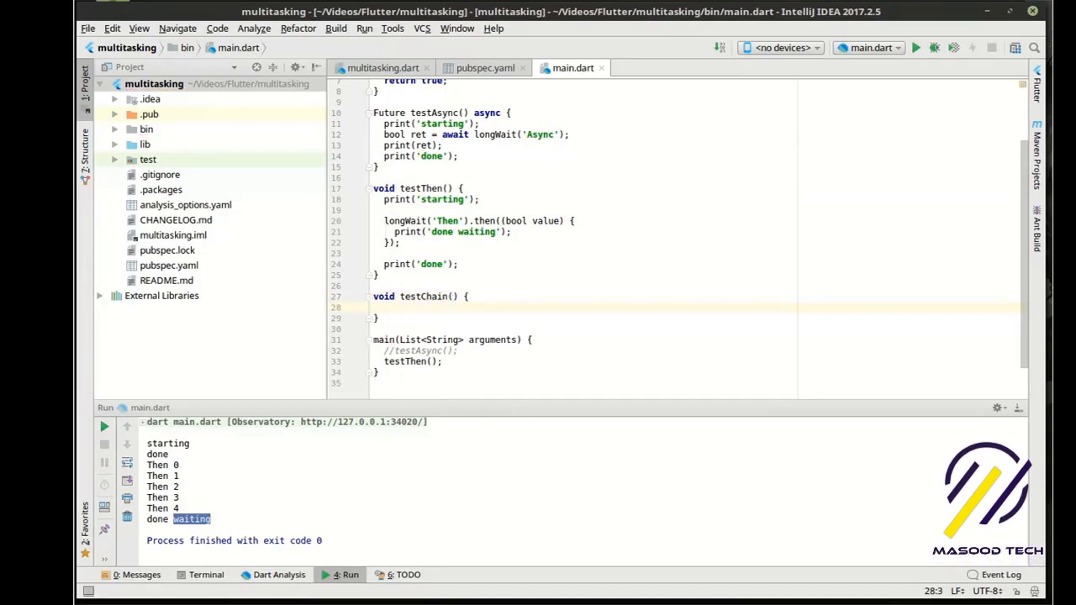
left_click_drag(387, 220, 458, 264)
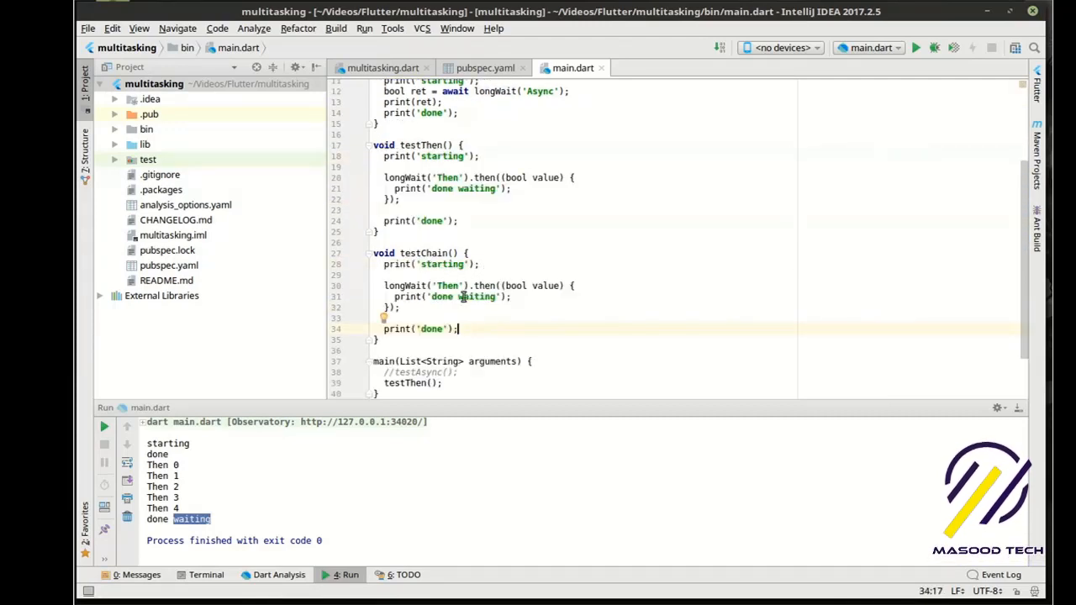
- Change the argument to 'Chains', store the result in Future f and put f.then on its own line
double_click(447, 286)
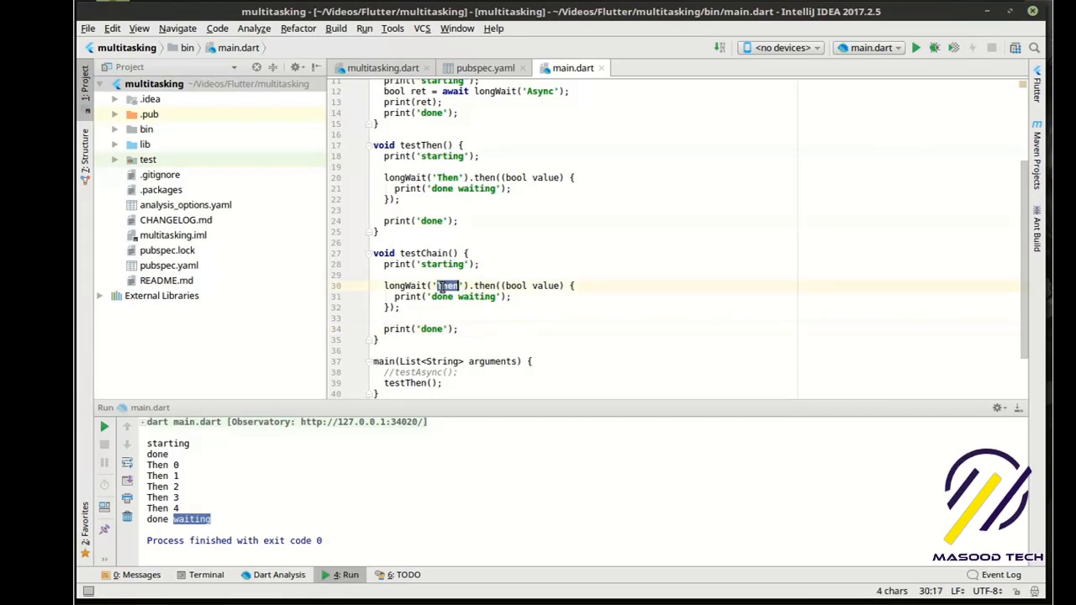
type("Chains")
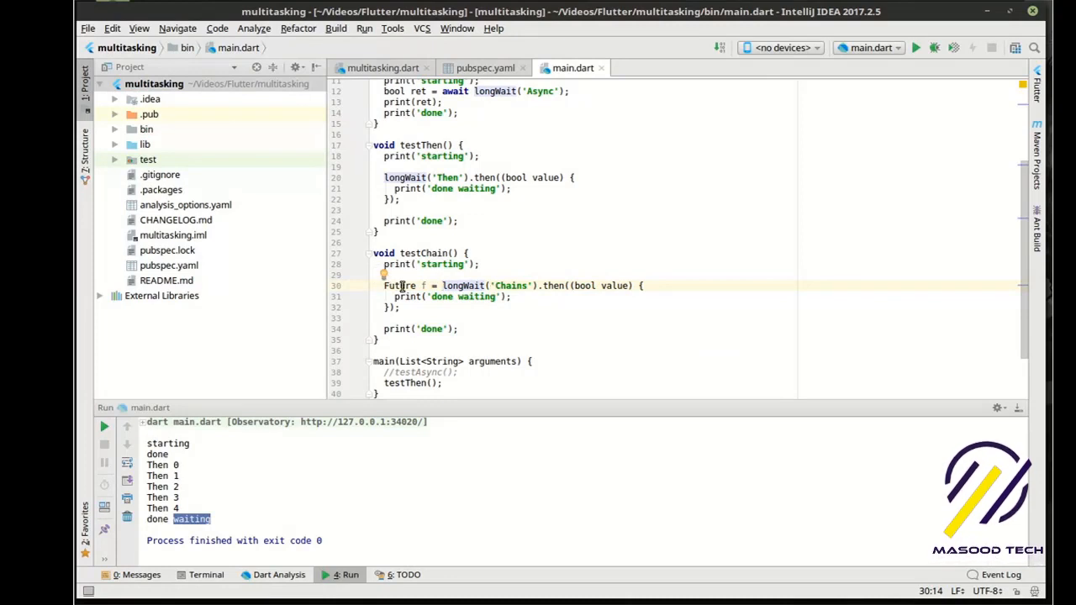
double_click(400, 286)
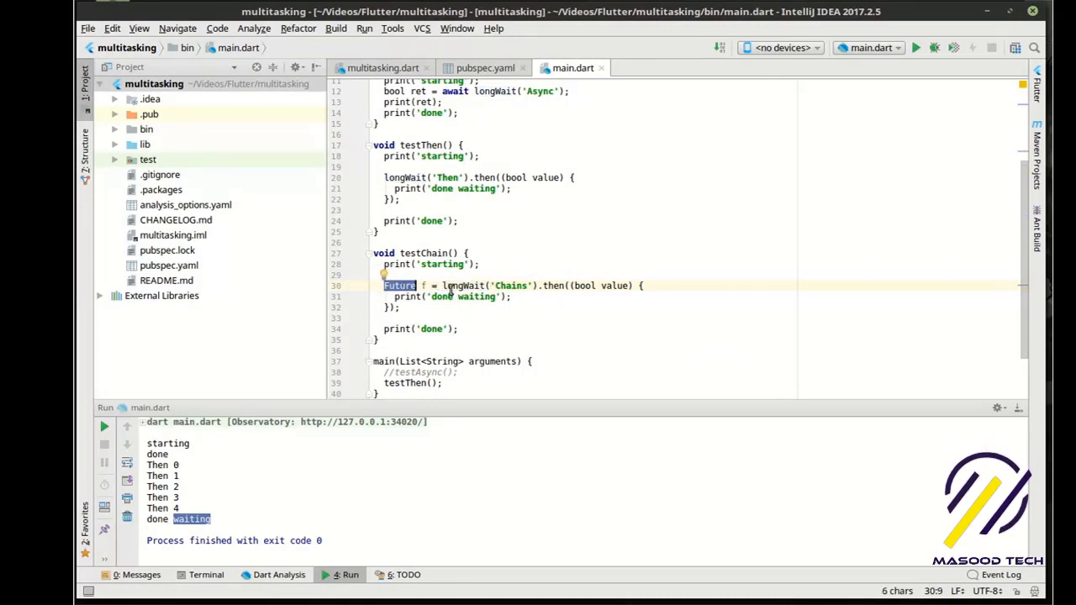
left_click(511, 296)
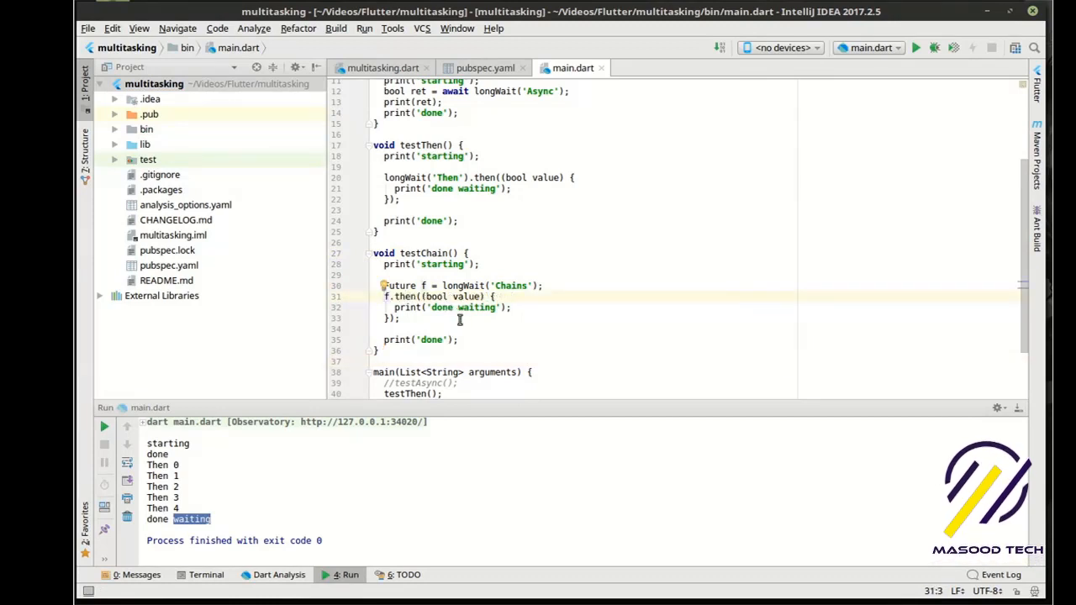
- Comment out testThen() in main and call testChain(); instead
double_click(423, 252)
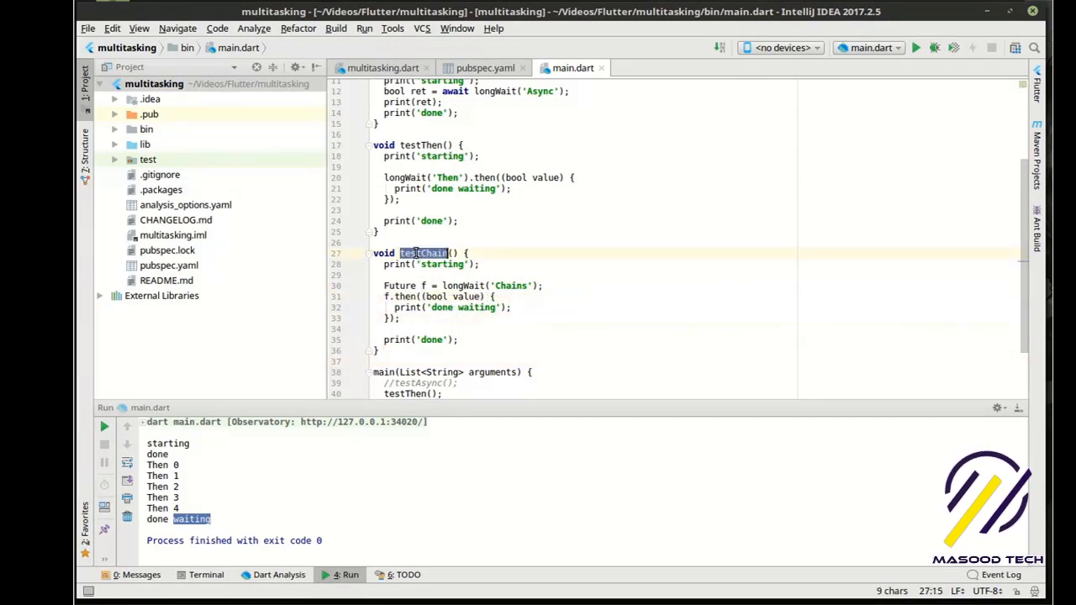
scroll("down", 3)
type("//")
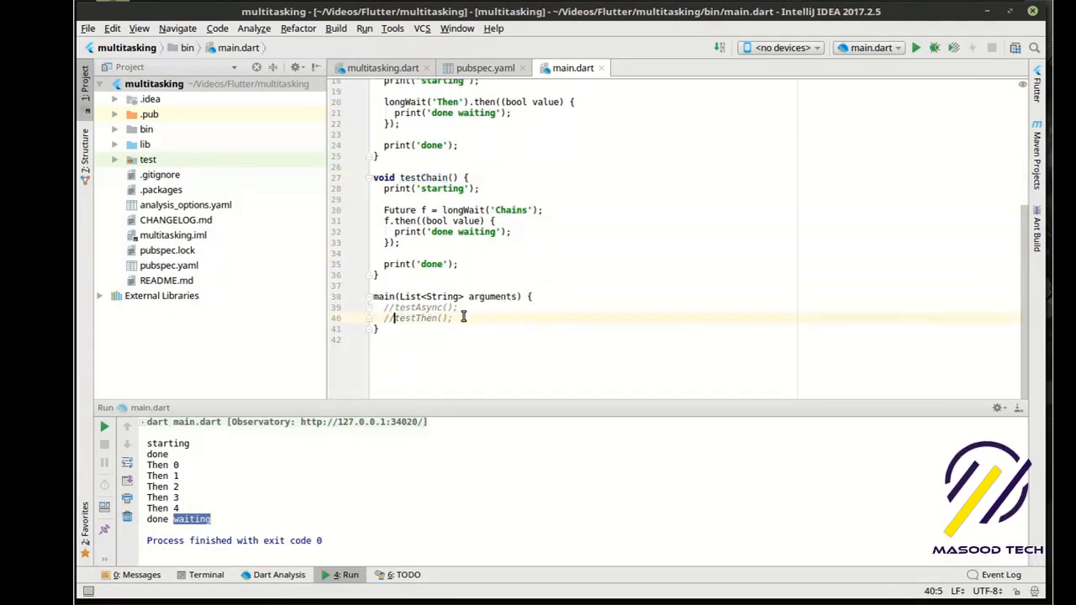
type("testChain()")
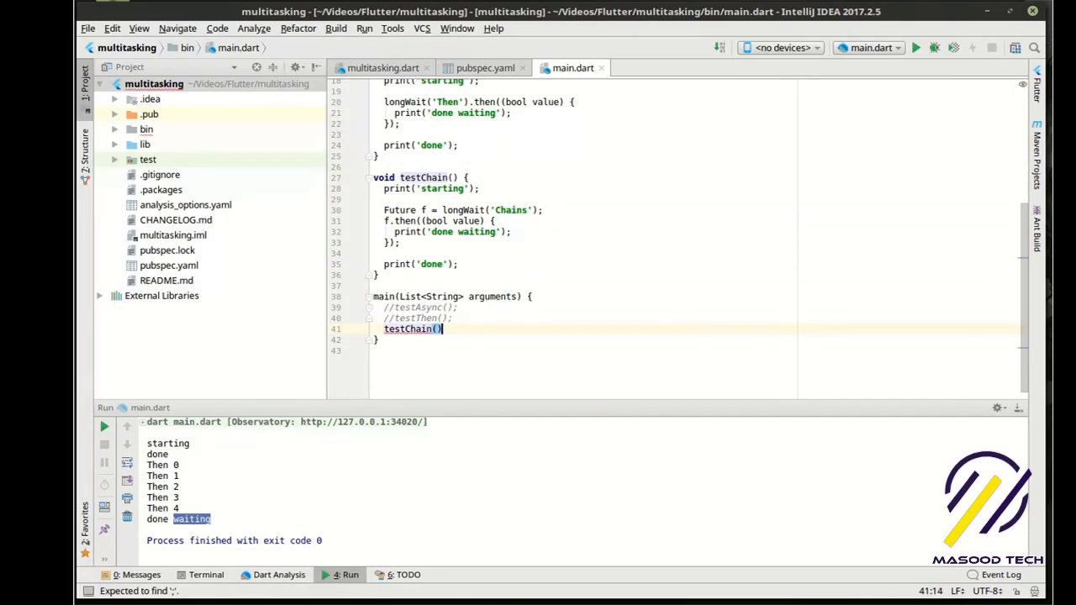
type(";")
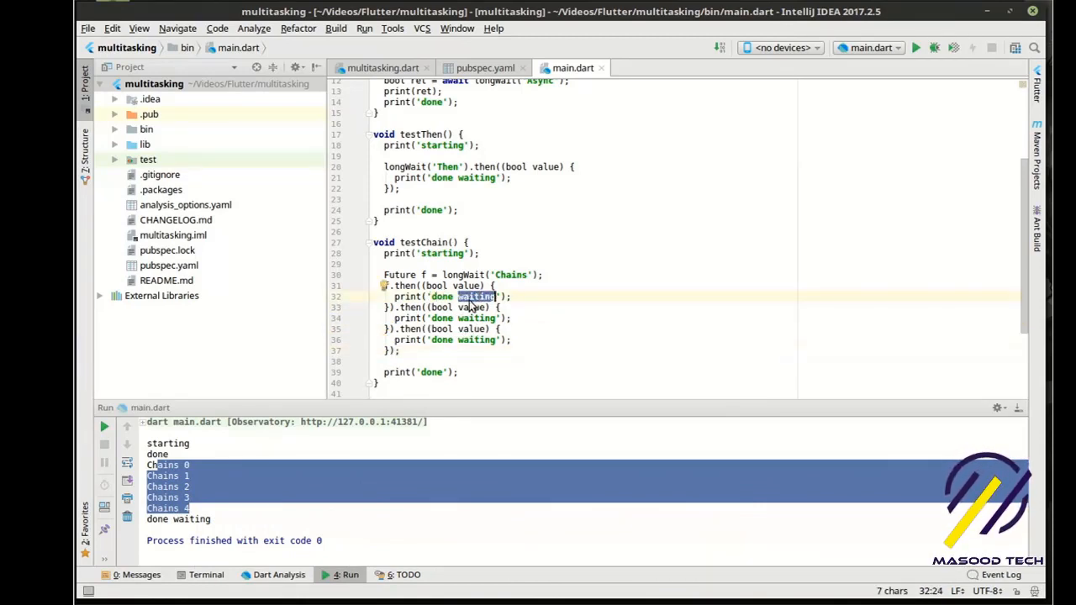
- Chain three then callbacks printing done chain 1, 2 and 3 and check them in the run output
type("chain 1")
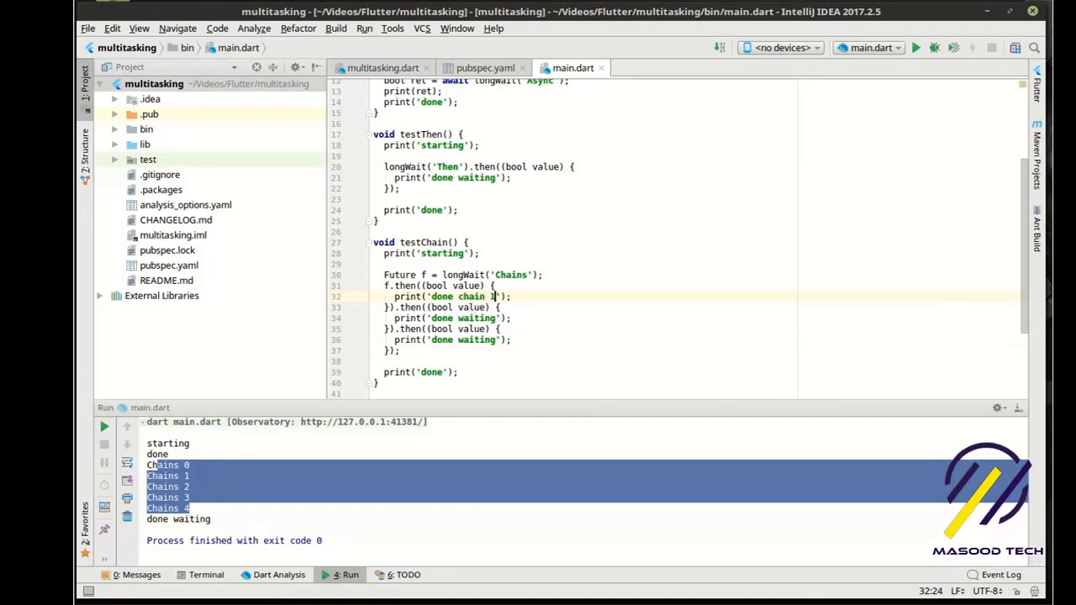
double_click(474, 317)
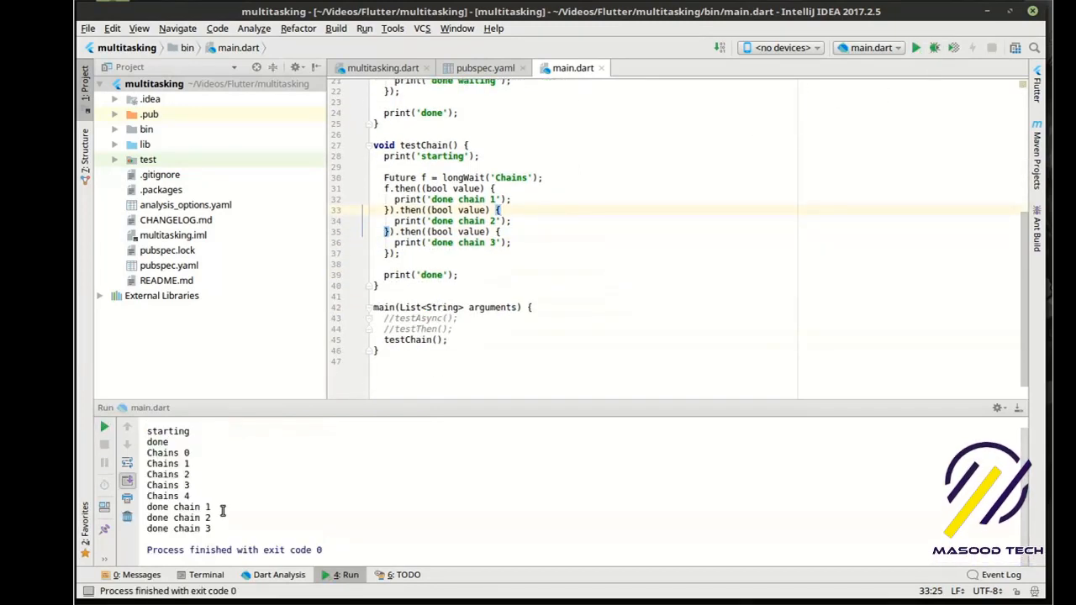
double_click(178, 506)
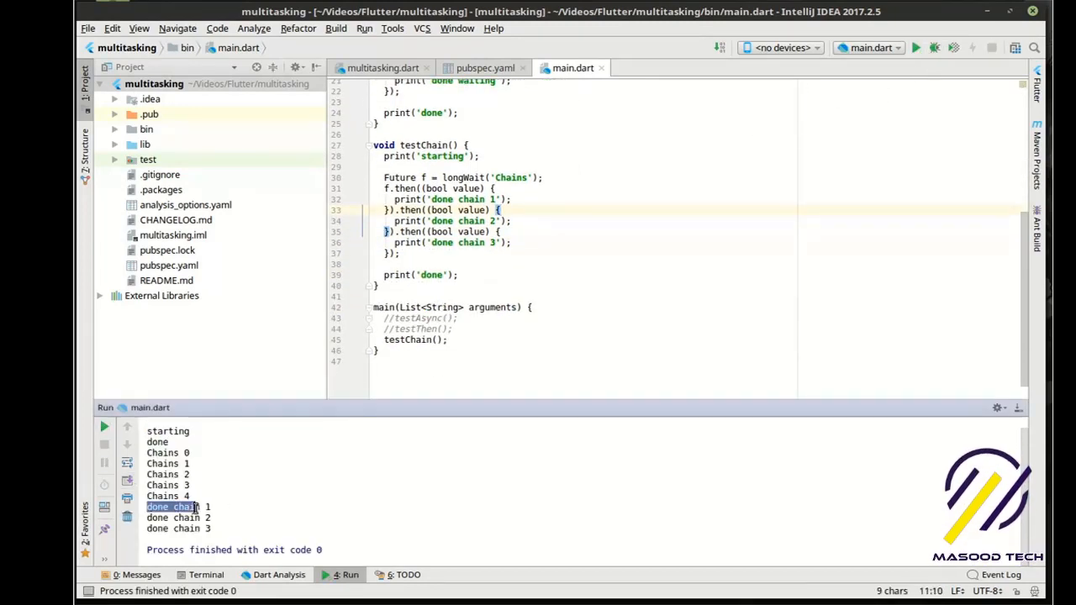
- Shorten the callback messages to done 1, done 2, done 3 and add a blank line after testChain
double_click(187, 518)
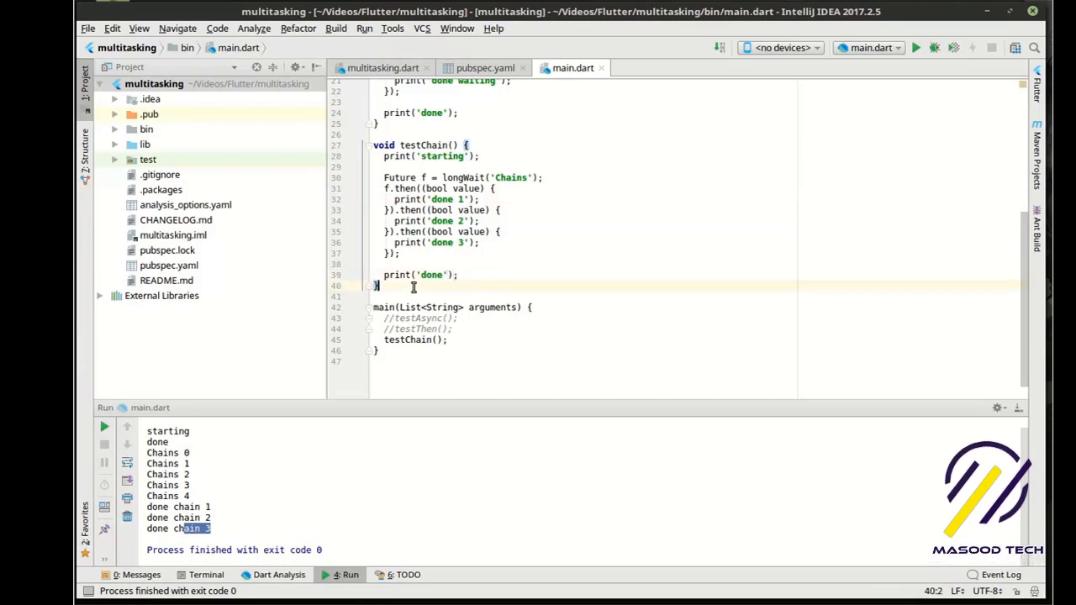
key("enter")
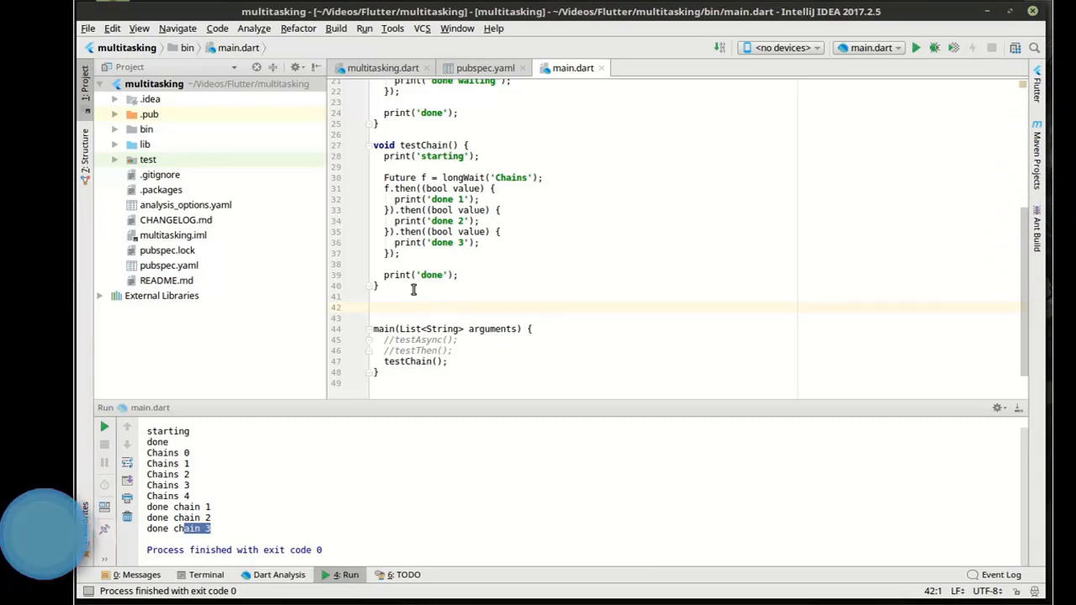
- Declare Future testMultiple() async { as a new function
type("Fur")
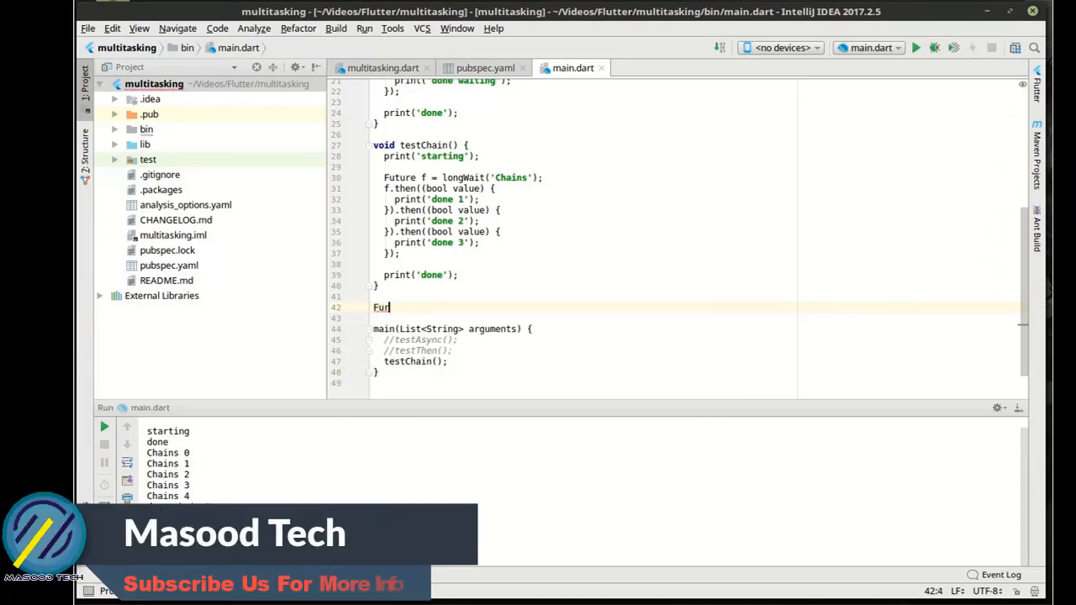
type("ure")
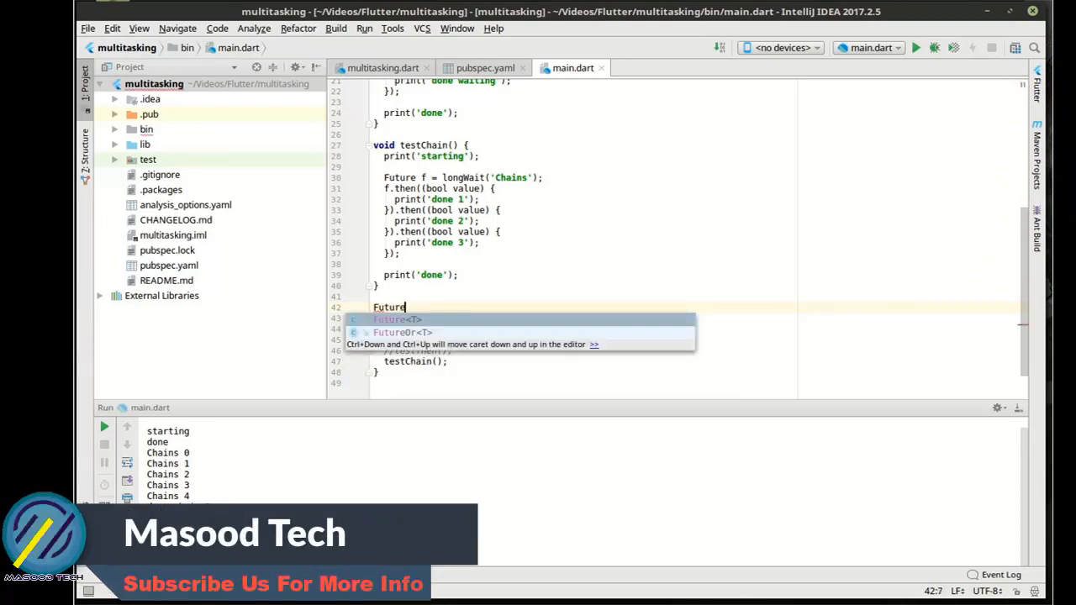
type("test")
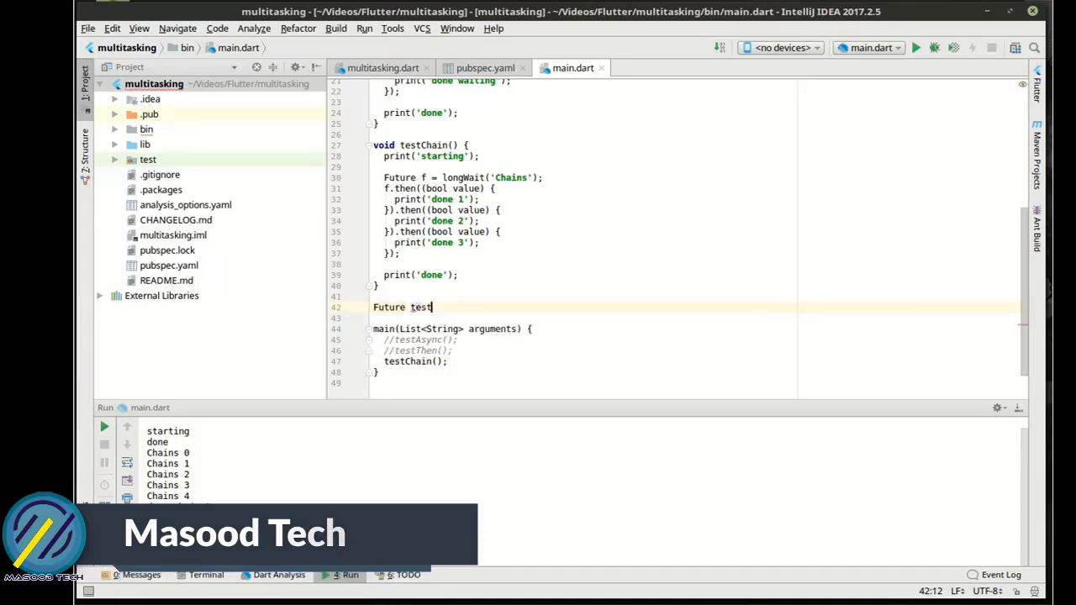
type("Mul")
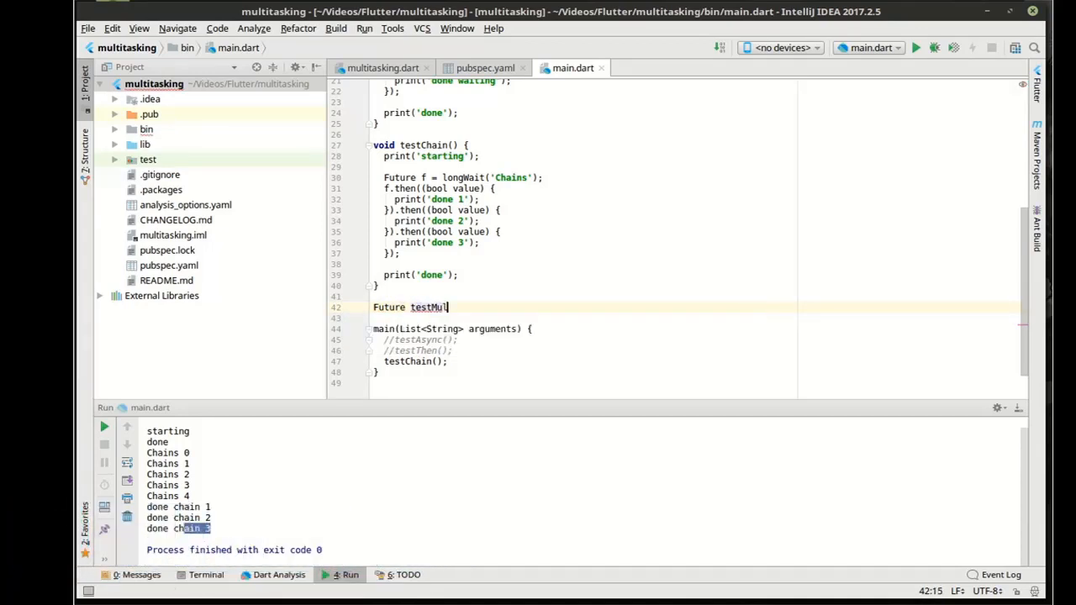
type("tiple()")
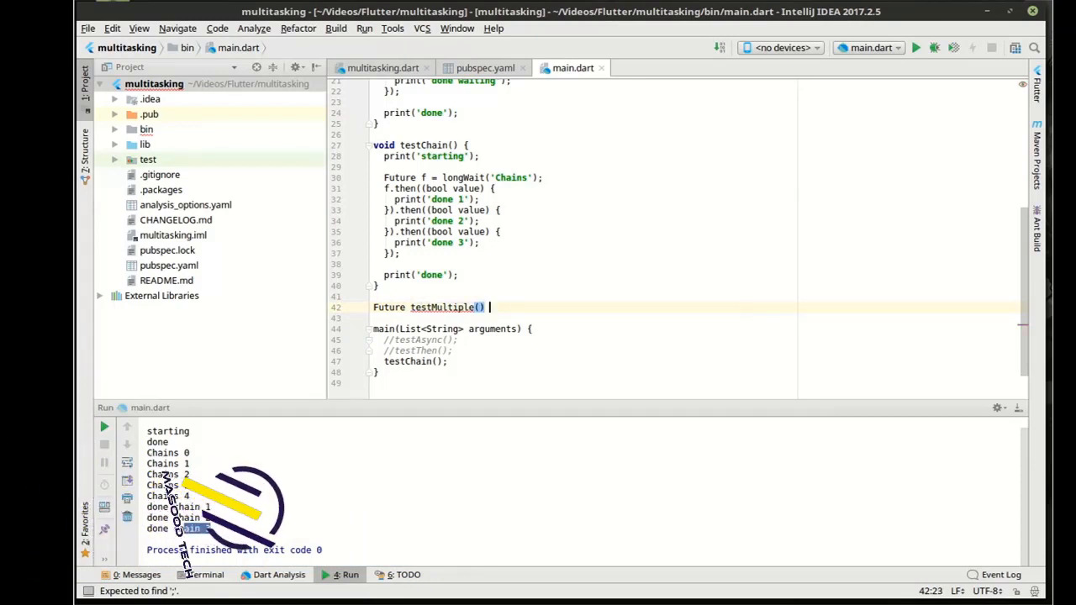
type("async")
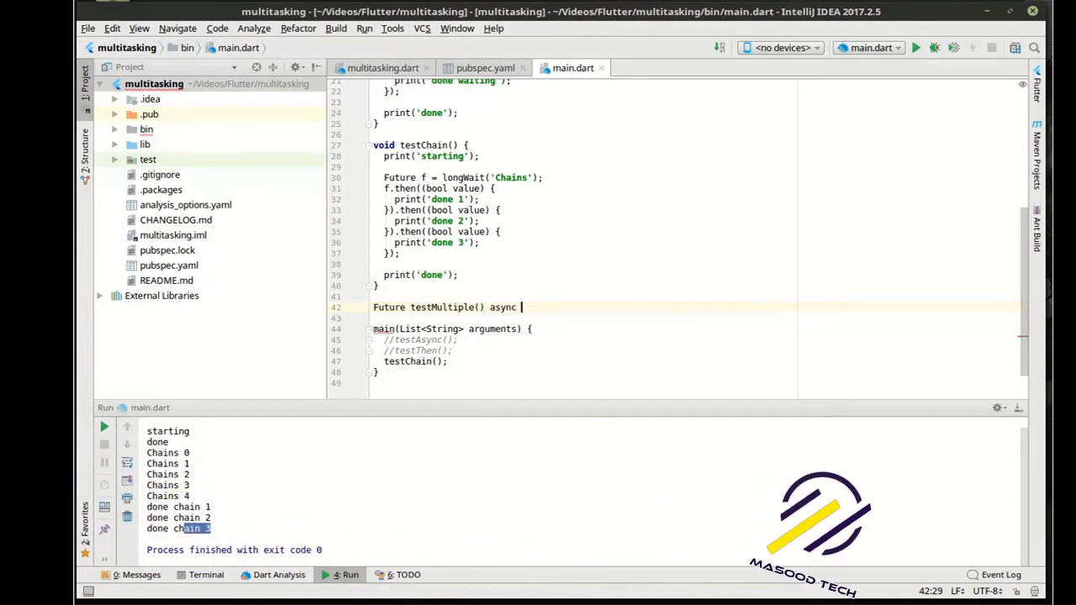
type("{")
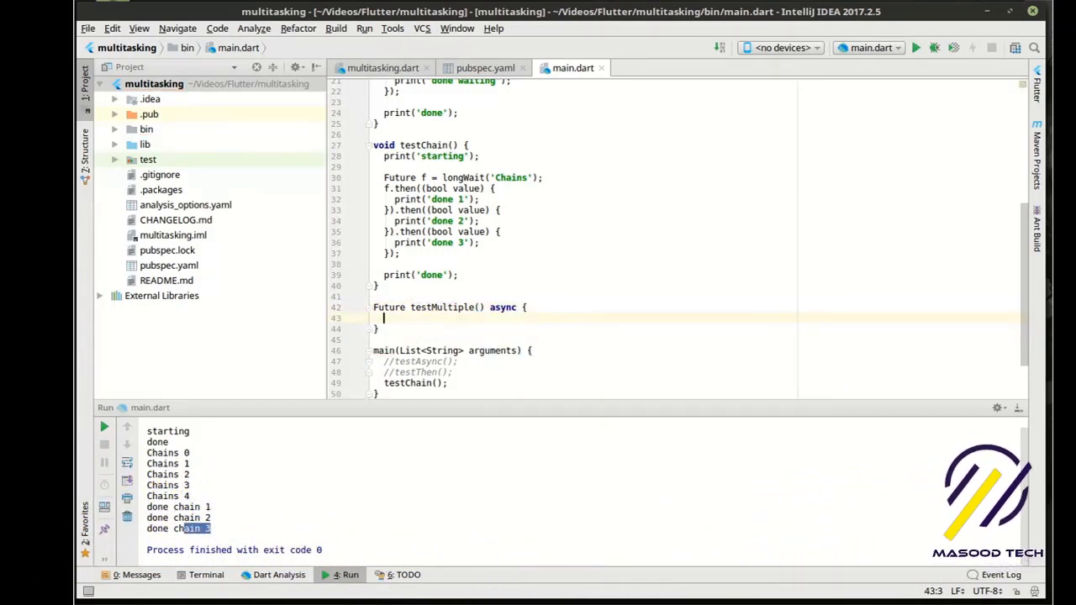
- Add print('starting'); and print('done'); inside testMultiple's body
type("print()")
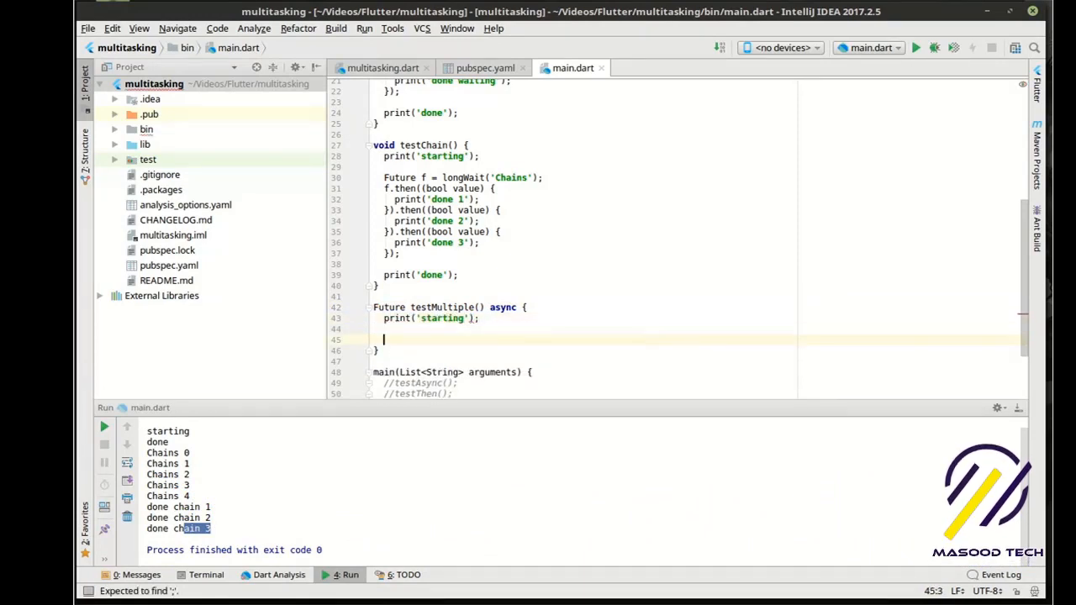
type("print()")
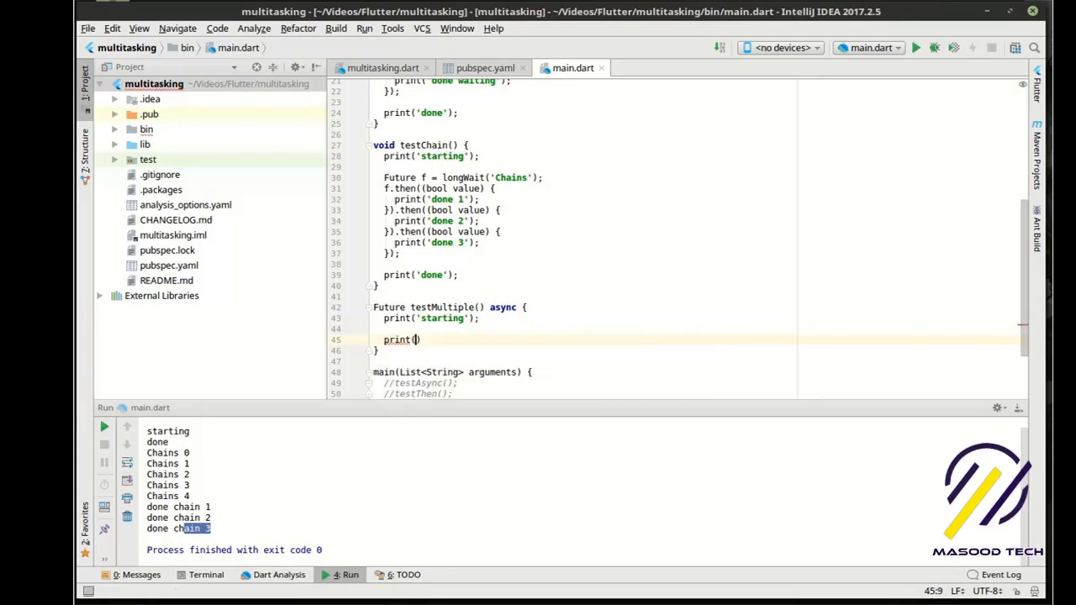
type("'done'")
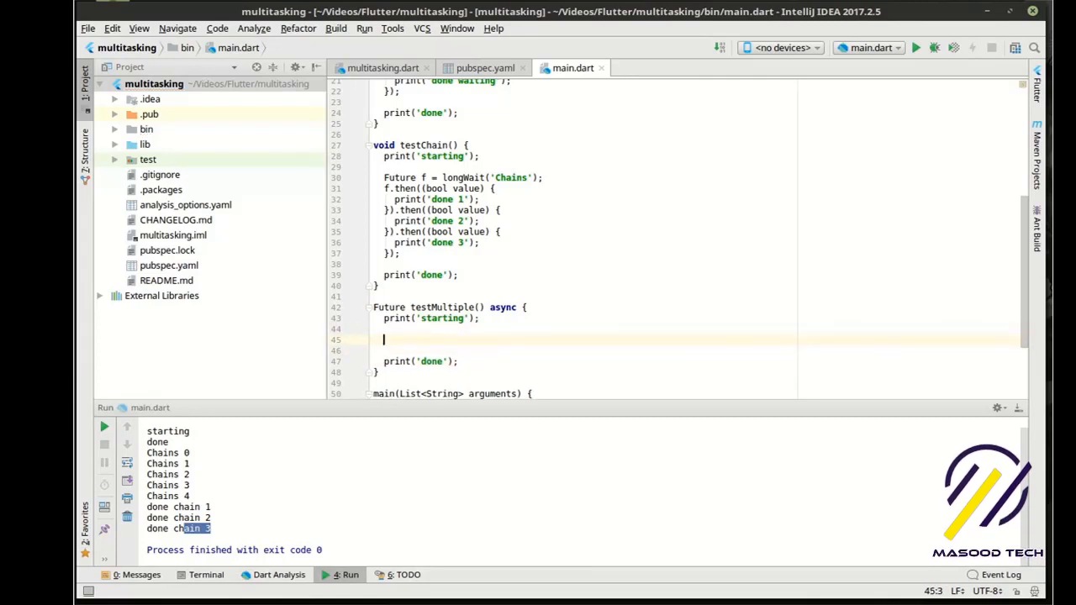
- Create Futures f1, f2 and f3 from longWait('one'), 'two' and 'three' in testMultiple
type("Future f1 = longWait('")
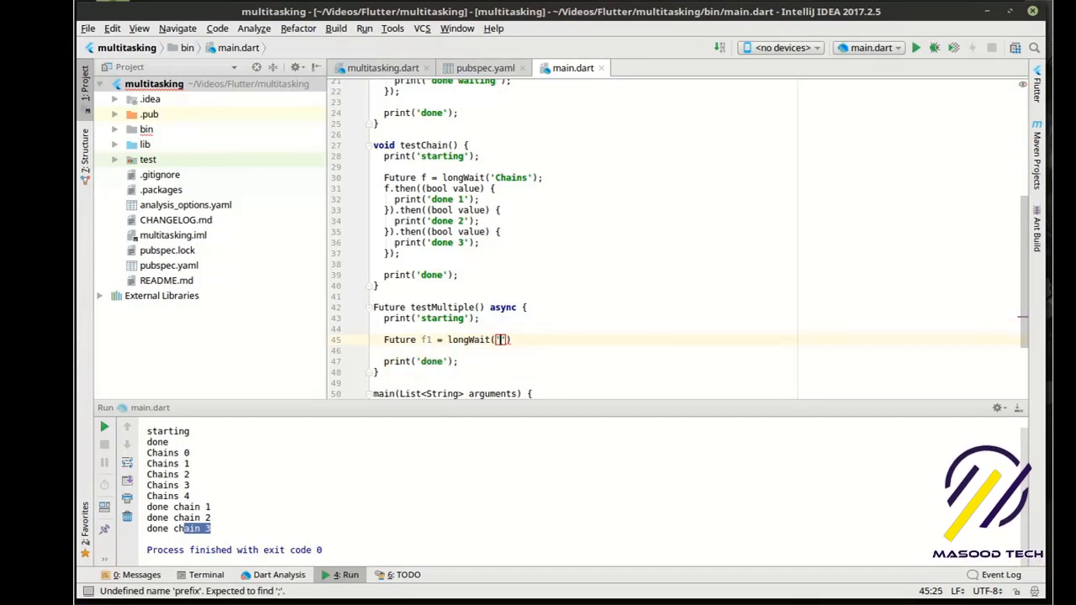
type("one")
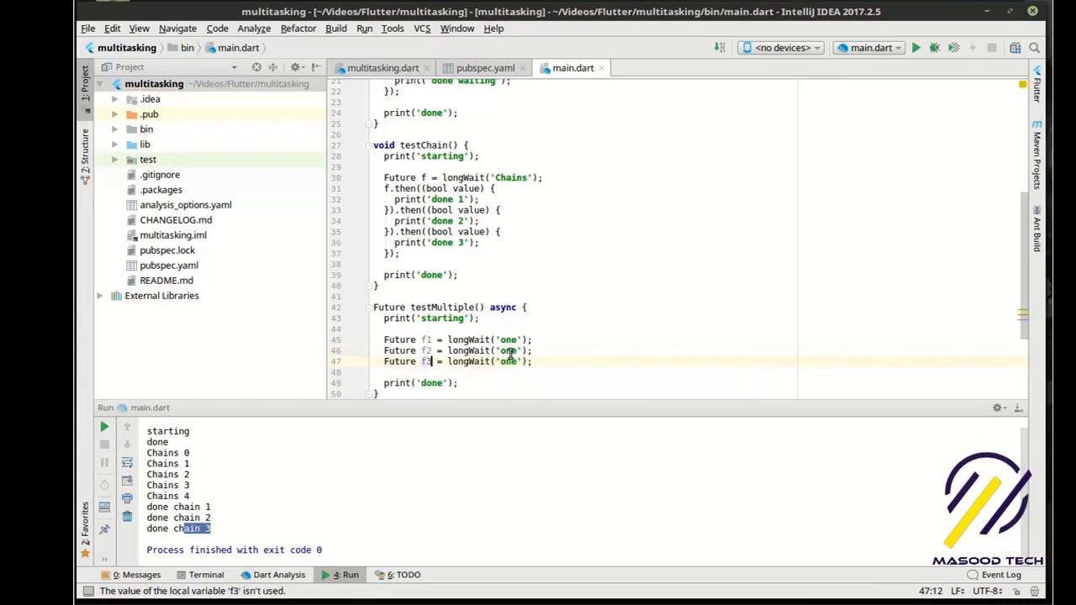
type("two")
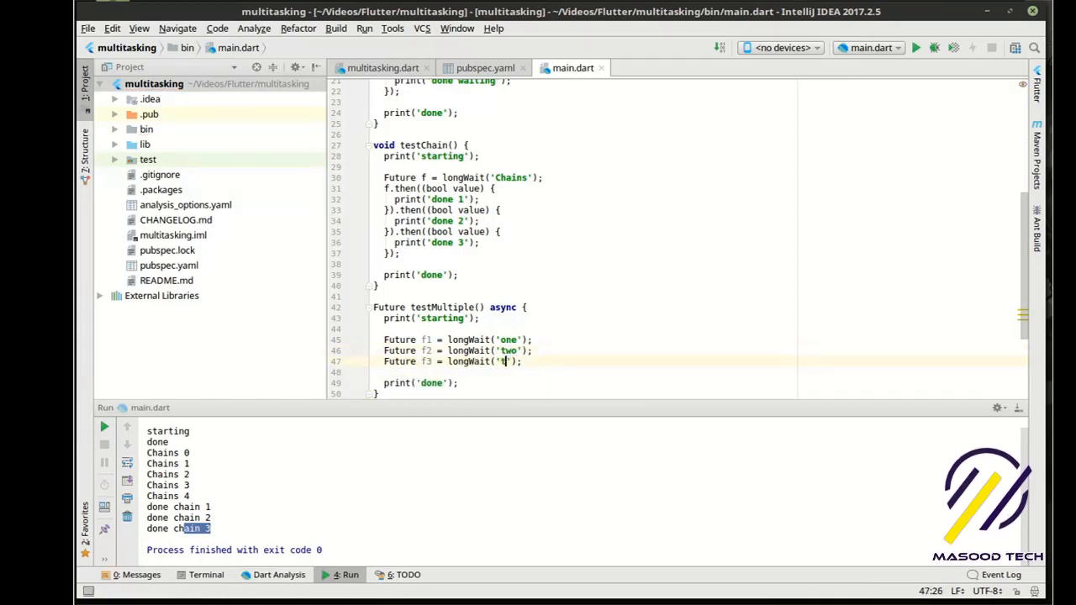
type("hree")
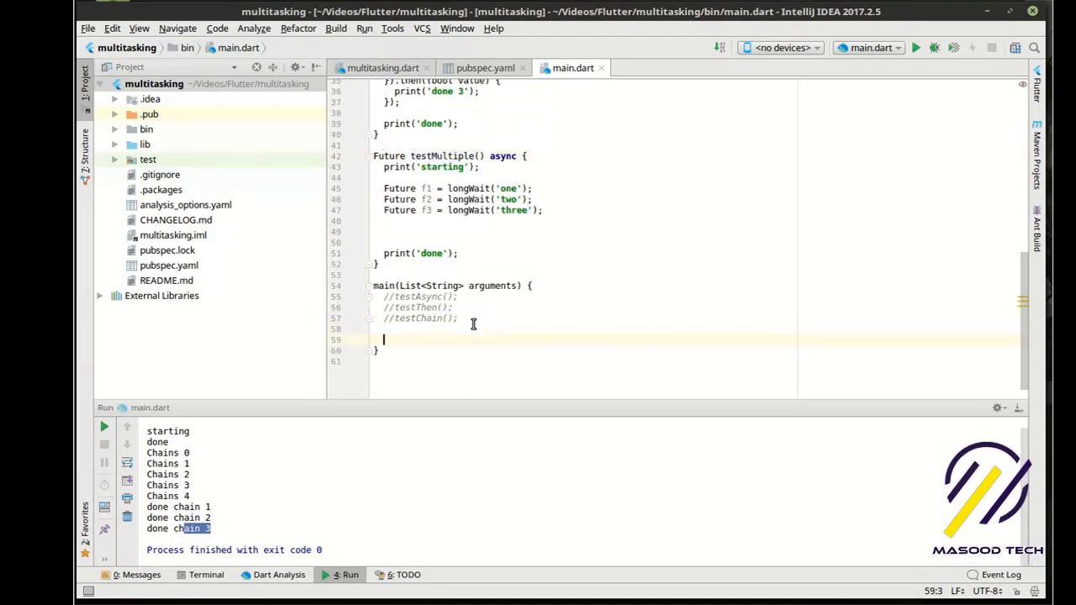
- Call testMultiple(); from main and run it, seeing starting, done, then one, two and three 0–4
type("testMultiple")
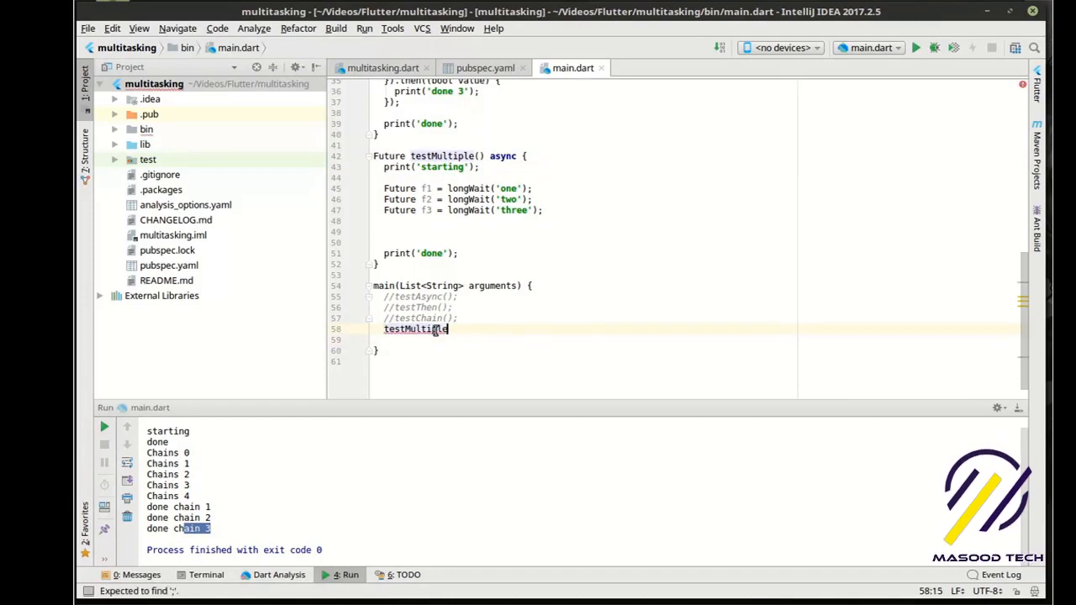
type("();")
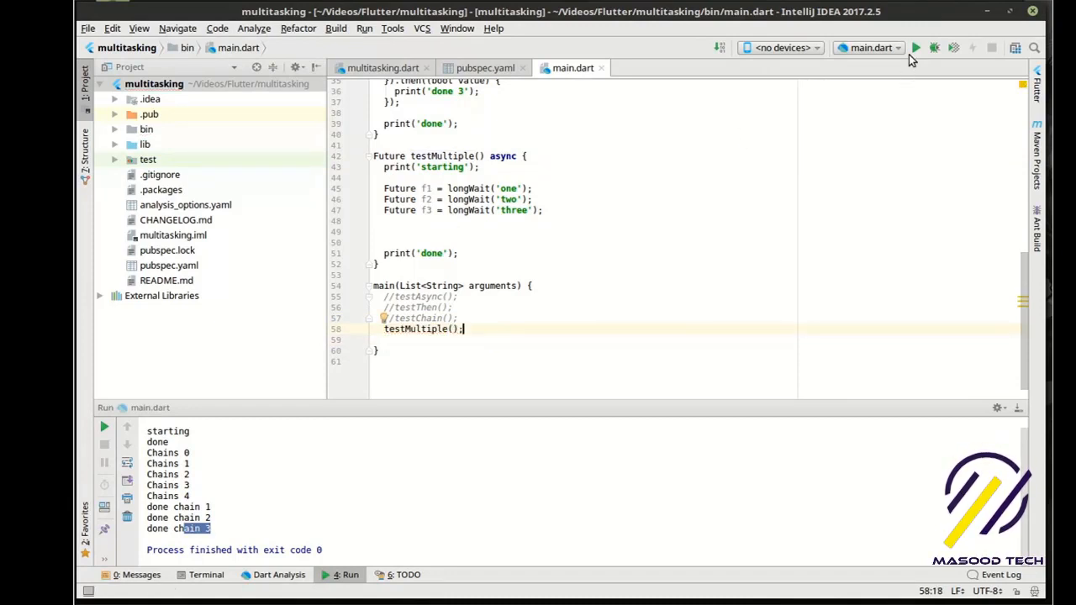
left_click(915, 47)
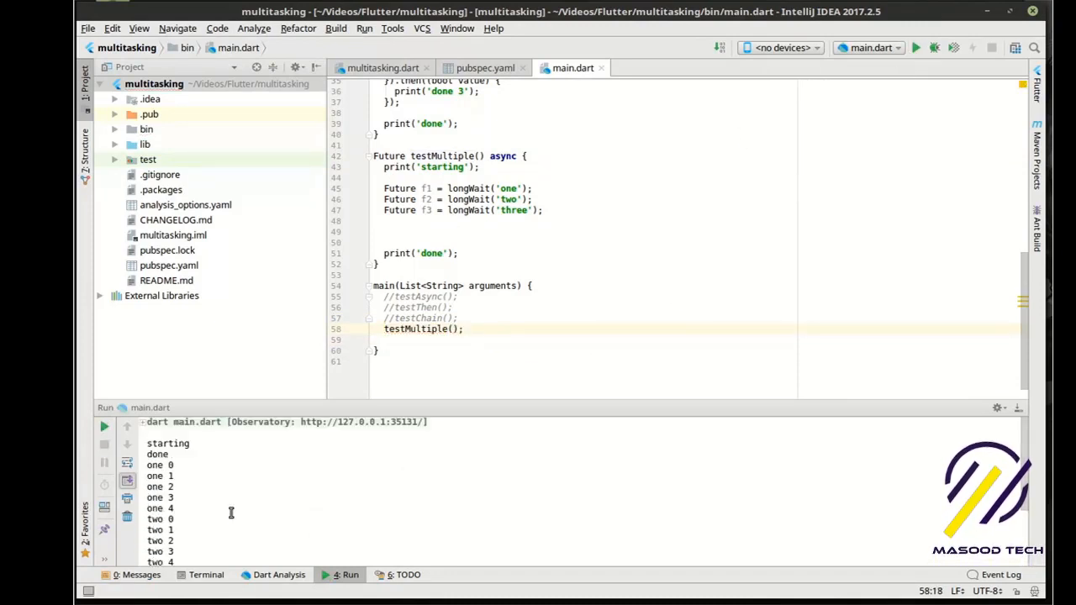
mouse_move(197, 484)
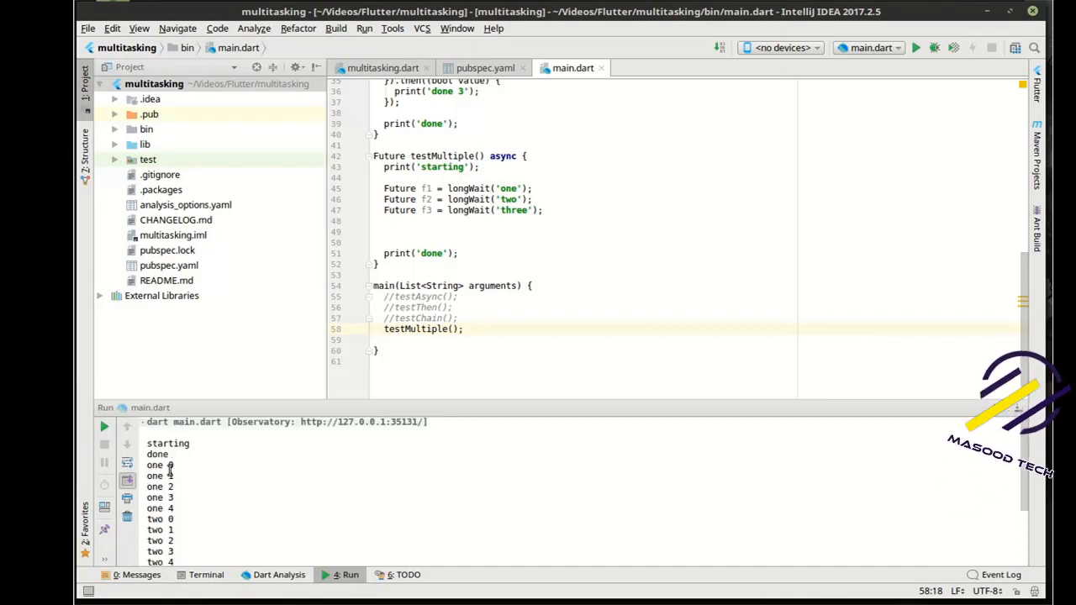
left_click_drag(171, 464, 172, 508)
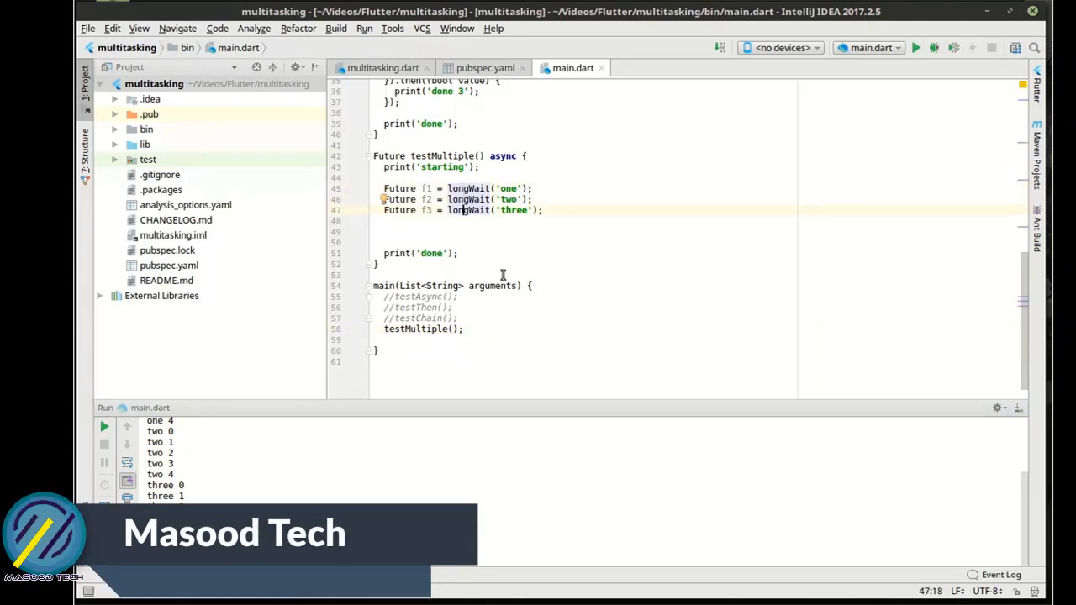
left_click(915, 47)
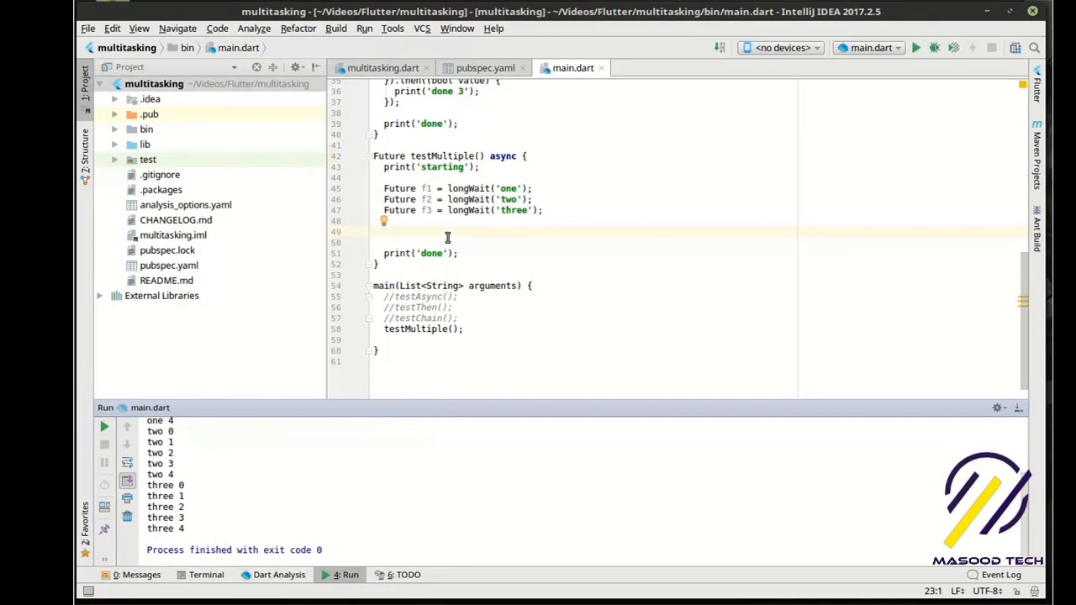
- Add await Future.wait([f1,f2,f3]); before print('done') so the rerun ends with done
left_click(383, 232)
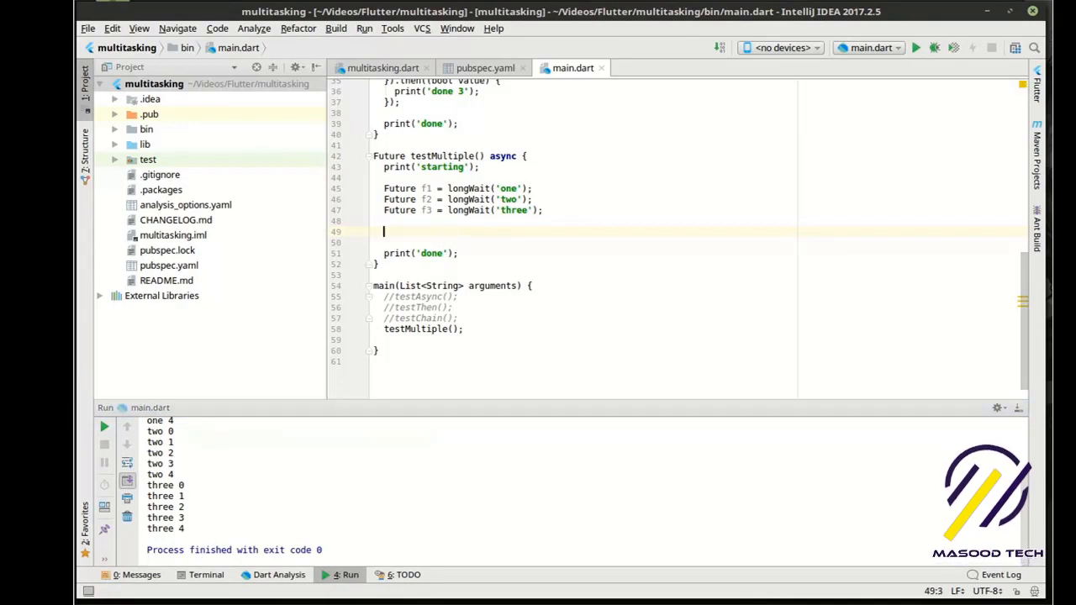
type("await")
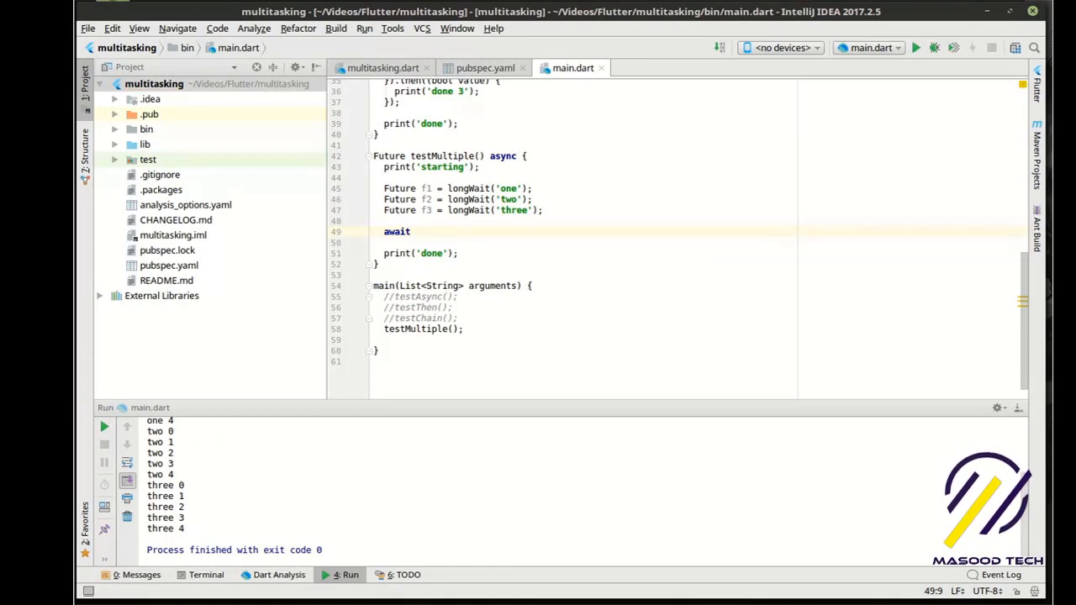
type("Fi")
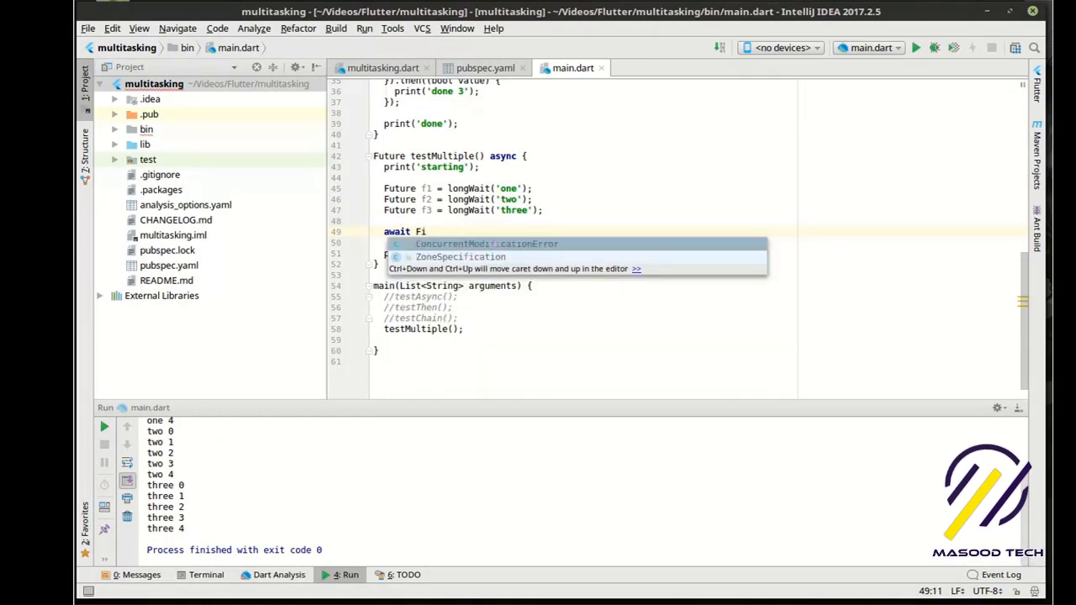
type("uture.wait([f1,f2,f3]);")
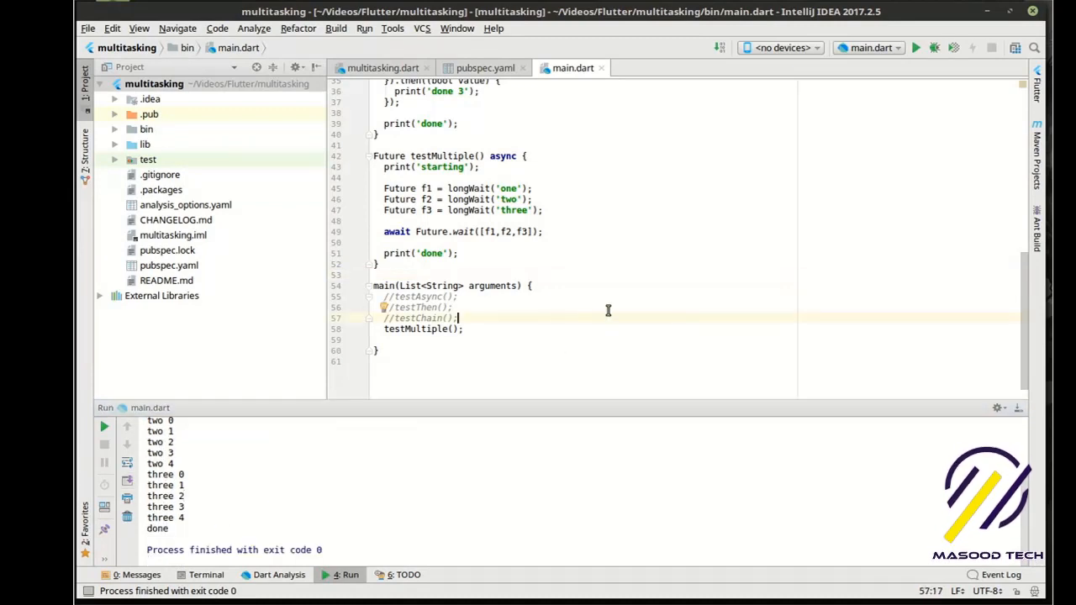
mouse_move(599, 209)
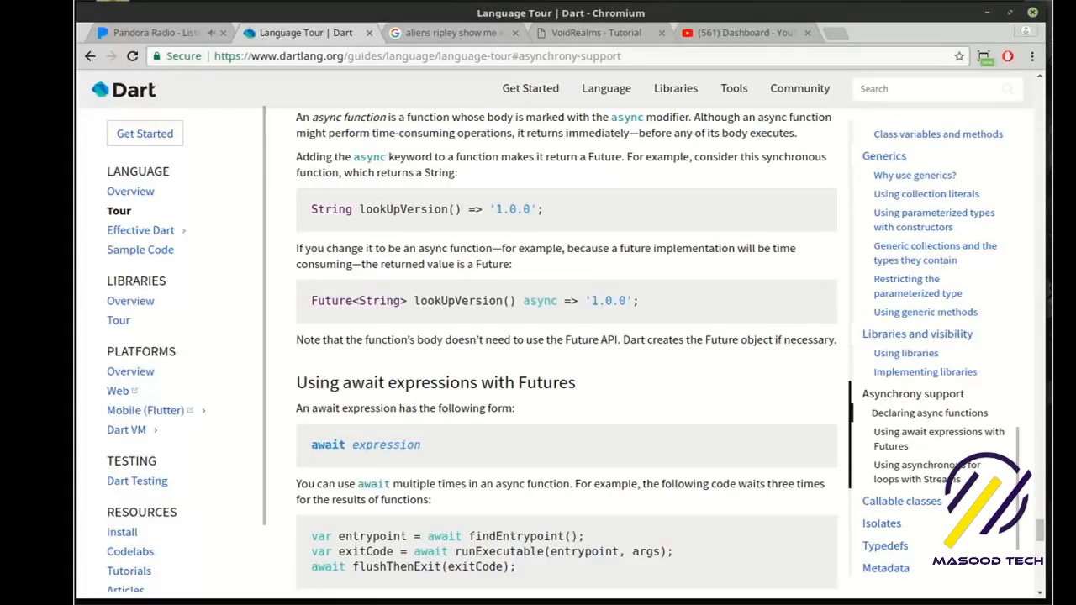
mouse_move(662, 353)
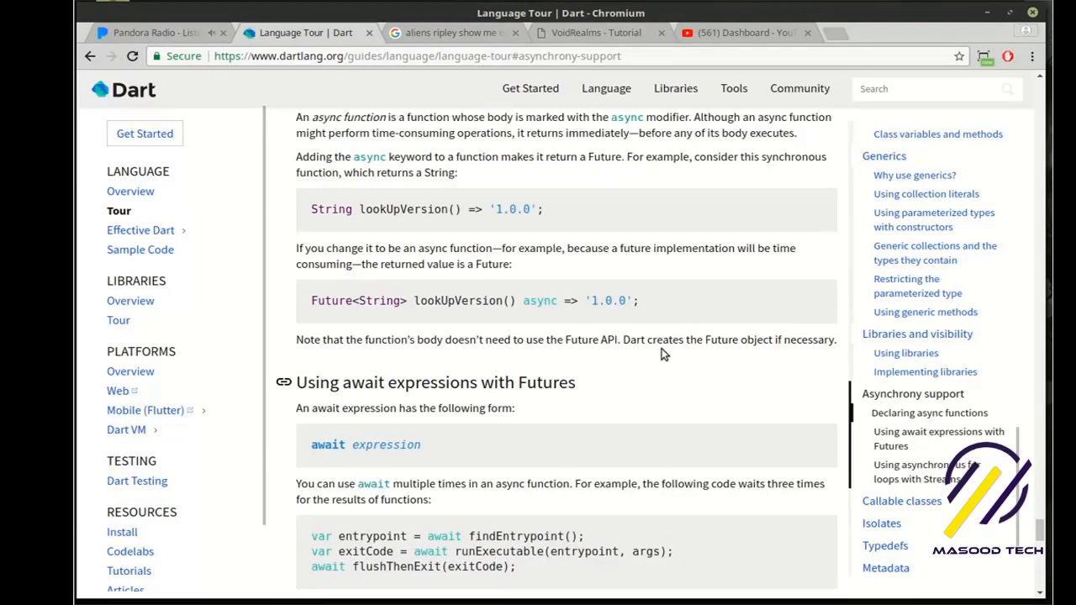
mouse_move(660, 374)
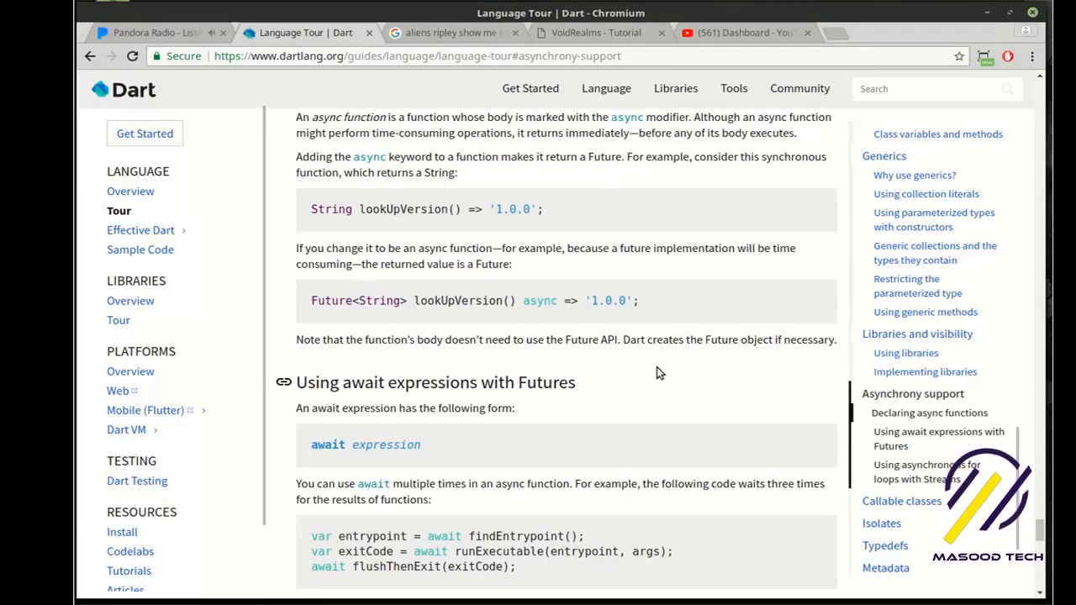
mouse_move(653, 300)
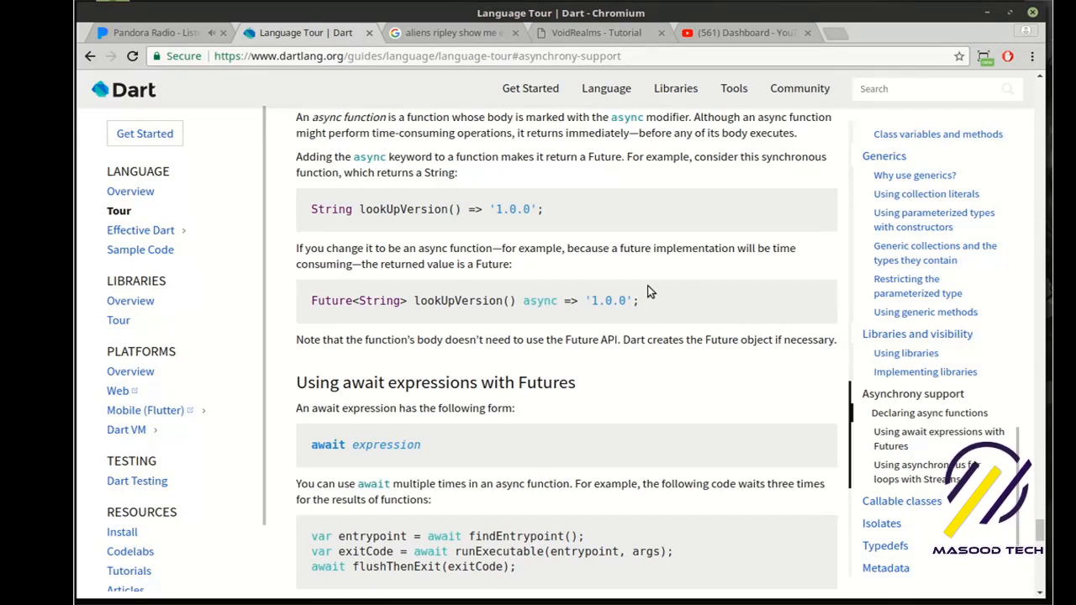
mouse_move(664, 340)
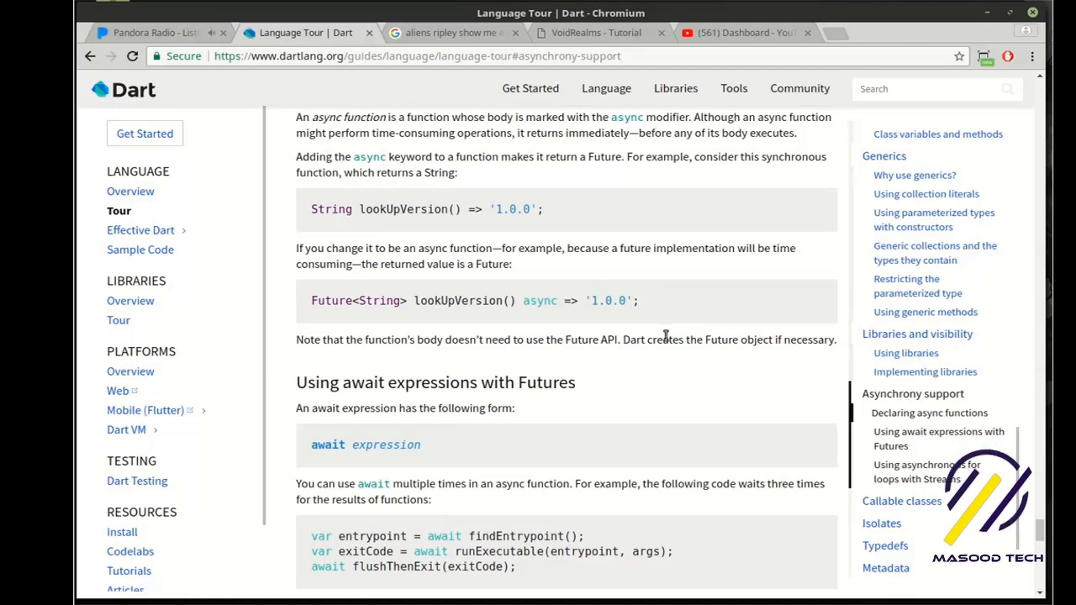
mouse_move(656, 335)
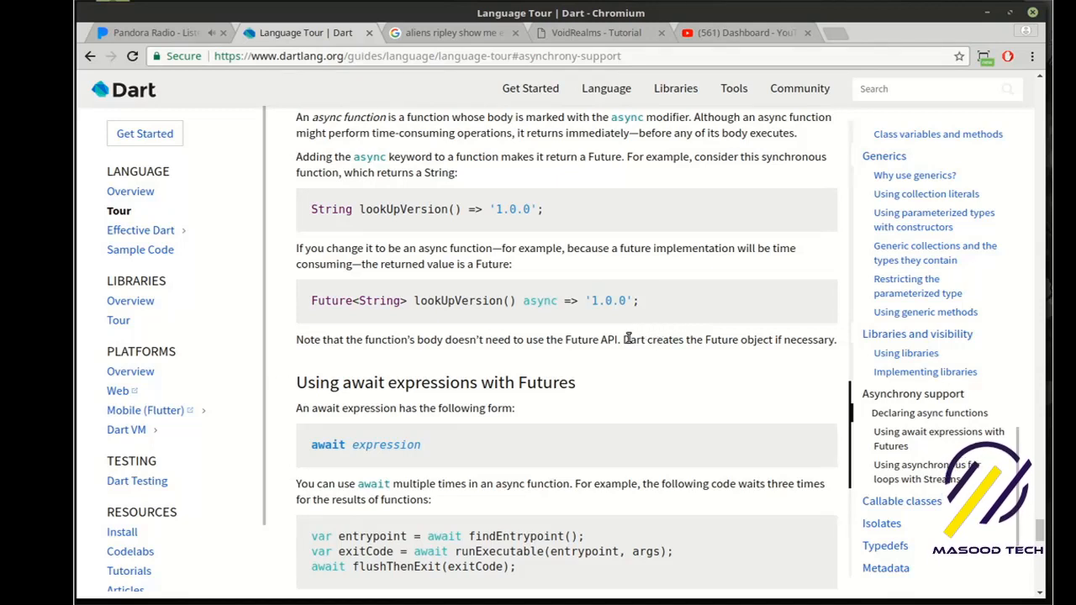
- Scroll the Dart Language Tour through await expressions into asynchronous for loops with Streams
scroll("down", 3)
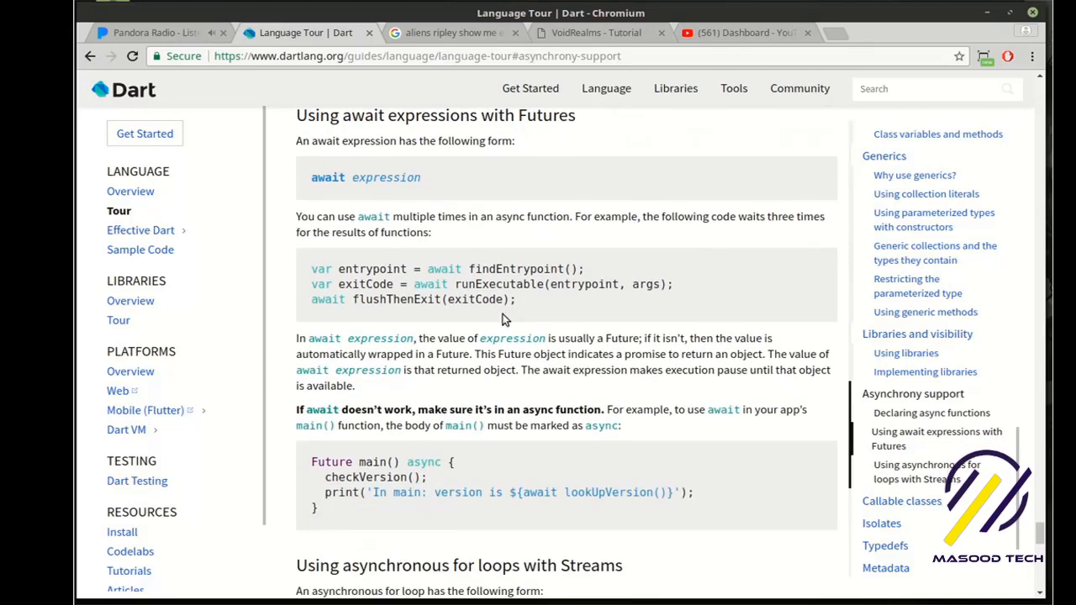
scroll("down", 3)
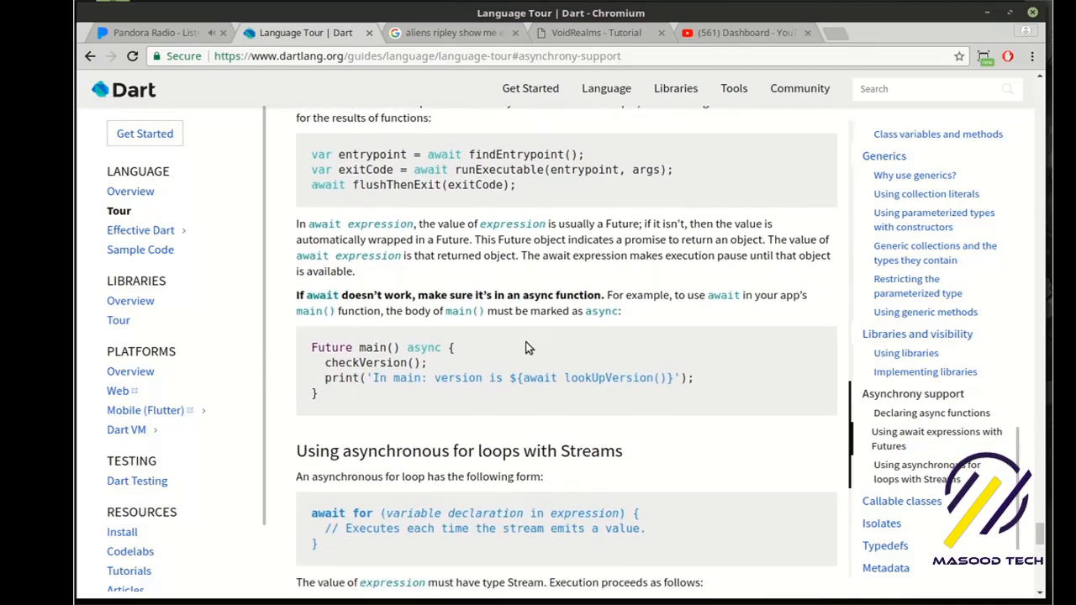
scroll("down", 3)
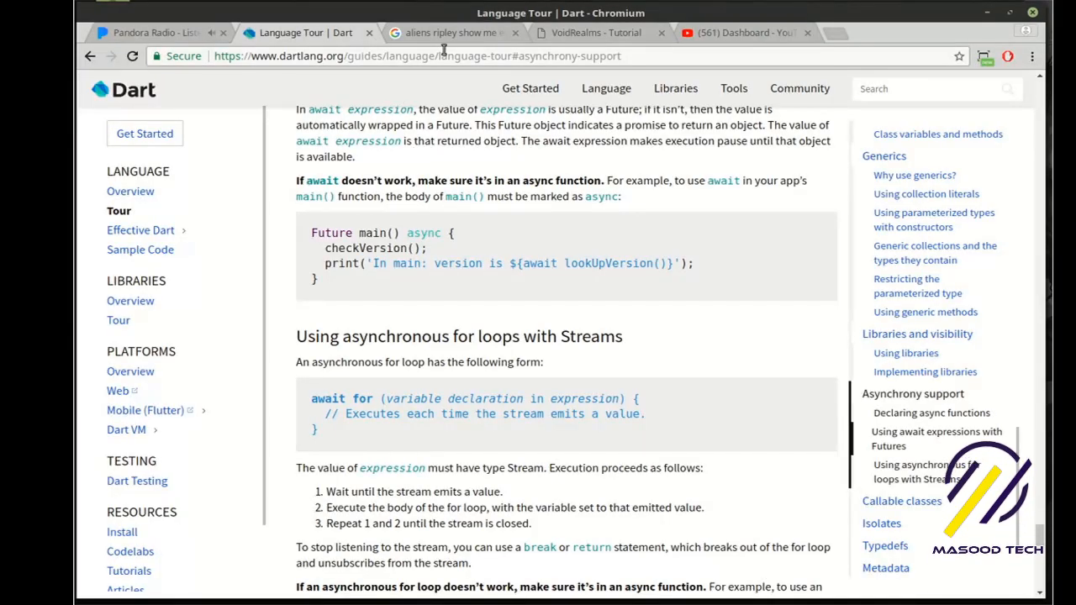
- Switch to the VoidRealms tab and navigate from Tutorials to its Contact page
left_click(596, 32)
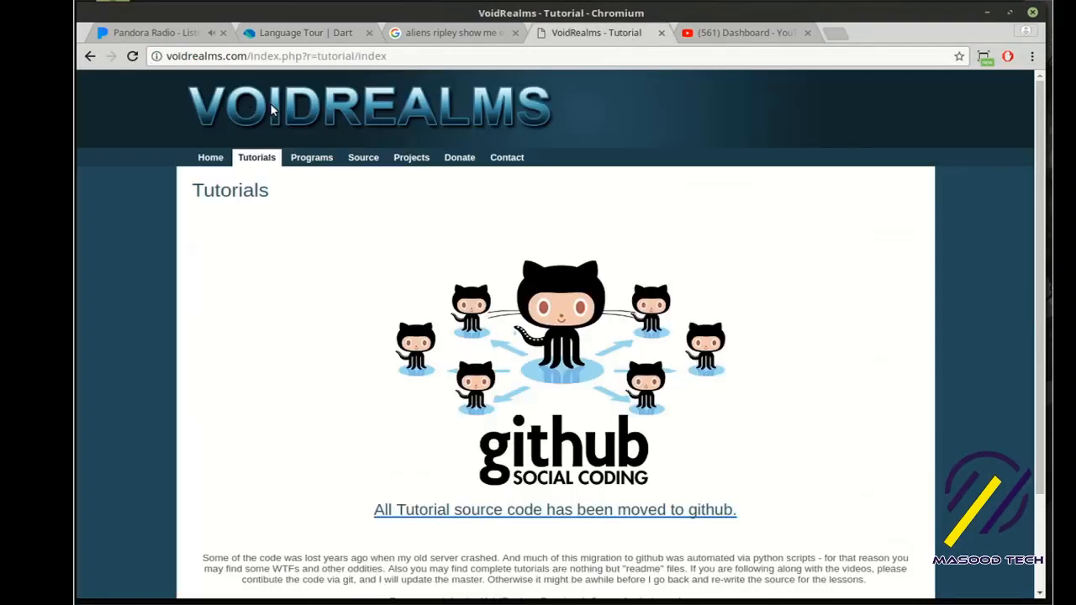
scroll("down", 3)
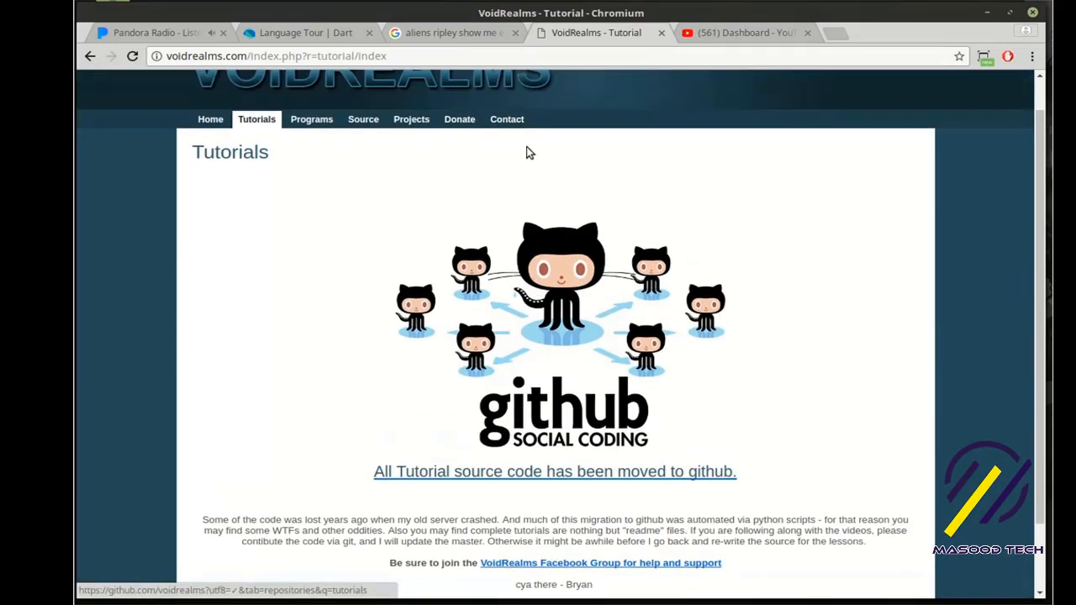
left_click(507, 117)
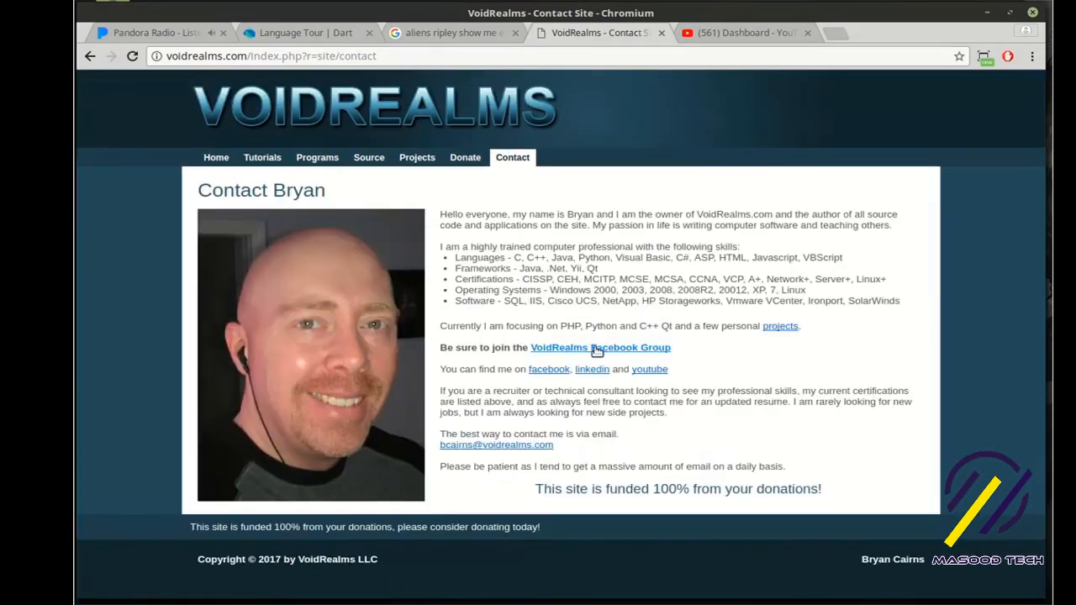